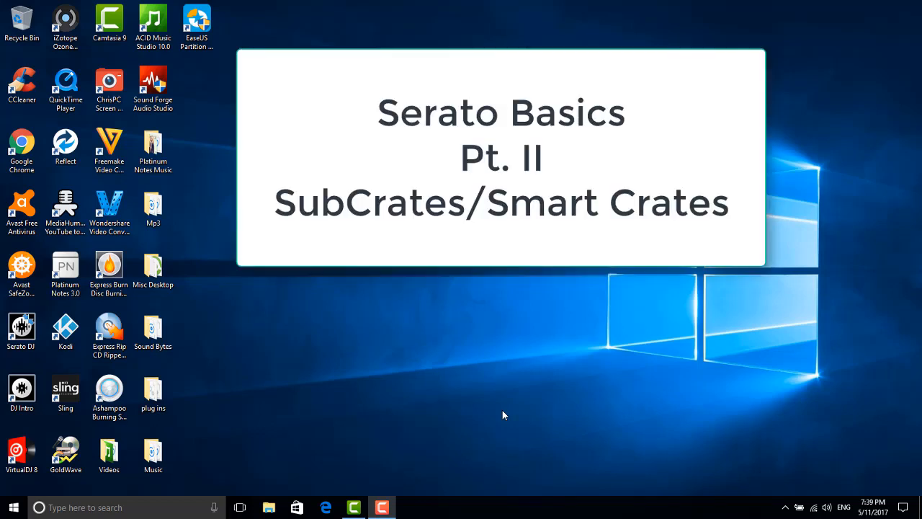
{"action": "mouse_move", "coordinate": [614, 382]}
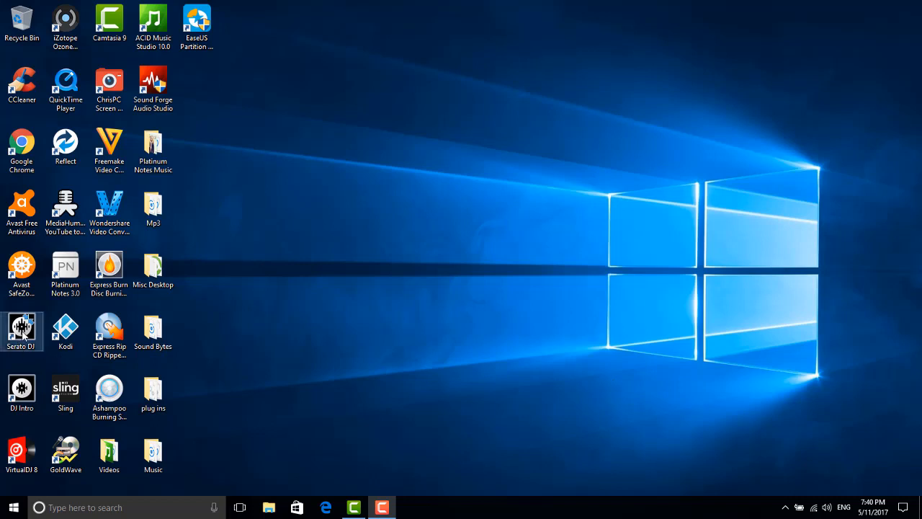
Launch Serato DJ from its desktop shortcut, opening the music library.
{"action": "double_click", "coordinate": [22, 332]}
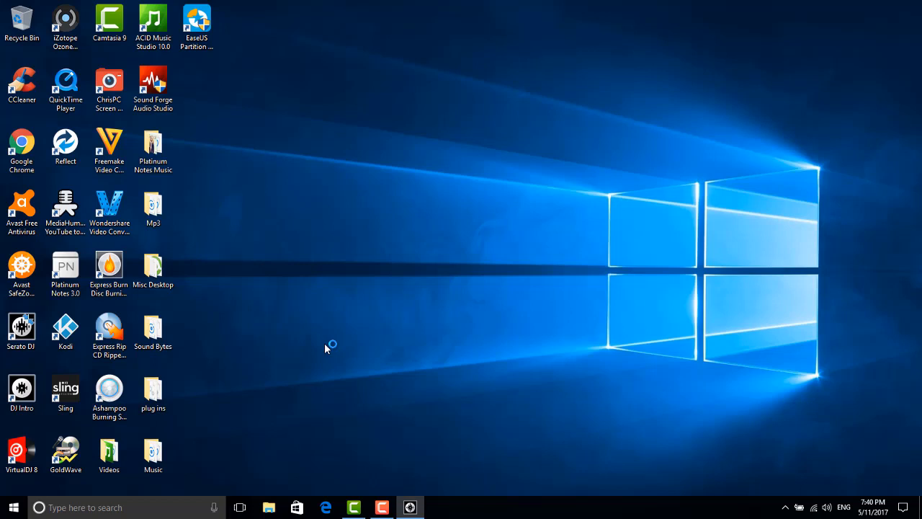
{"action": "double_click", "coordinate": [21, 329]}
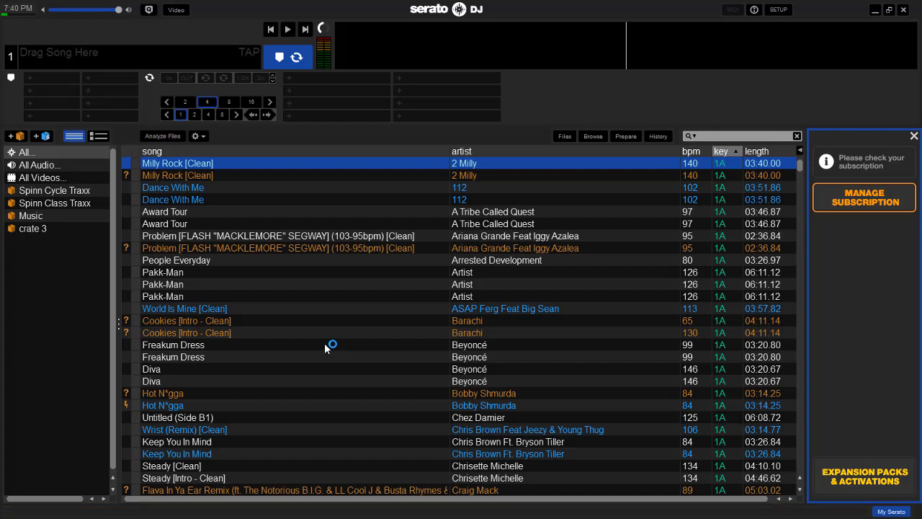
{"action": "mouse_move", "coordinate": [914, 144]}
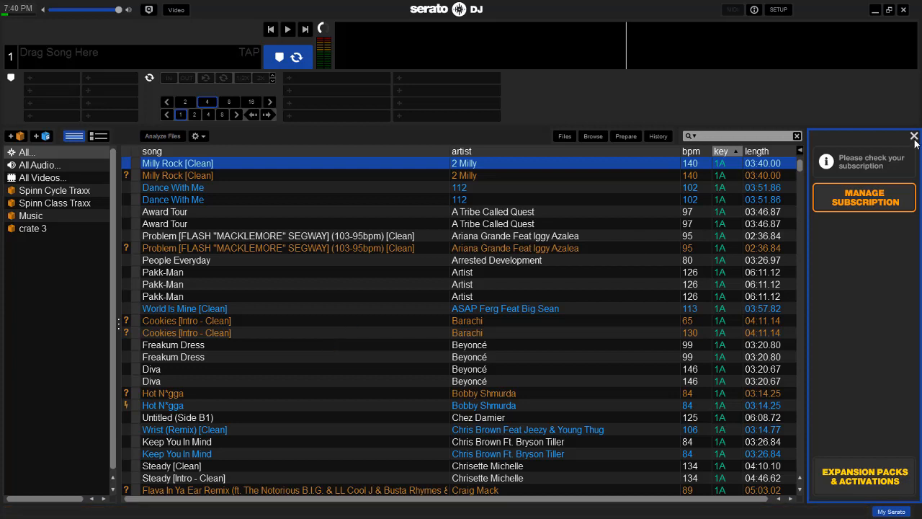
Dismiss the subscription notice so the song library spans the full window.
{"action": "left_click", "coordinate": [914, 136]}
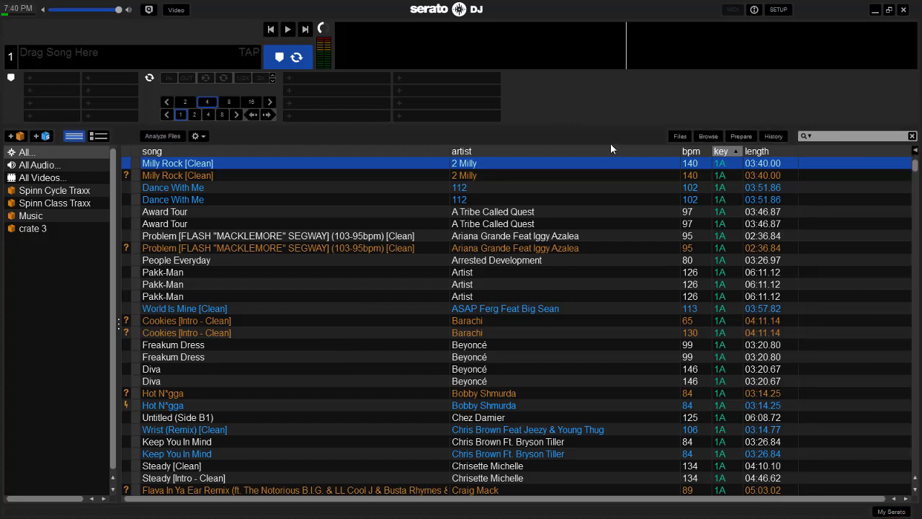
{"action": "mouse_move", "coordinate": [562, 89]}
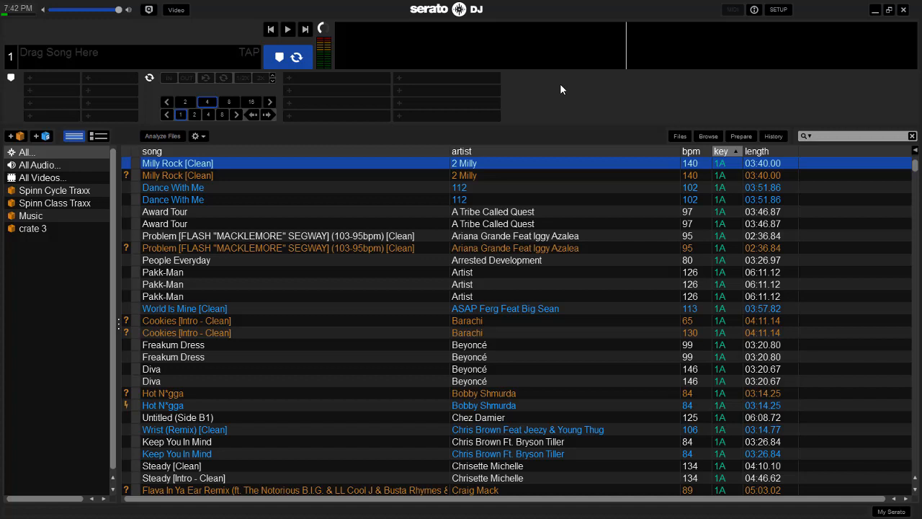
{"action": "mouse_move", "coordinate": [319, 105]}
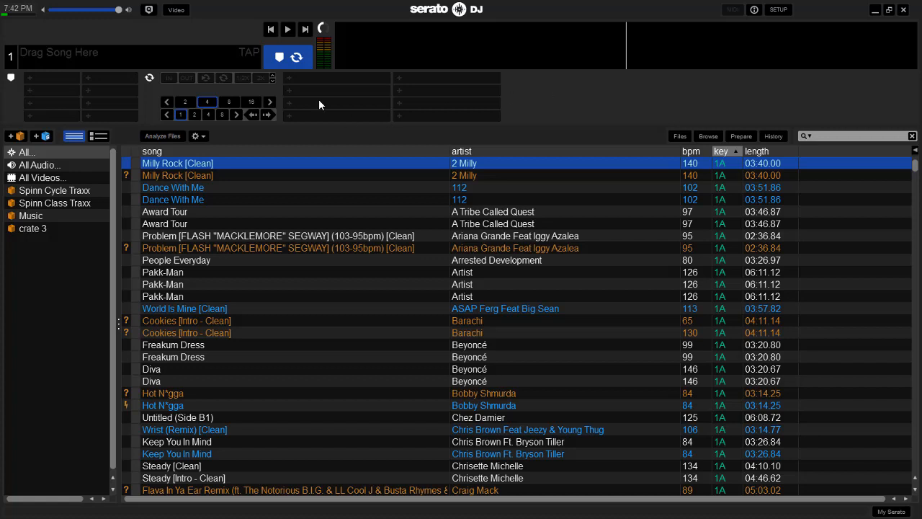
{"action": "mouse_move", "coordinate": [205, 57]}
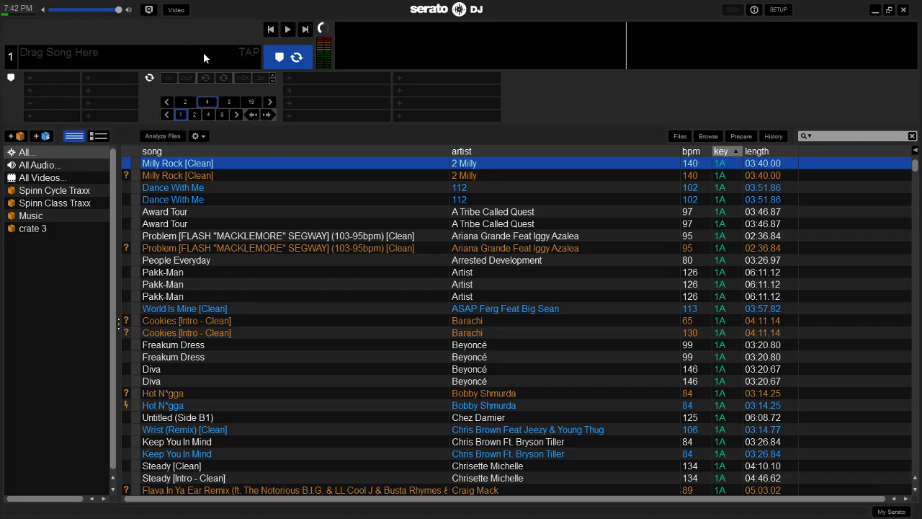
{"action": "mouse_move", "coordinate": [515, 144]}
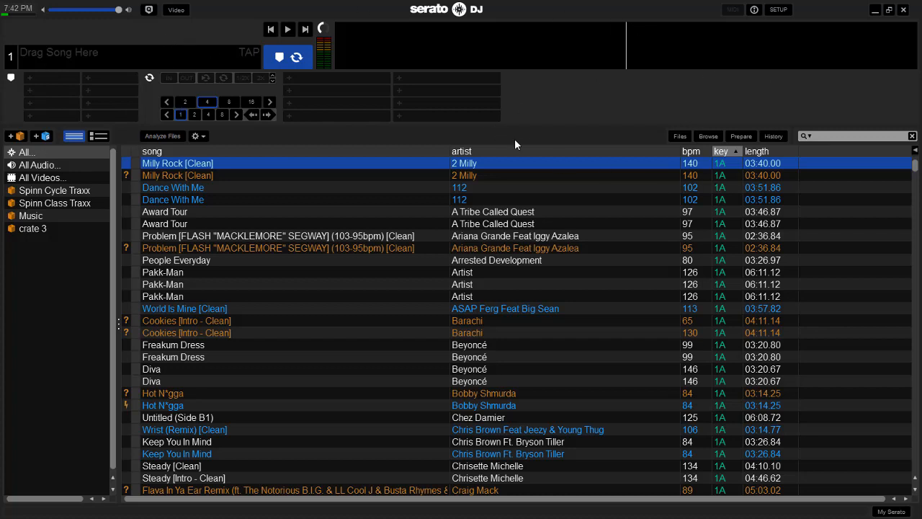
{"action": "mouse_move", "coordinate": [425, 69]}
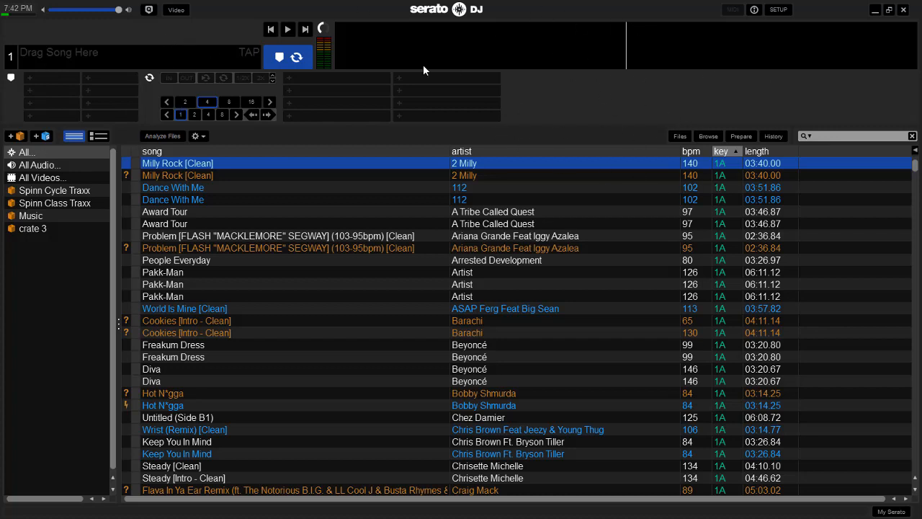
{"action": "mouse_move", "coordinate": [615, 127]}
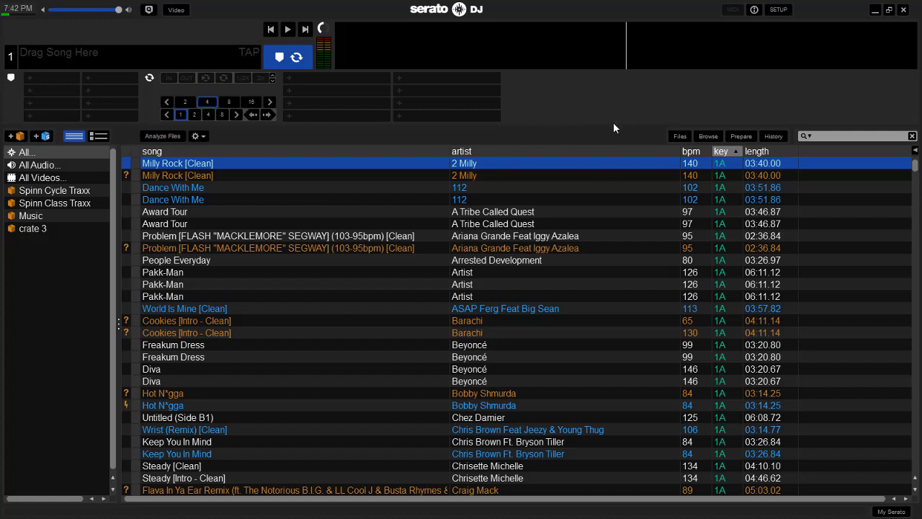
{"action": "mouse_move", "coordinate": [589, 6]}
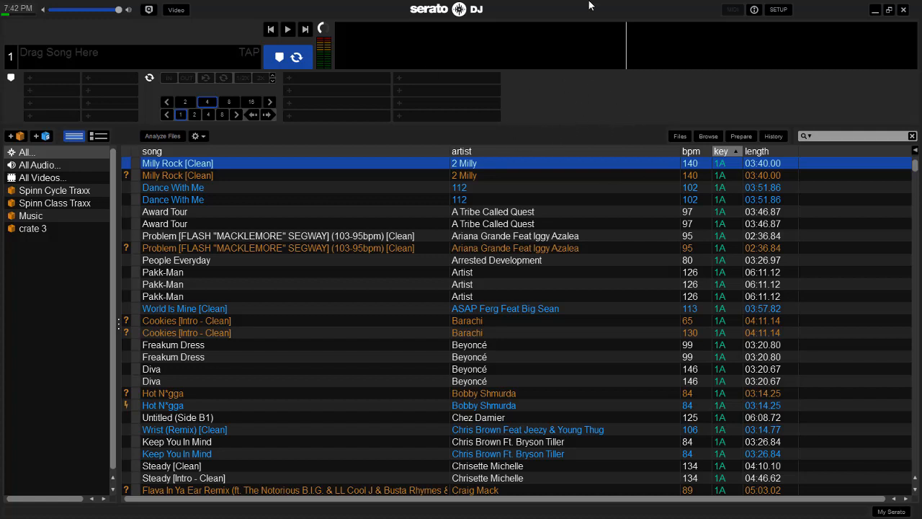
{"action": "mouse_move", "coordinate": [650, 83]}
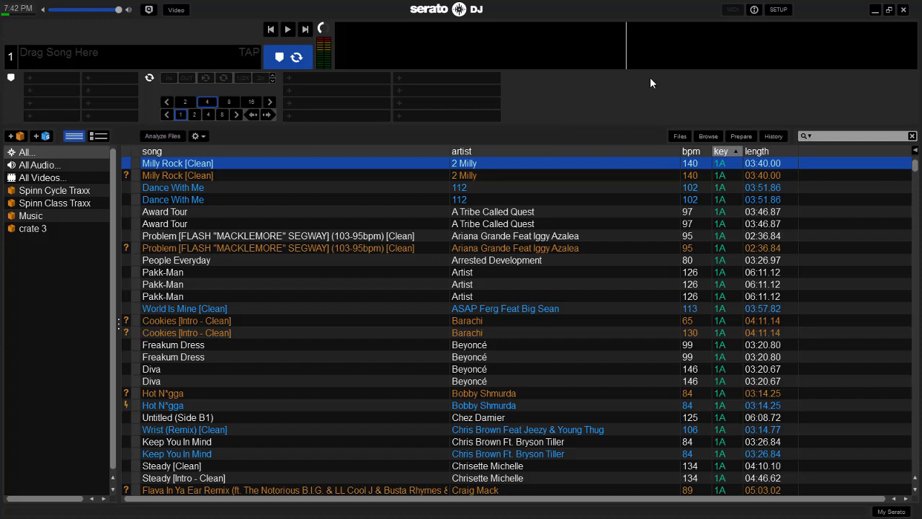
{"action": "mouse_move", "coordinate": [607, 146]}
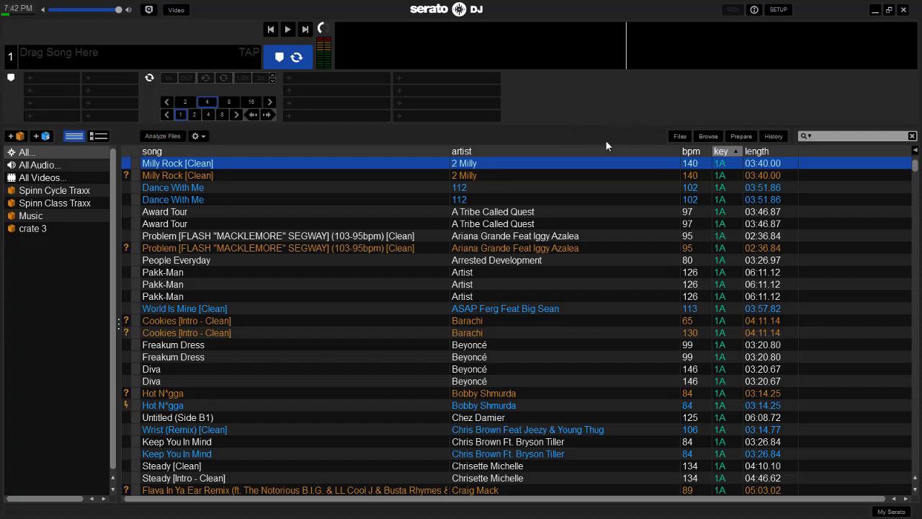
{"action": "mouse_move", "coordinate": [623, 92]}
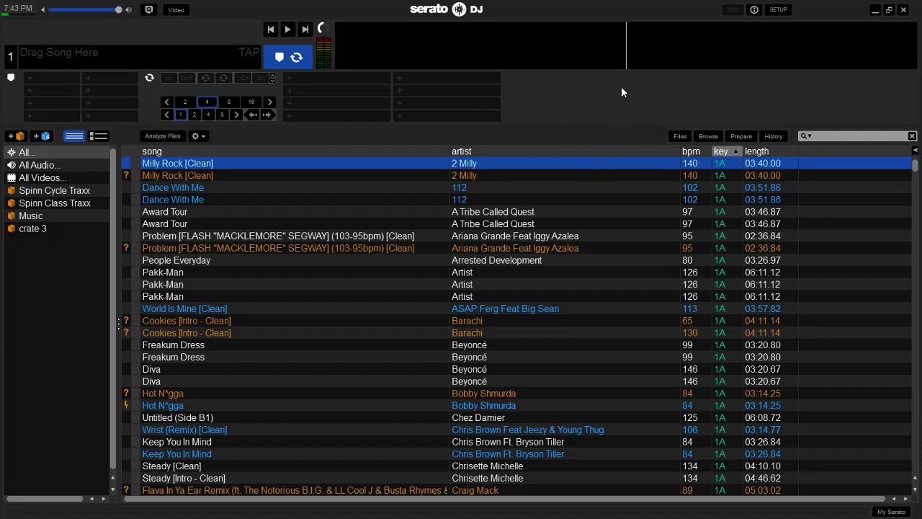
{"action": "mouse_move", "coordinate": [599, 106]}
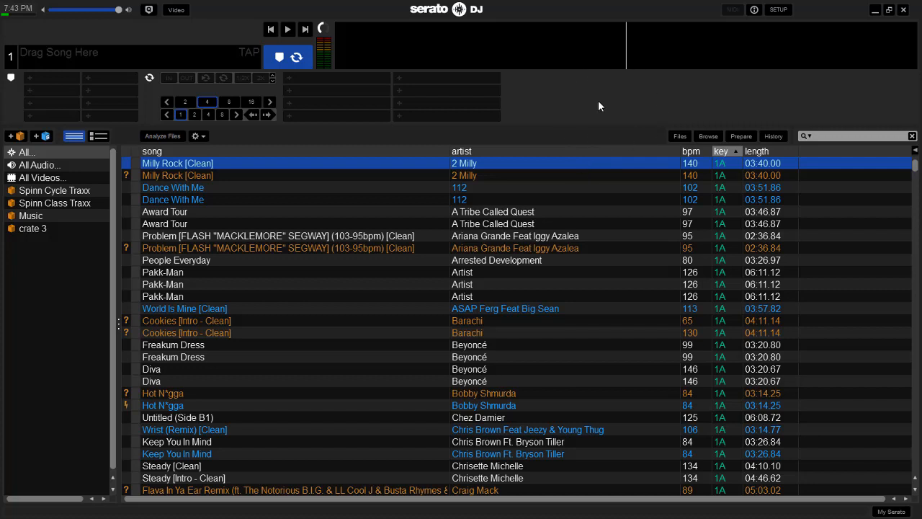
{"action": "mouse_move", "coordinate": [627, 101]}
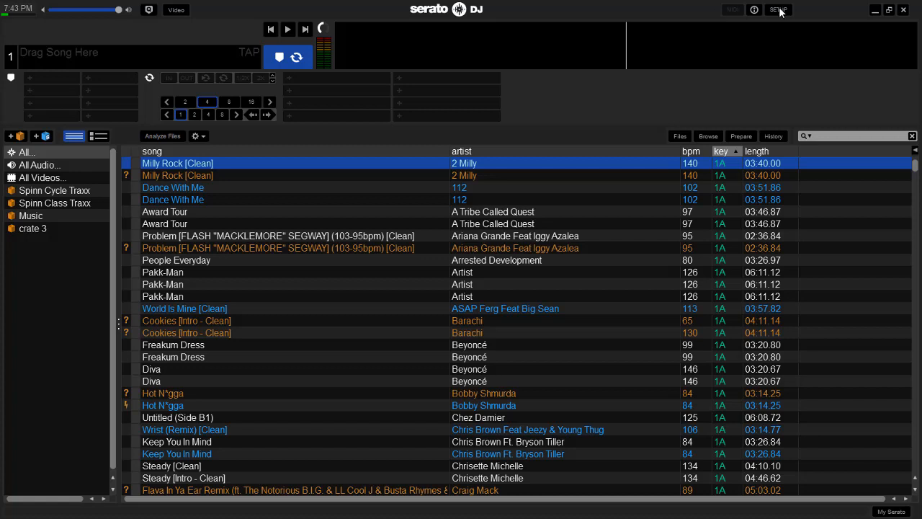
Show the DJ Preferences page with control, sync and recording settings.
{"action": "left_click", "coordinate": [777, 9]}
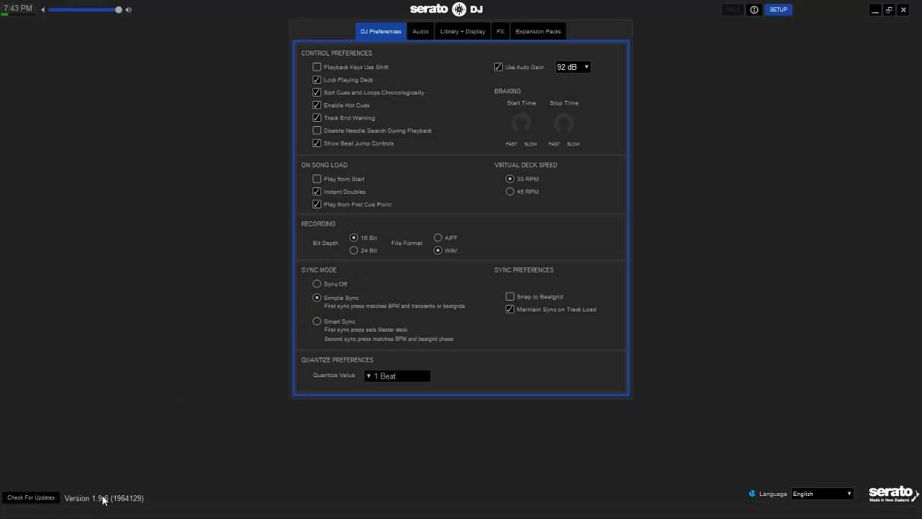
{"action": "mouse_move", "coordinate": [95, 504]}
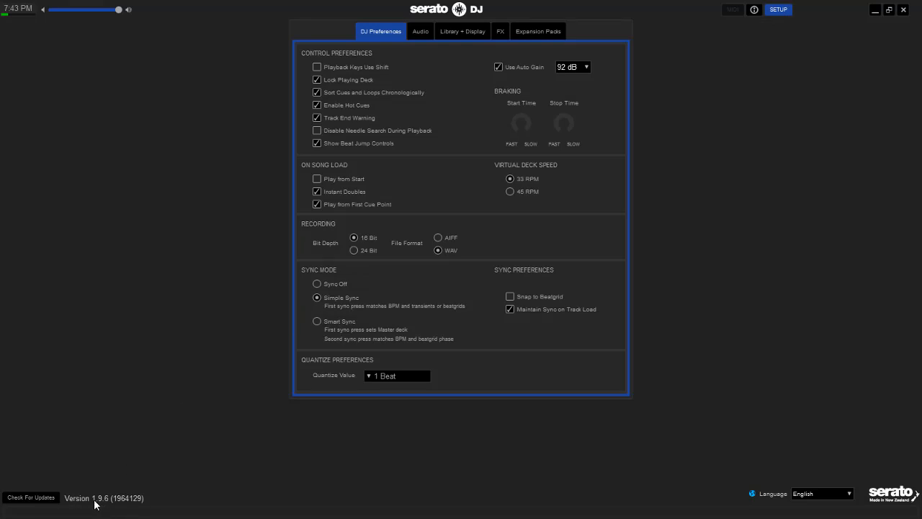
{"action": "mouse_move", "coordinate": [752, 101]}
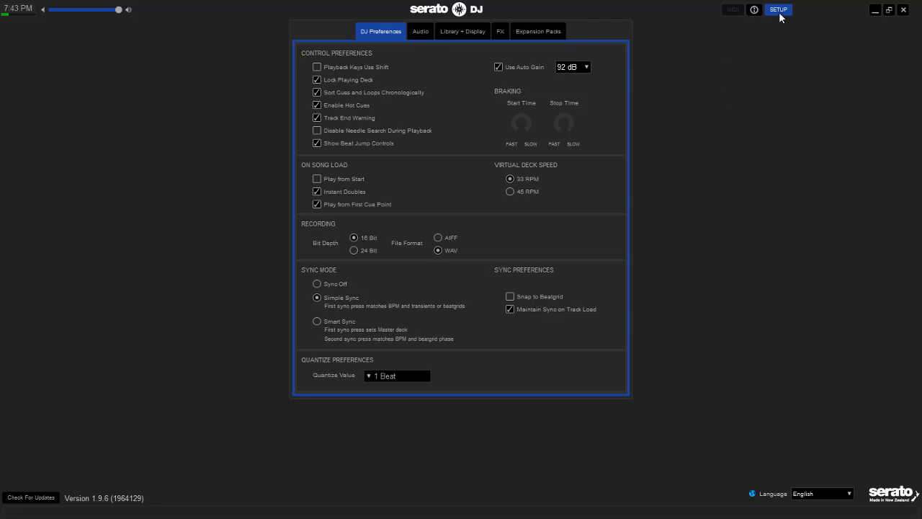
{"action": "mouse_move", "coordinate": [443, 18]}
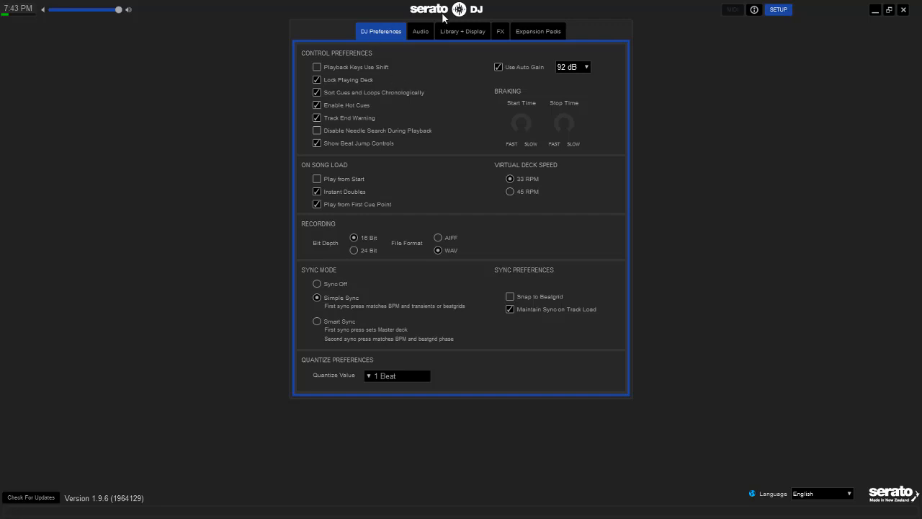
{"action": "mouse_move", "coordinate": [462, 39]}
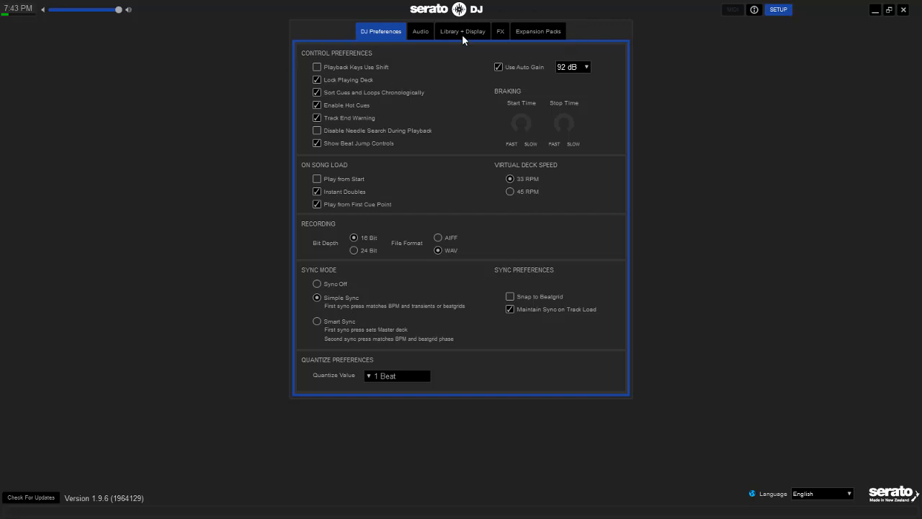
{"action": "mouse_move", "coordinate": [781, 18]}
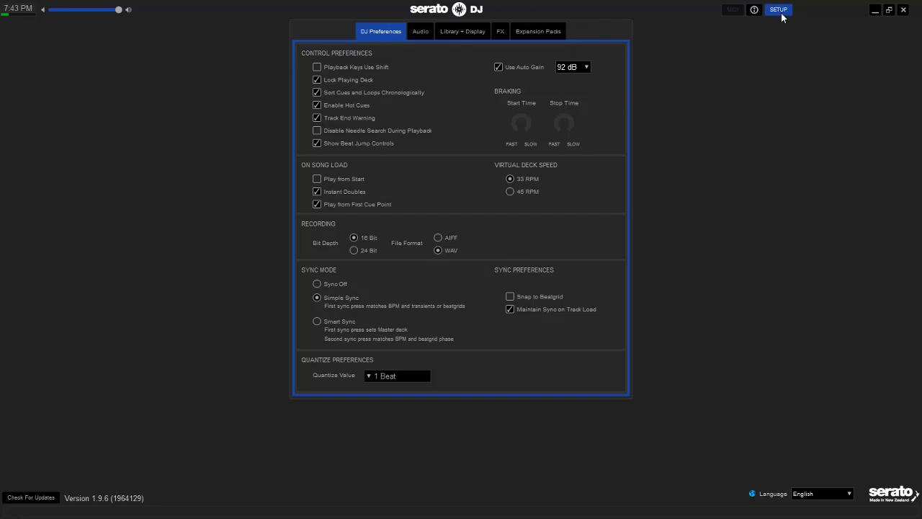
Leave the setup screen and return to the main library and deck view.
{"action": "left_click", "coordinate": [777, 10]}
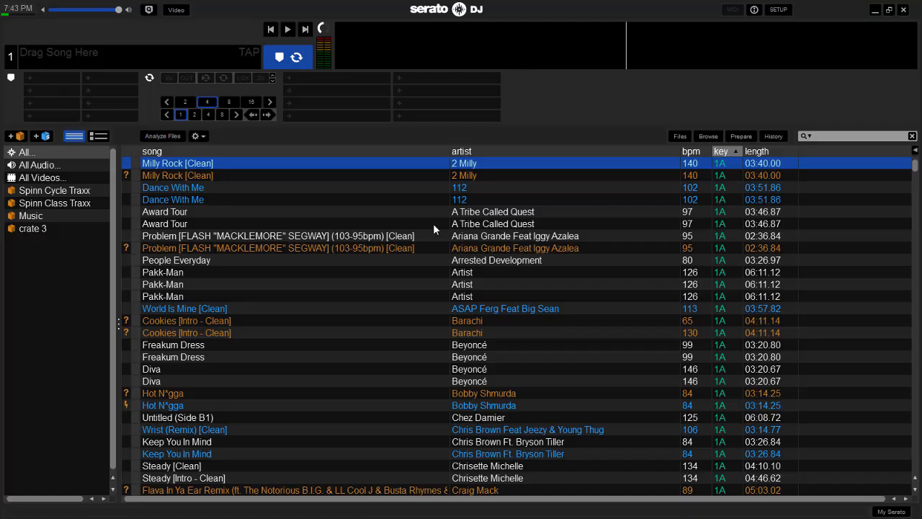
{"action": "mouse_move", "coordinate": [564, 90]}
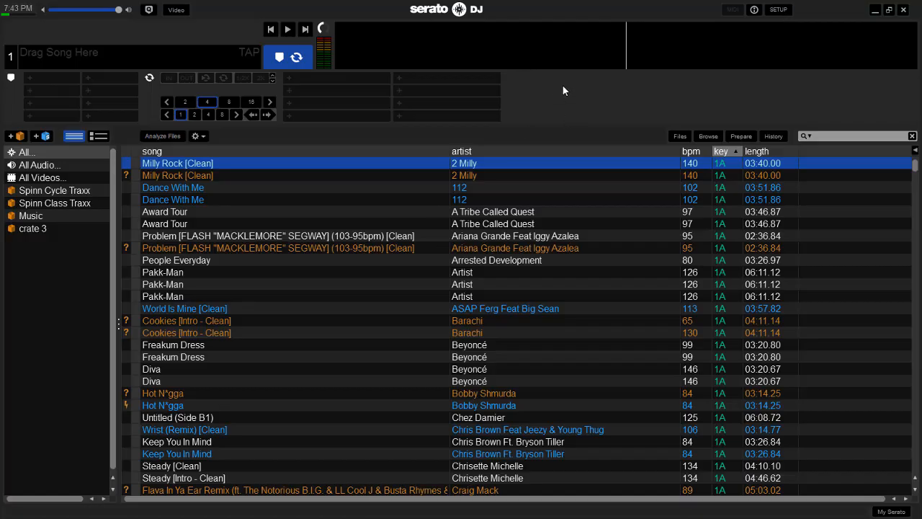
{"action": "mouse_move", "coordinate": [616, 89]}
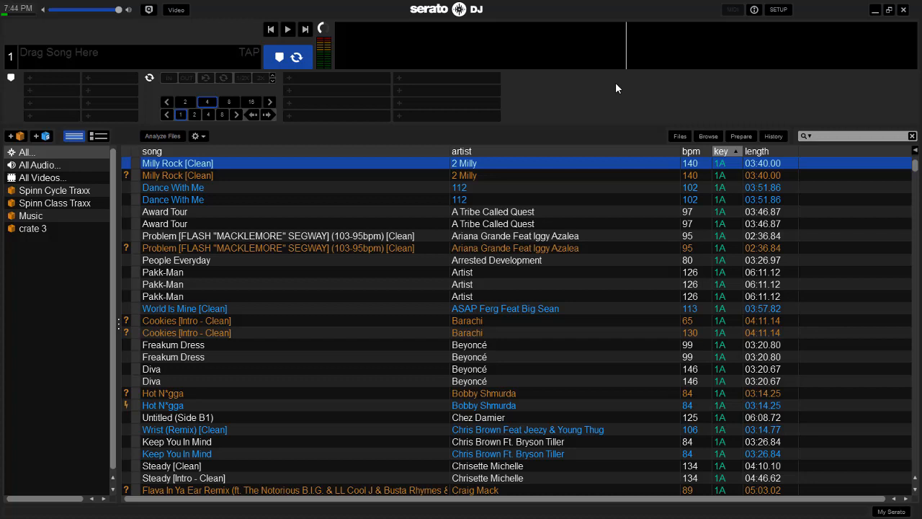
{"action": "mouse_move", "coordinate": [359, 176]}
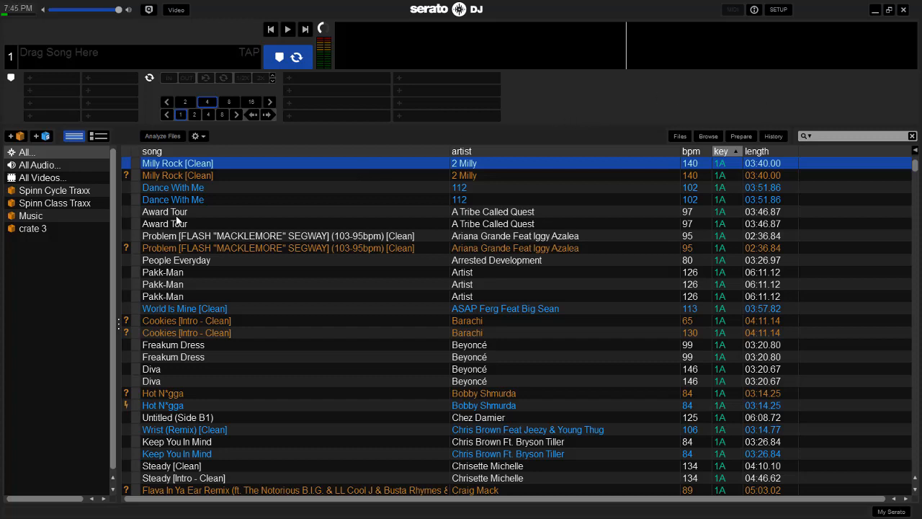
{"action": "mouse_move", "coordinate": [314, 118]}
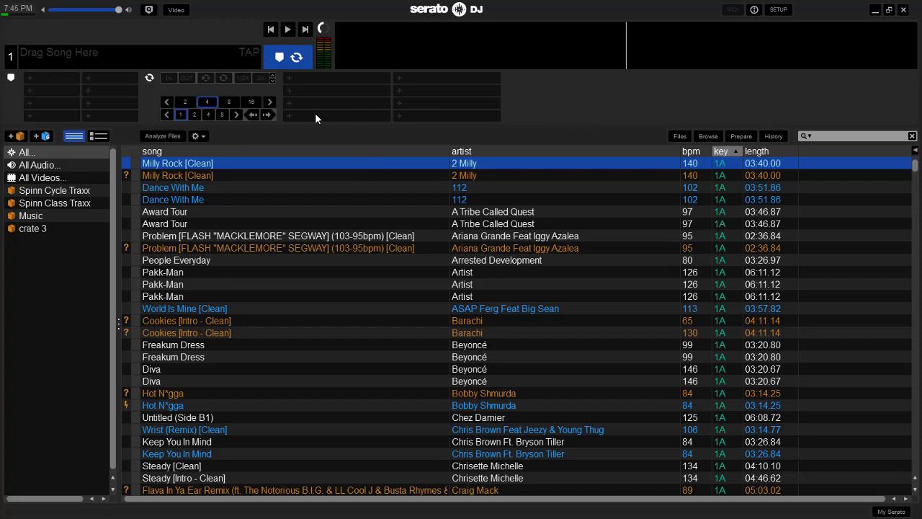
{"action": "mouse_move", "coordinate": [79, 228]}
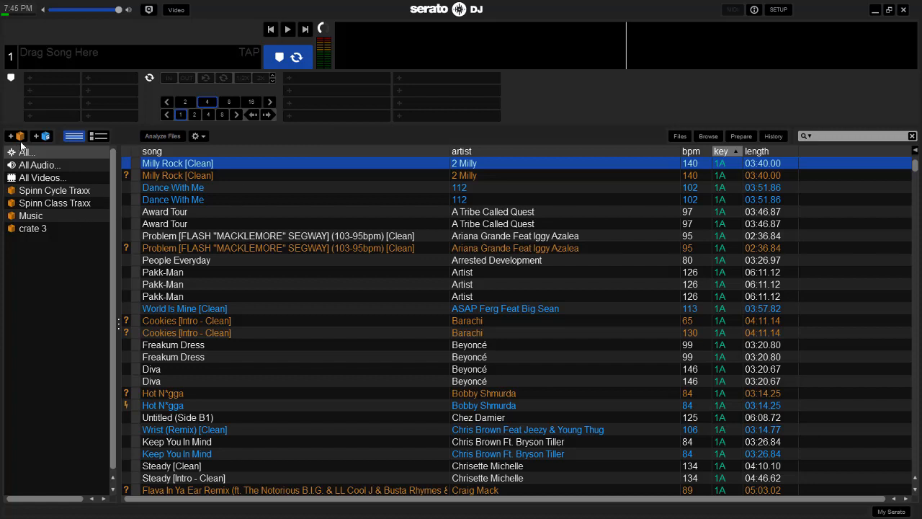
Create a new empty crate 1 and browse crate 3 and Music.
{"action": "left_click", "coordinate": [20, 136]}
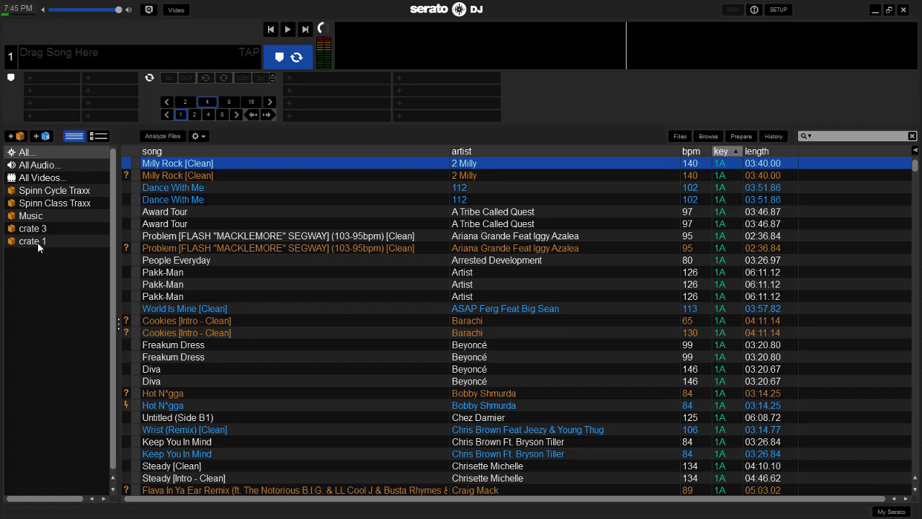
{"action": "left_click", "coordinate": [33, 241]}
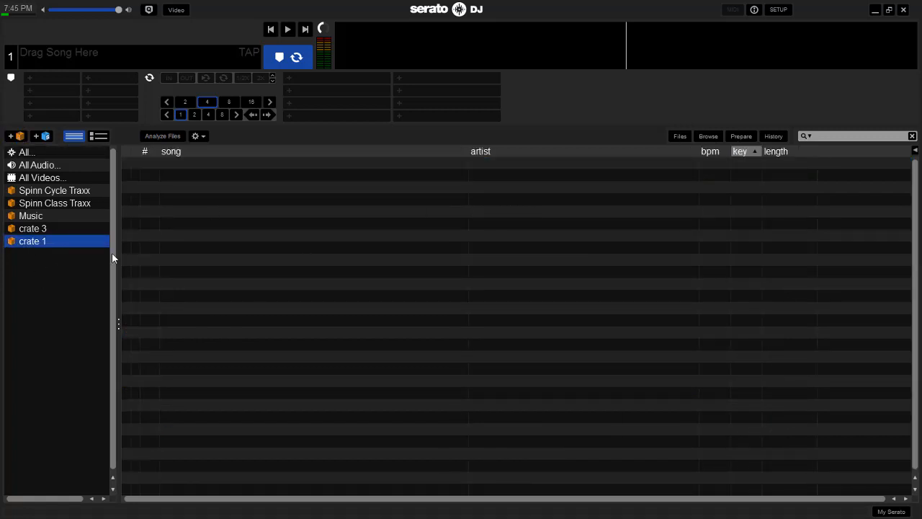
{"action": "left_click", "coordinate": [32, 228]}
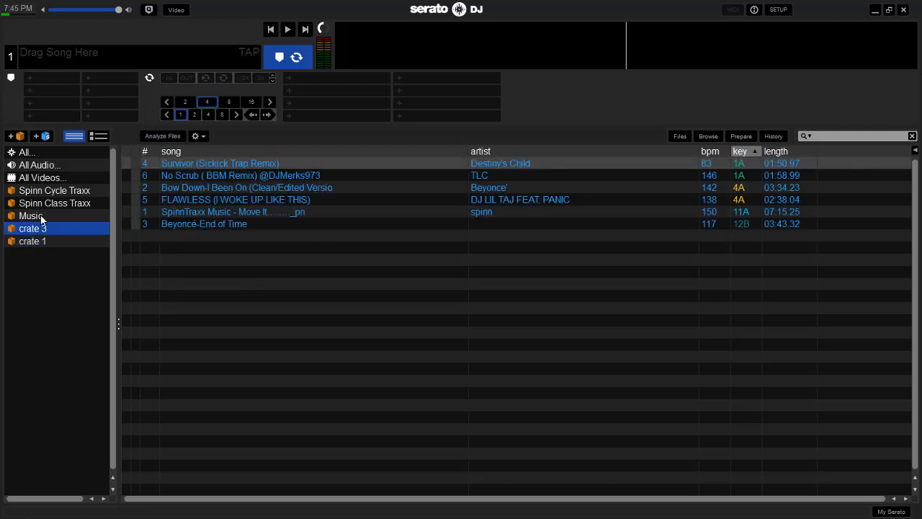
{"action": "left_click", "coordinate": [30, 216]}
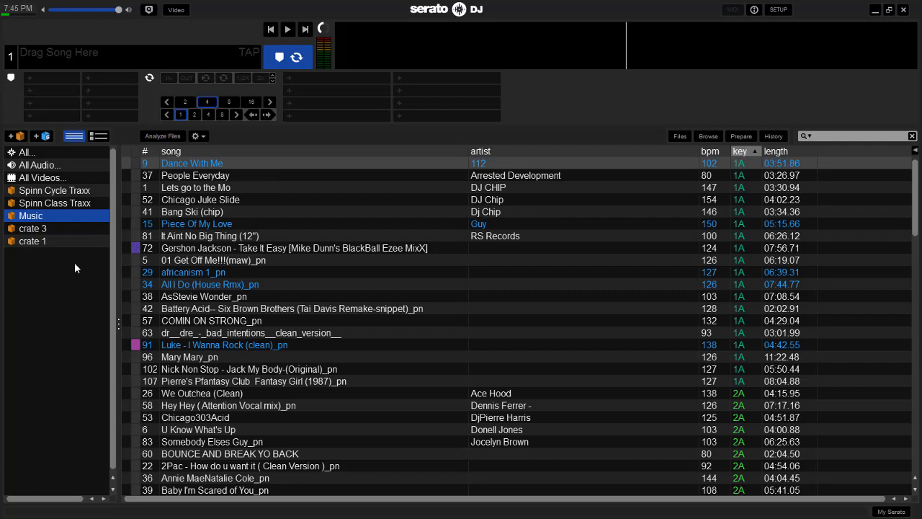
{"action": "mouse_move", "coordinate": [30, 249]}
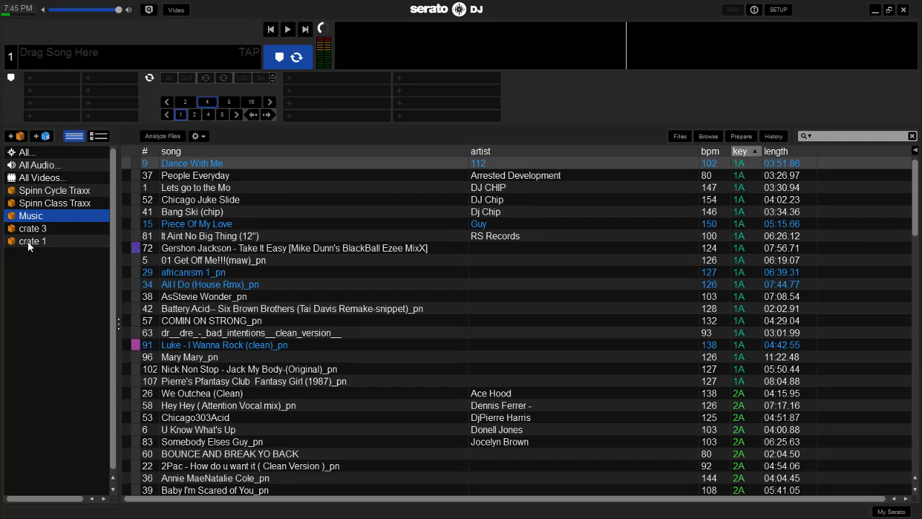
Nest crate 1 inside crate 3 as a sub-crate and expand crate 3 to show it.
{"action": "left_click", "coordinate": [32, 228]}
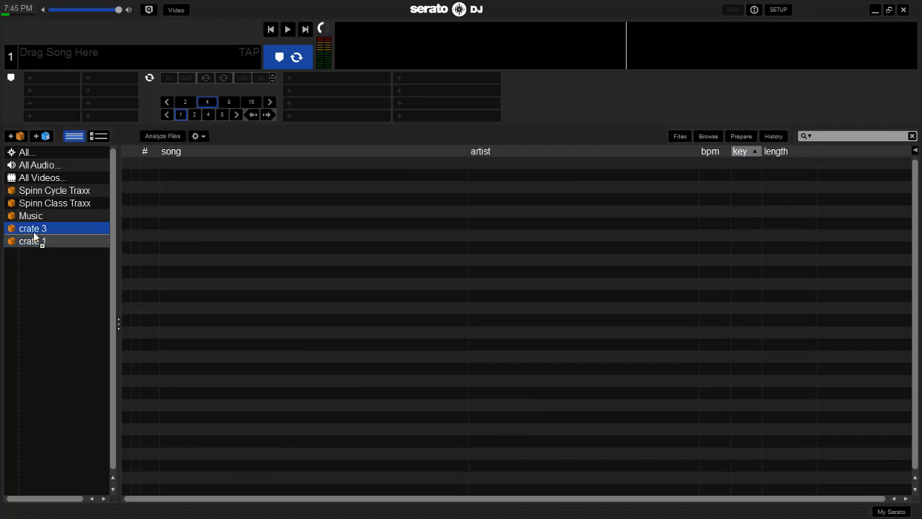
{"action": "left_click", "coordinate": [32, 240]}
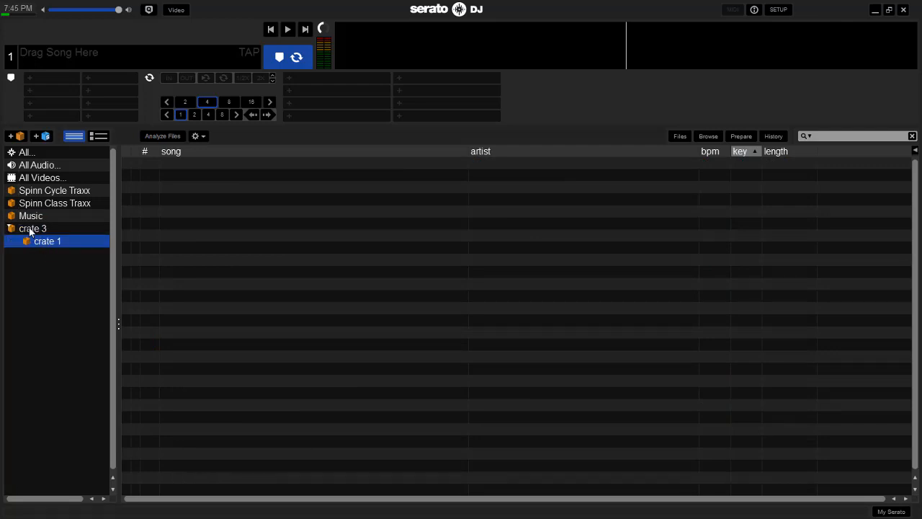
{"action": "left_click", "coordinate": [32, 228]}
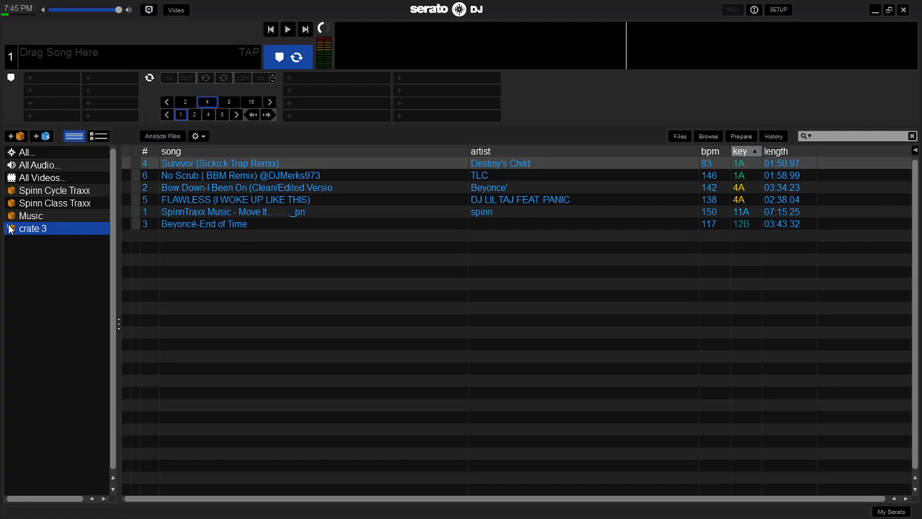
{"action": "left_click", "coordinate": [11, 228]}
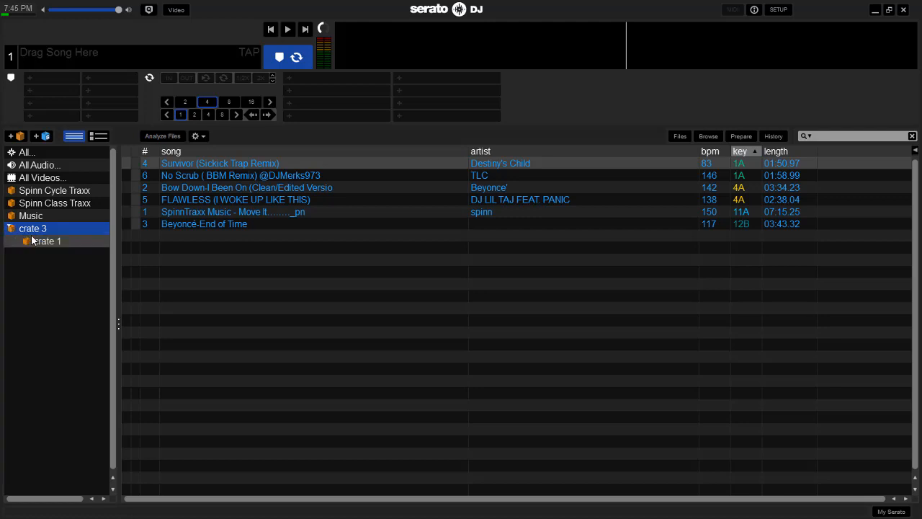
{"action": "left_click", "coordinate": [48, 240]}
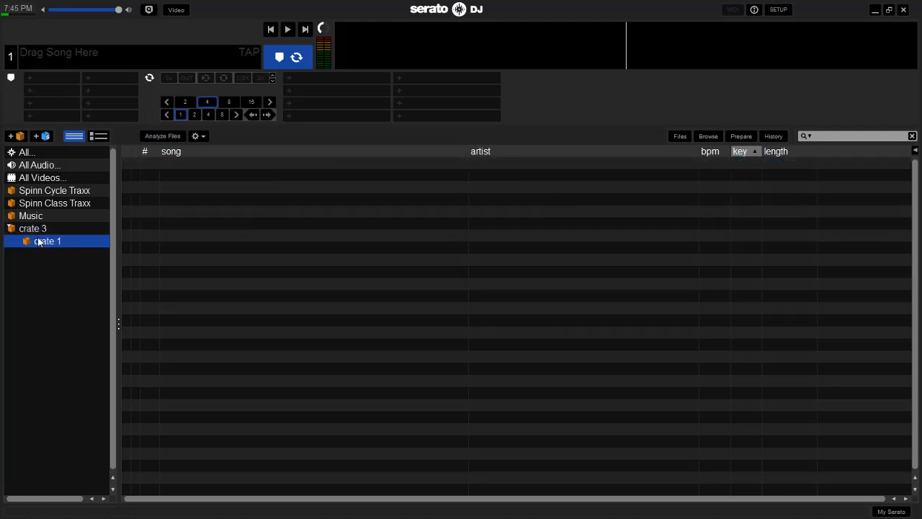
{"action": "left_click", "coordinate": [32, 228]}
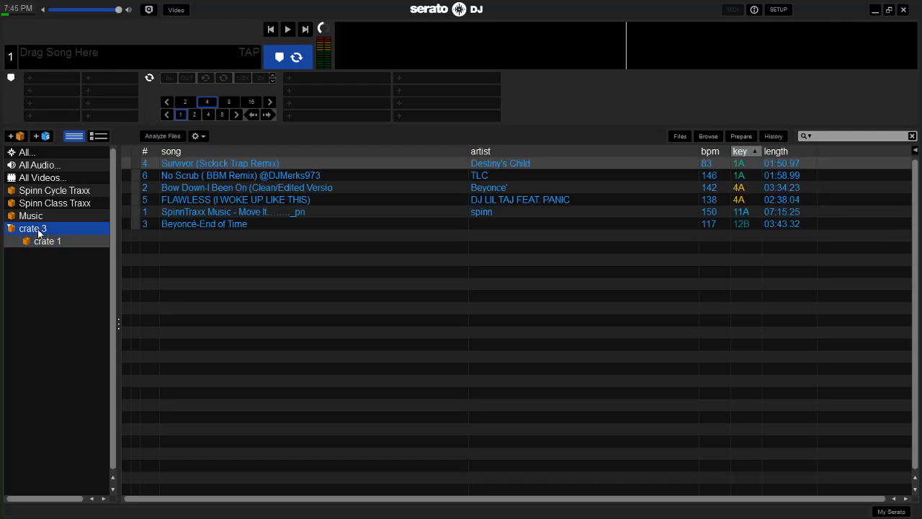
{"action": "mouse_move", "coordinate": [193, 219]}
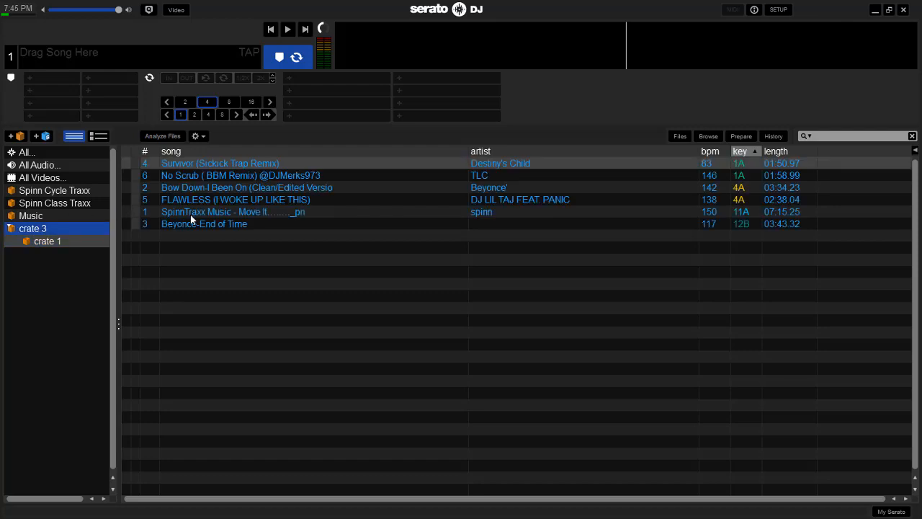
{"action": "mouse_move", "coordinate": [74, 274]}
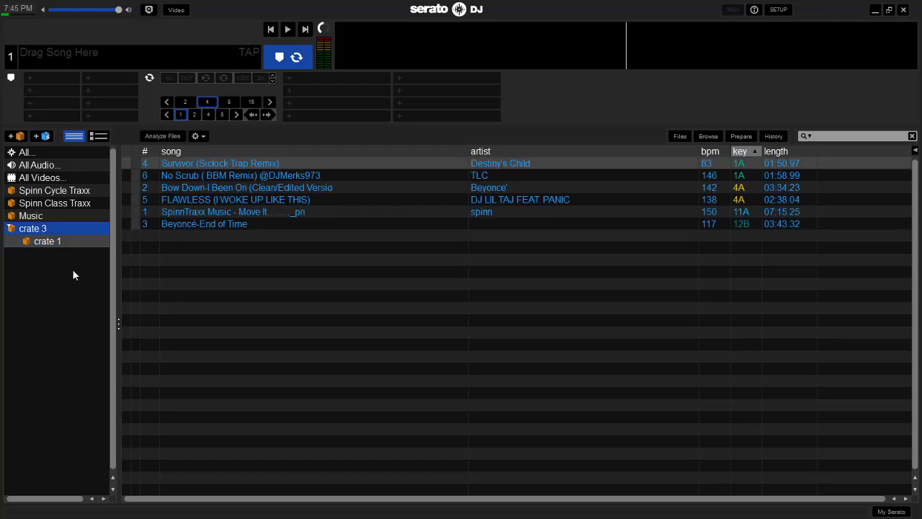
Rename crate 3 to 'hip hop'.
{"action": "double_click", "coordinate": [33, 228]}
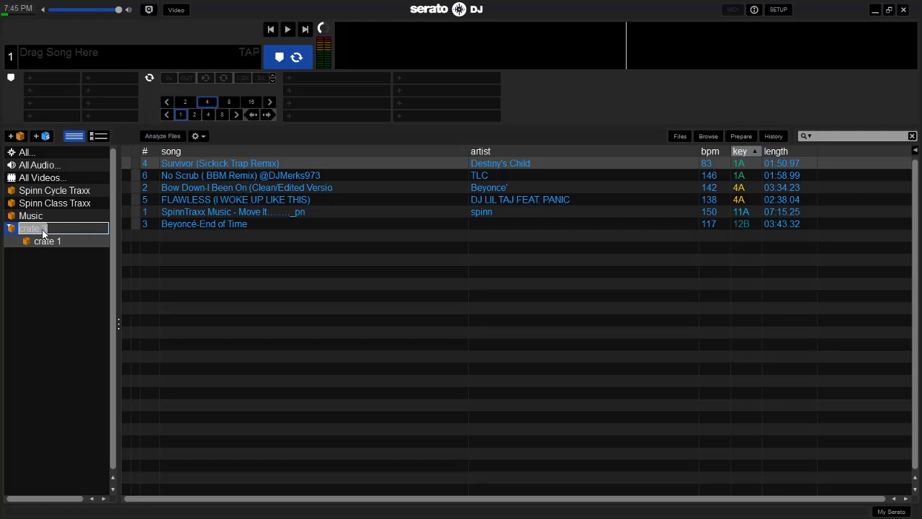
{"action": "type", "text": "hip hop"}
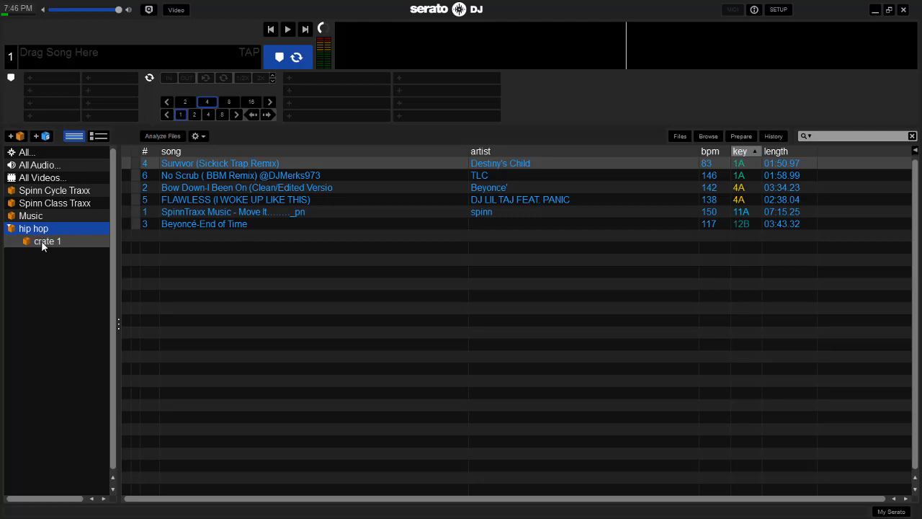
Rename the nested crate 1 to 'old school'.
{"action": "left_click", "coordinate": [47, 240]}
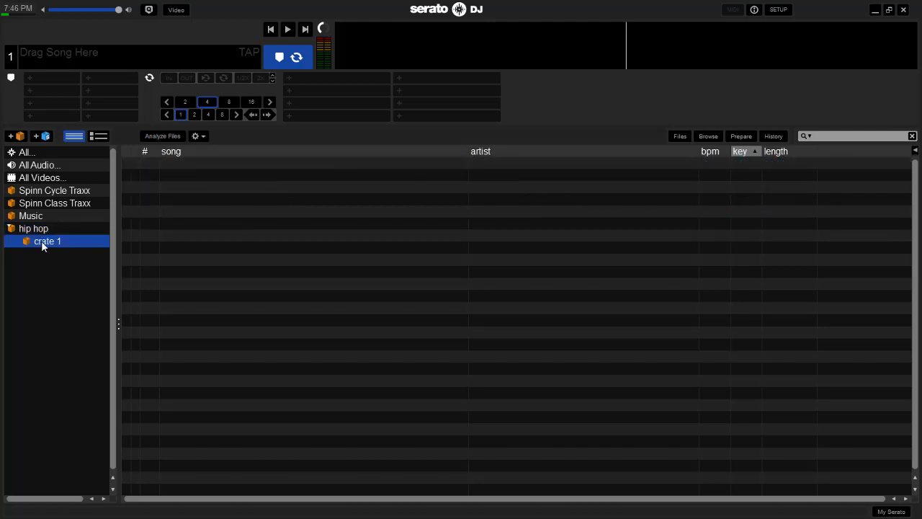
{"action": "double_click", "coordinate": [47, 240]}
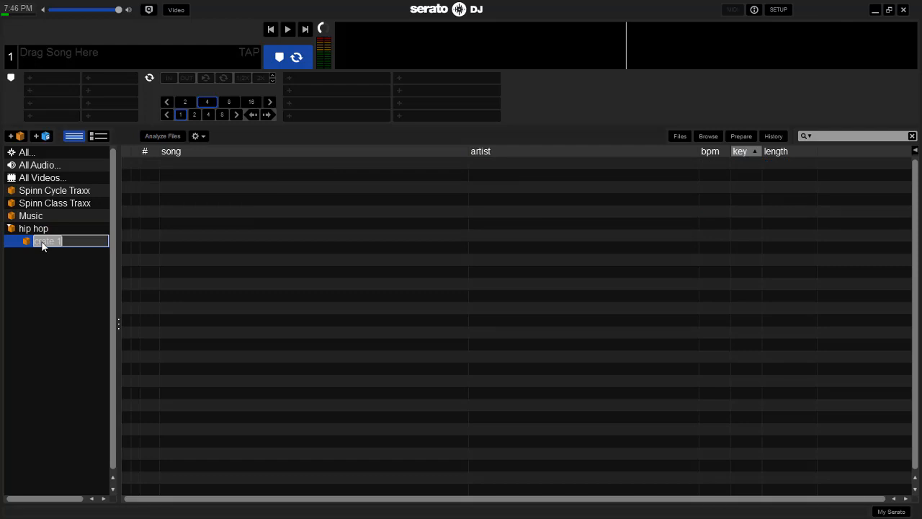
{"action": "type", "text": "old s"}
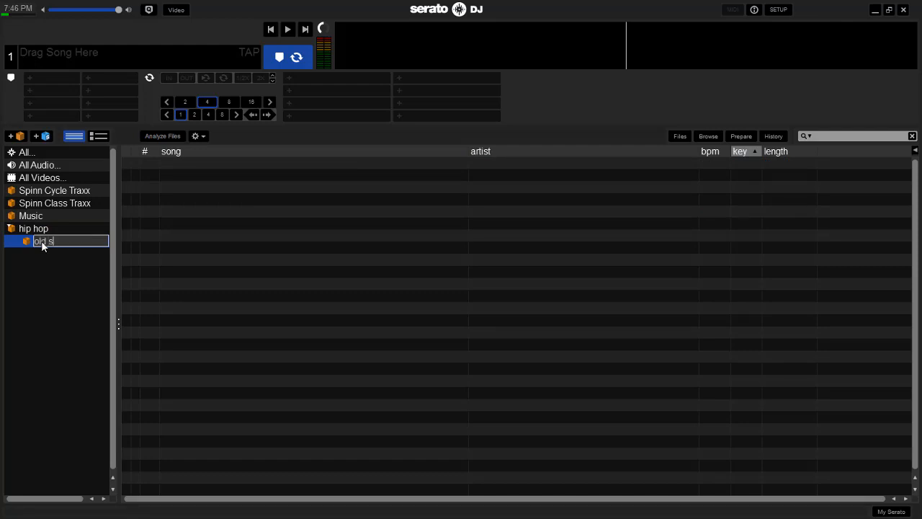
{"action": "type", "text": "chool"}
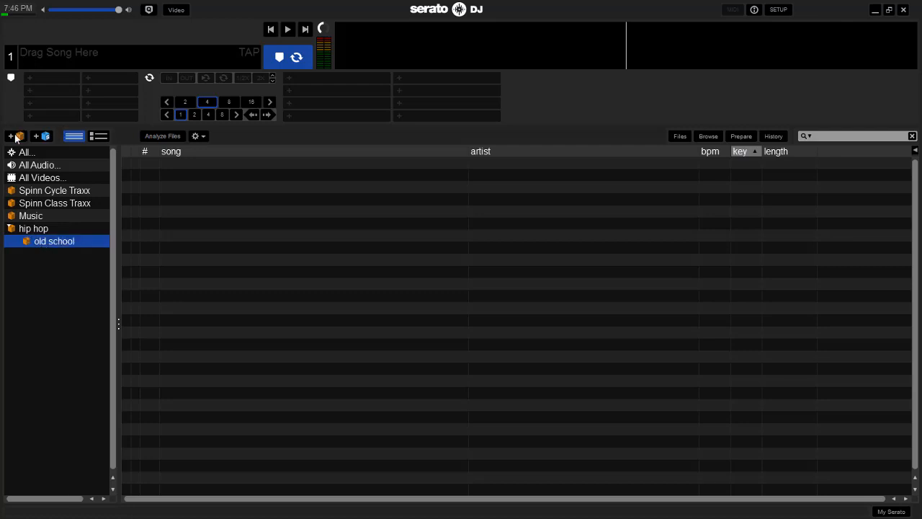
Create a second sub-crate under hip hop and name it 'new hip hop'.
{"action": "left_click", "coordinate": [11, 136]}
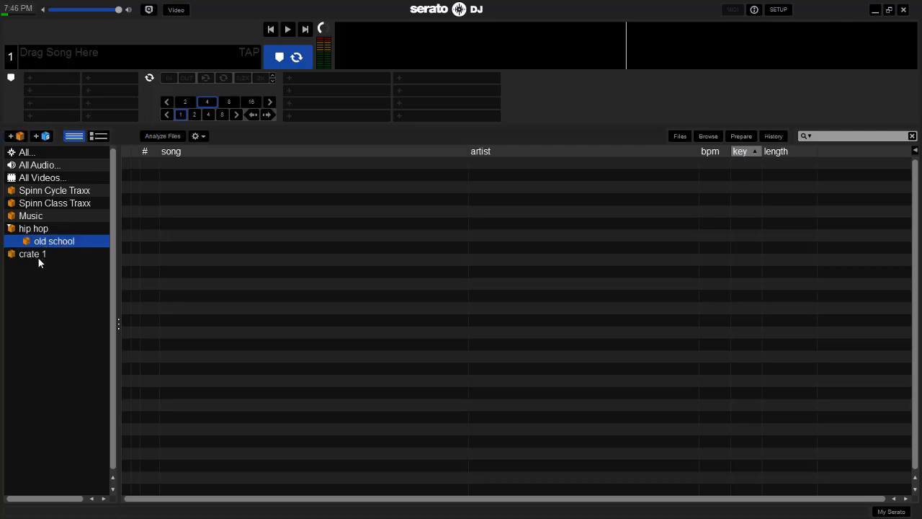
{"action": "left_click", "coordinate": [33, 228]}
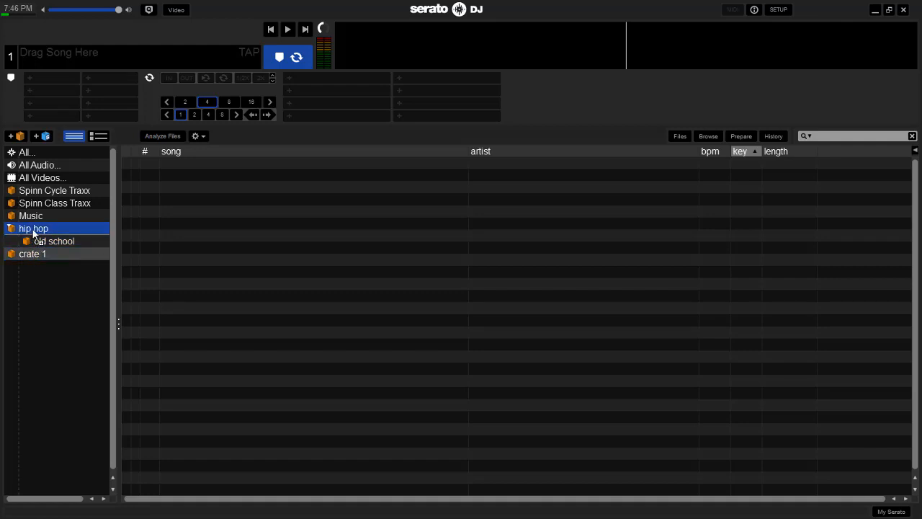
{"action": "left_click", "coordinate": [48, 241]}
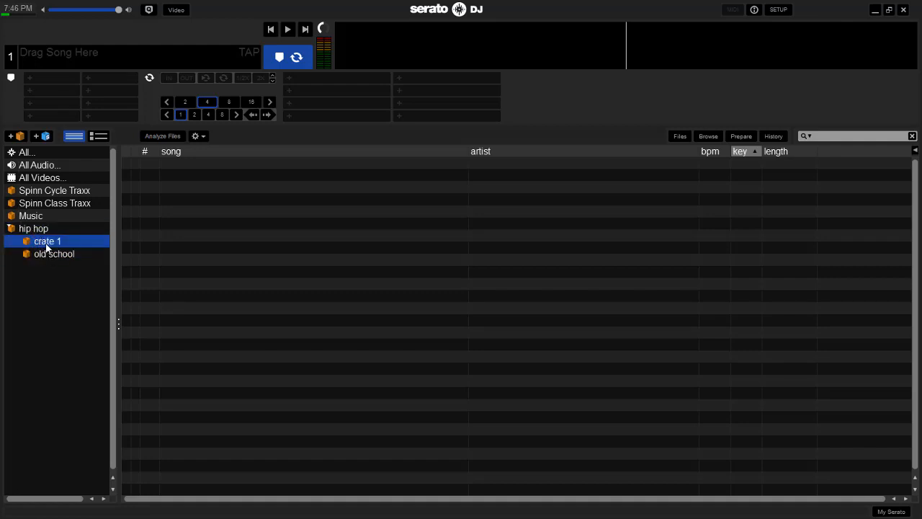
{"action": "double_click", "coordinate": [47, 240]}
{"action": "type", "text": "n"}
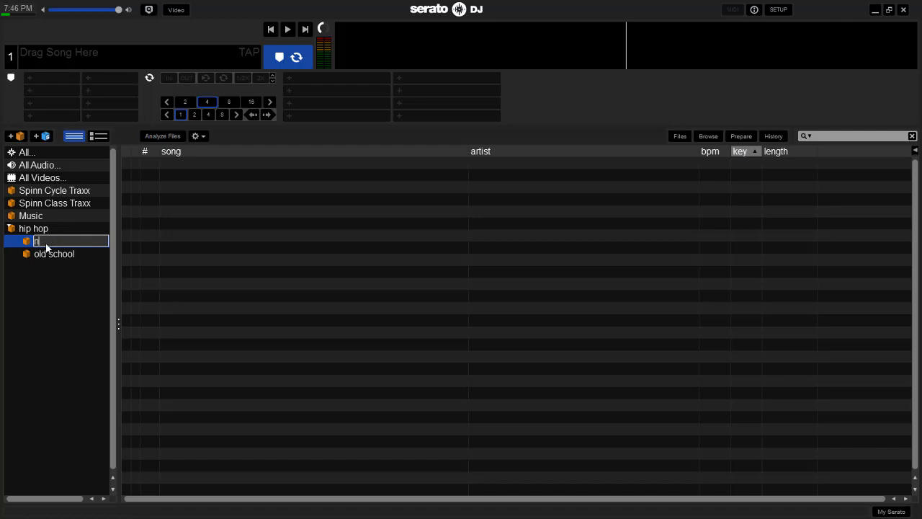
{"action": "type", "text": "ew hip hop"}
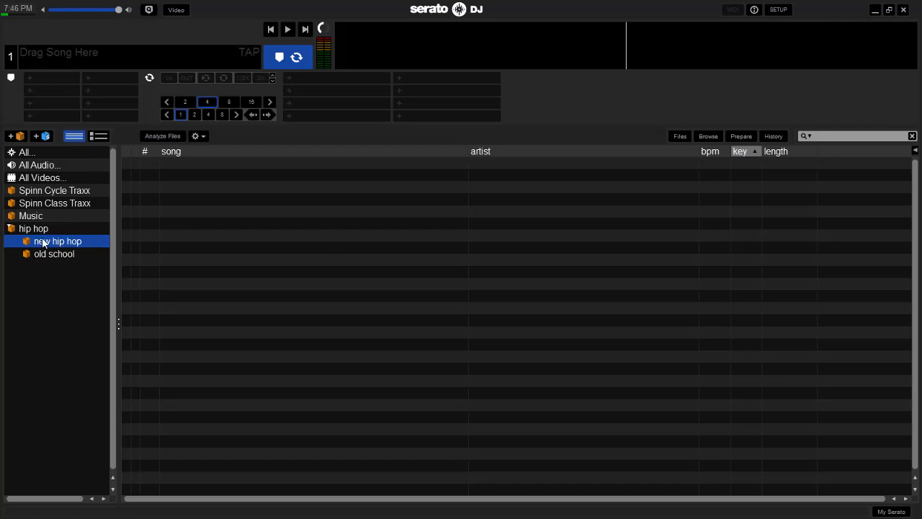
{"action": "mouse_move", "coordinate": [56, 243]}
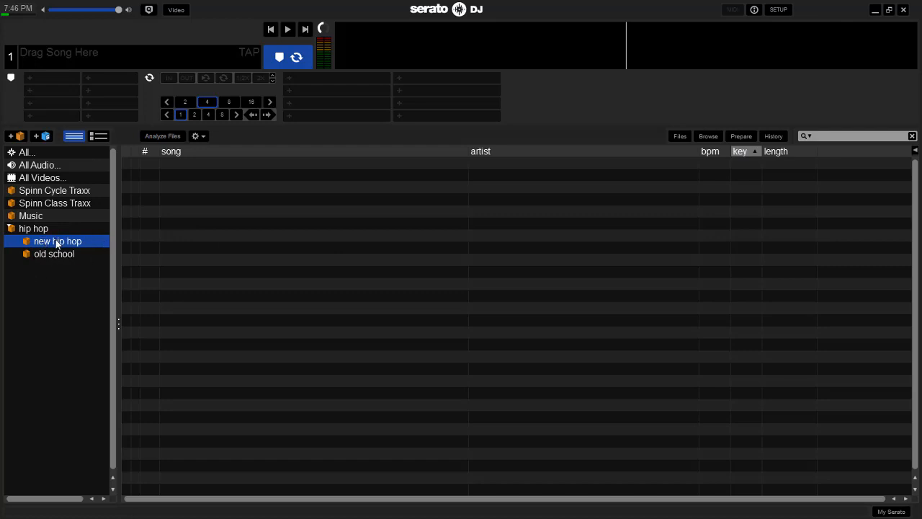
{"action": "mouse_move", "coordinate": [35, 220]}
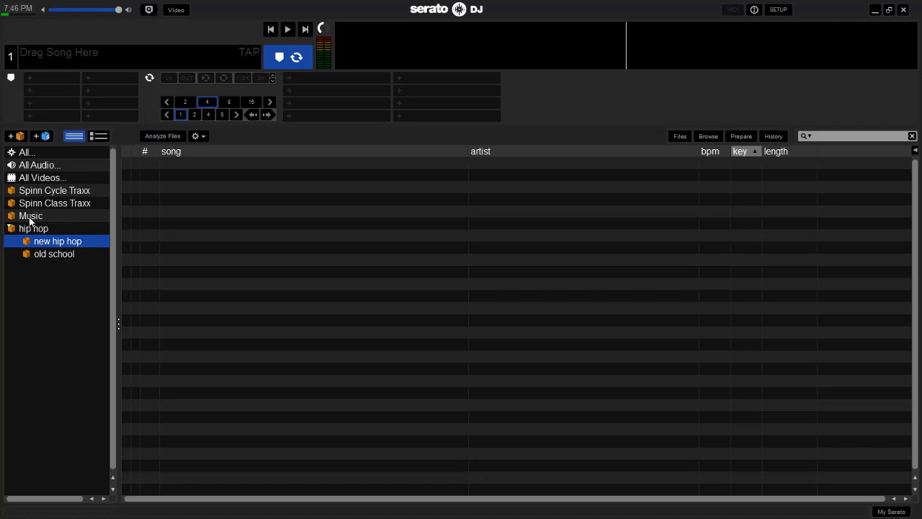
Rename the 'new hip hop' sub-crate to '100', leaving 'old school' unchanged.
{"action": "left_click", "coordinate": [31, 215]}
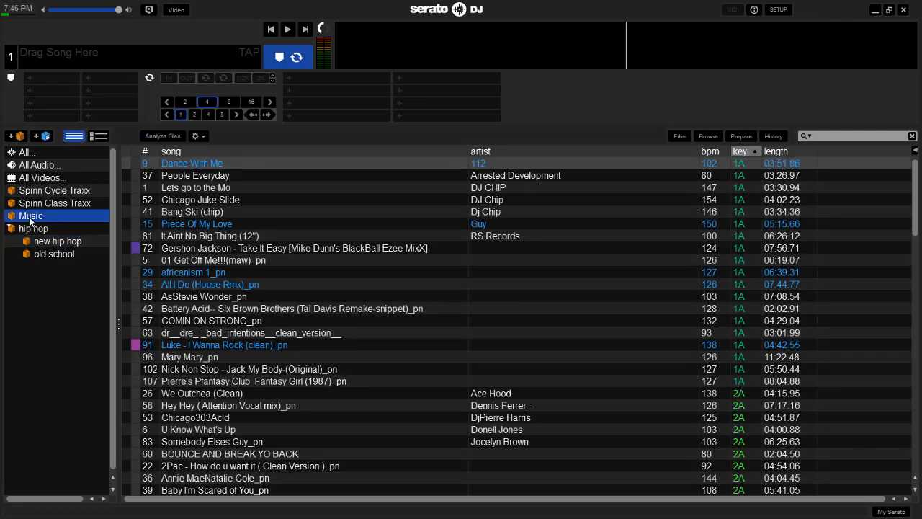
{"action": "mouse_move", "coordinate": [183, 249]}
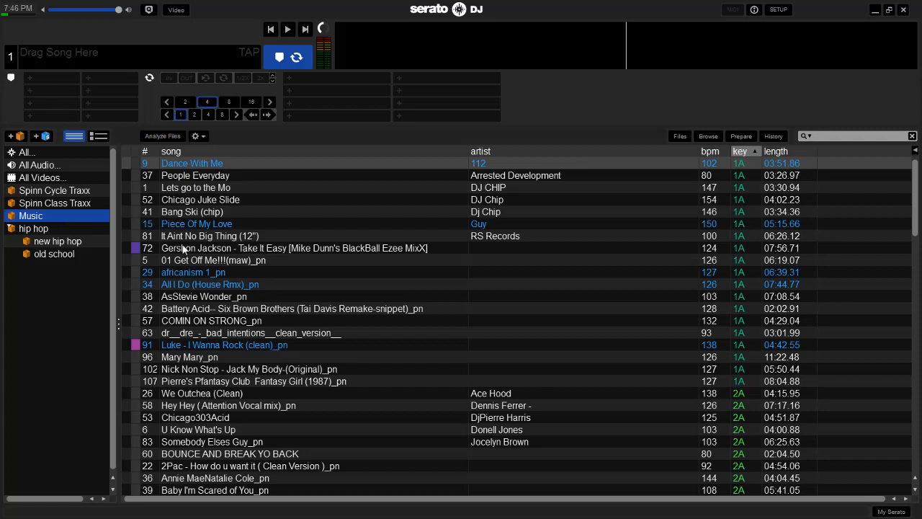
{"action": "mouse_move", "coordinate": [65, 241]}
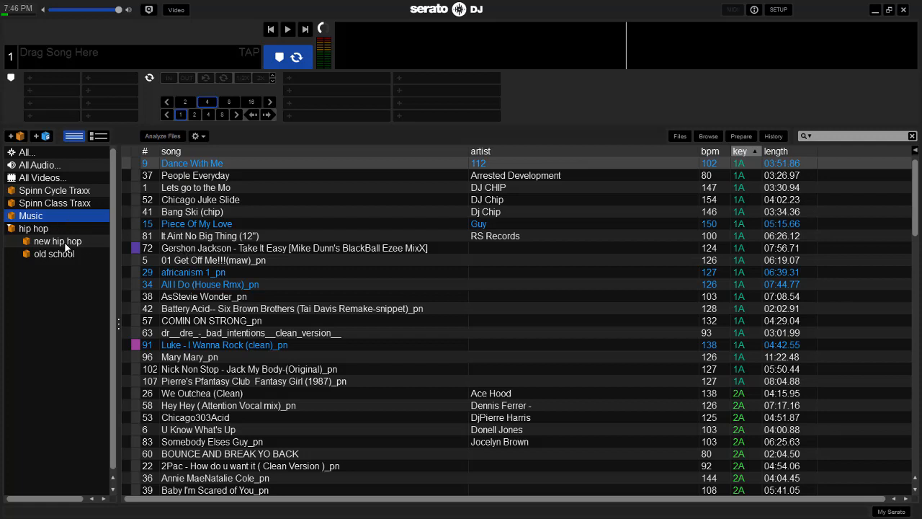
{"action": "left_click", "coordinate": [58, 240]}
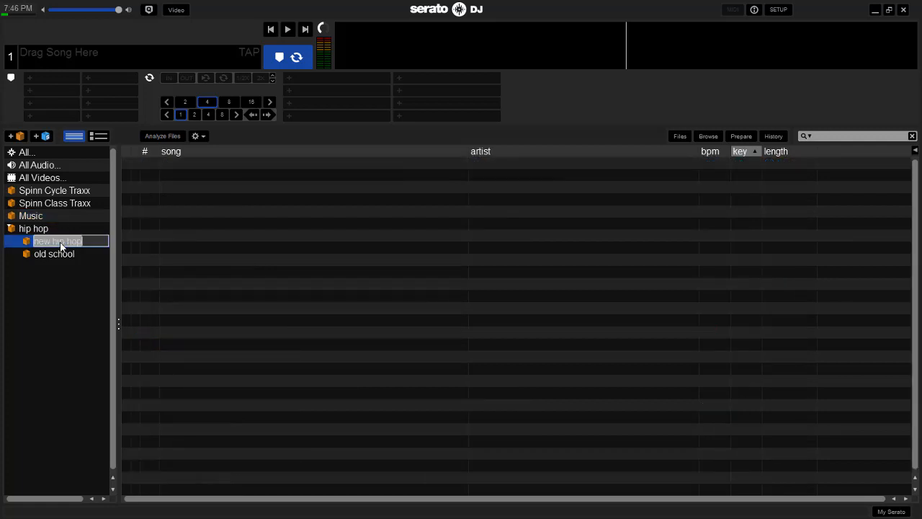
{"action": "type", "text": "100"}
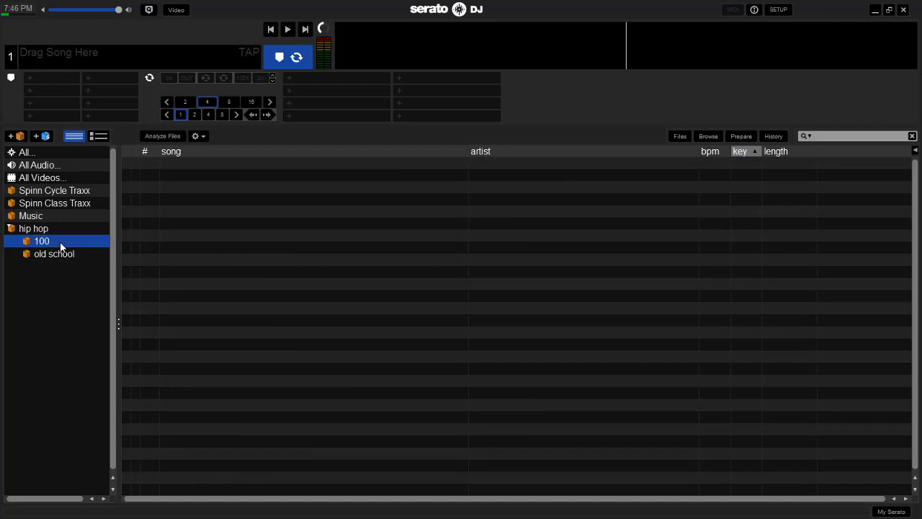
{"action": "double_click", "coordinate": [53, 253]}
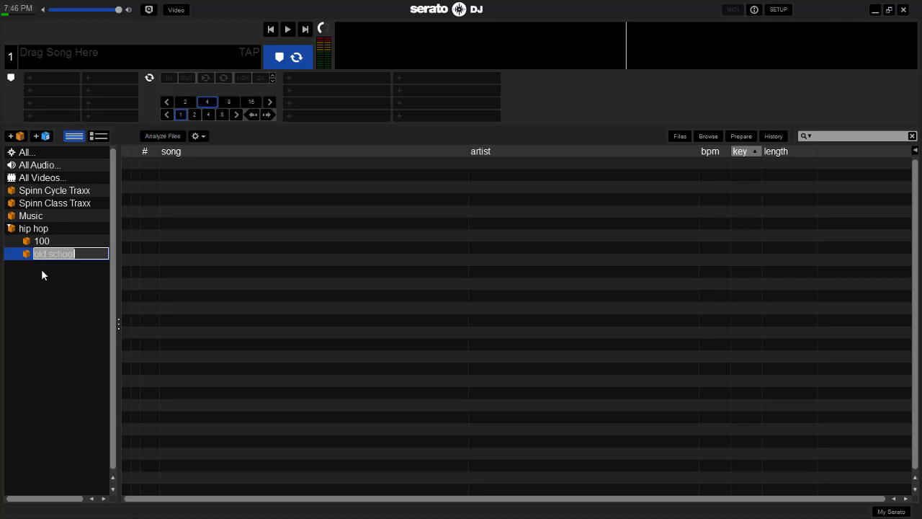
{"action": "left_click", "coordinate": [41, 241]}
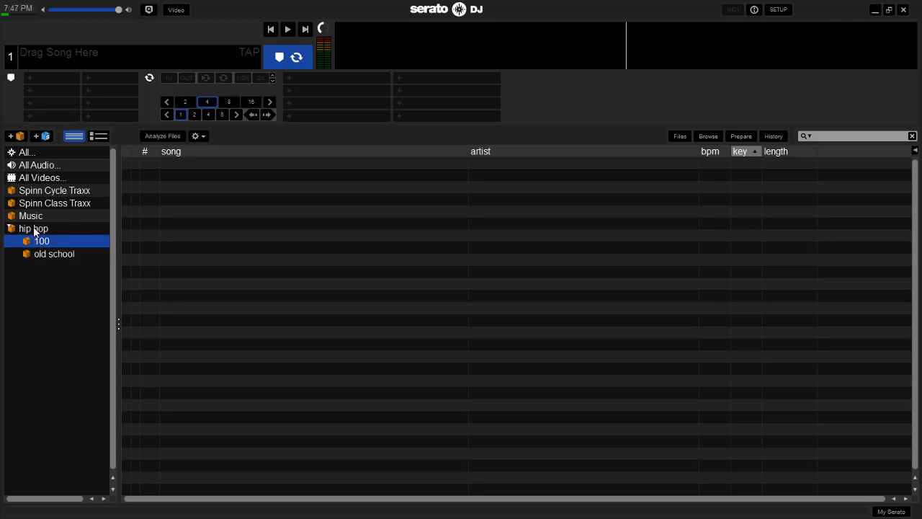
{"action": "mouse_move", "coordinate": [43, 257]}
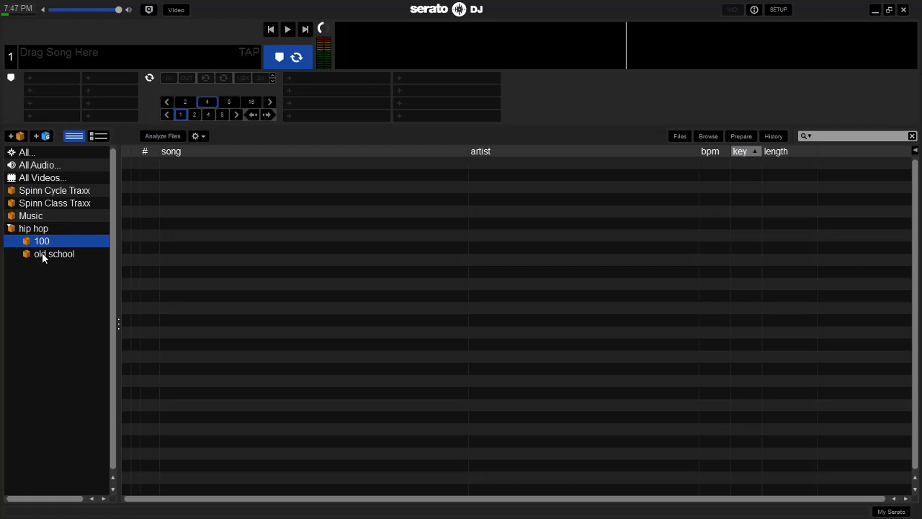
{"action": "mouse_move", "coordinate": [58, 261]}
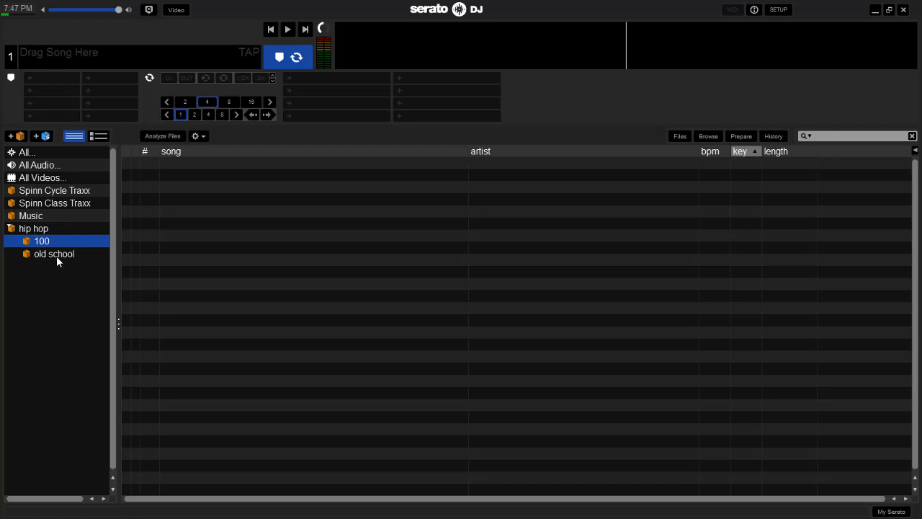
{"action": "mouse_move", "coordinate": [50, 316]}
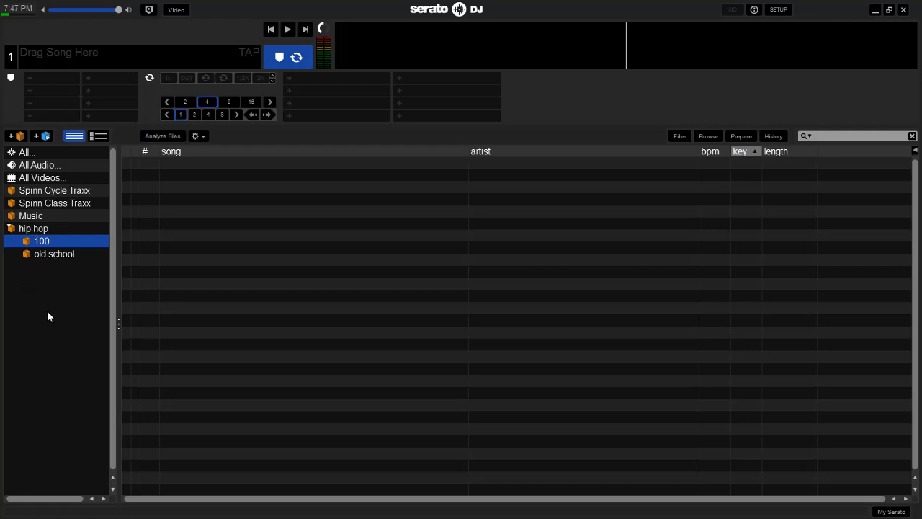
Delete the 'old school' and '100' sub-crates and remove the SpinnTraxx Music track from hip hop.
{"action": "left_click", "coordinate": [54, 253]}
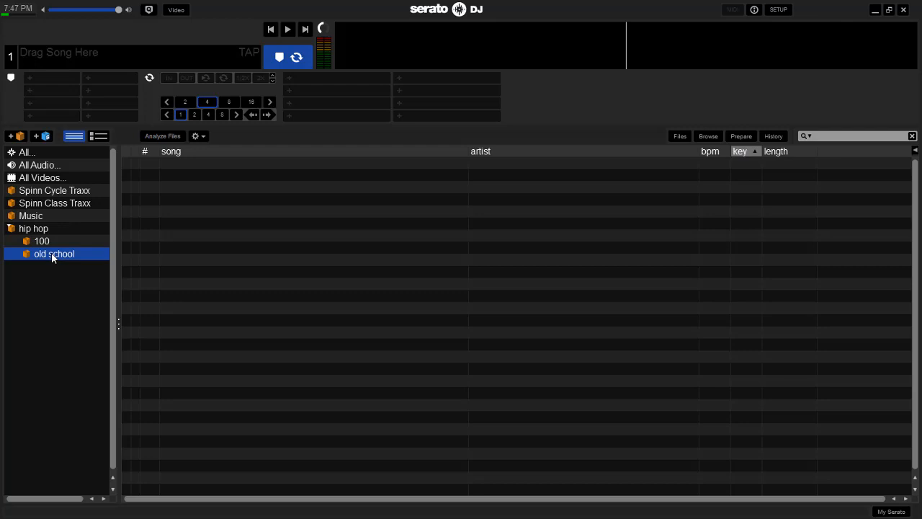
{"action": "left_click", "coordinate": [41, 240]}
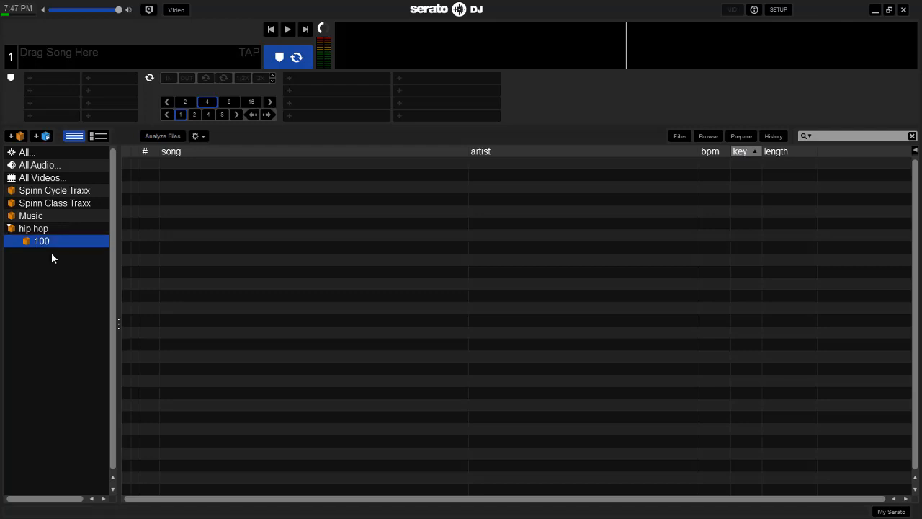
{"action": "left_click", "coordinate": [33, 228]}
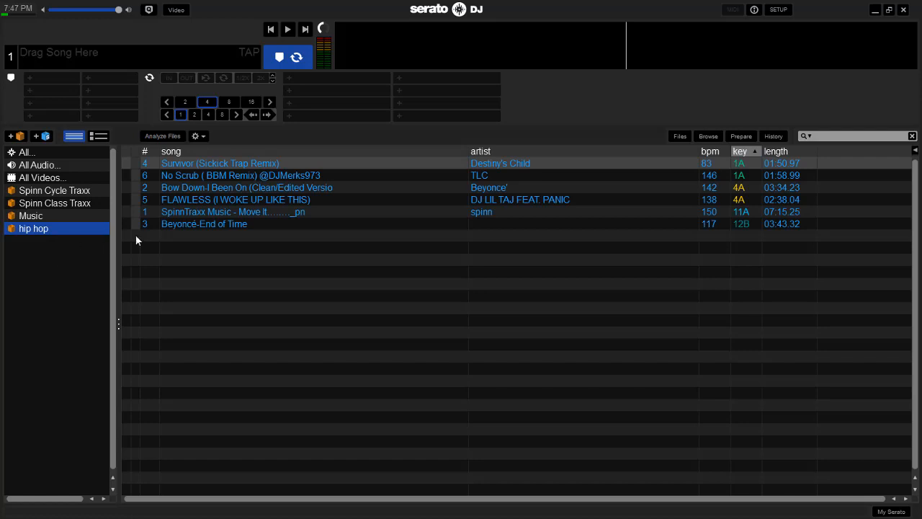
{"action": "mouse_move", "coordinate": [213, 209]}
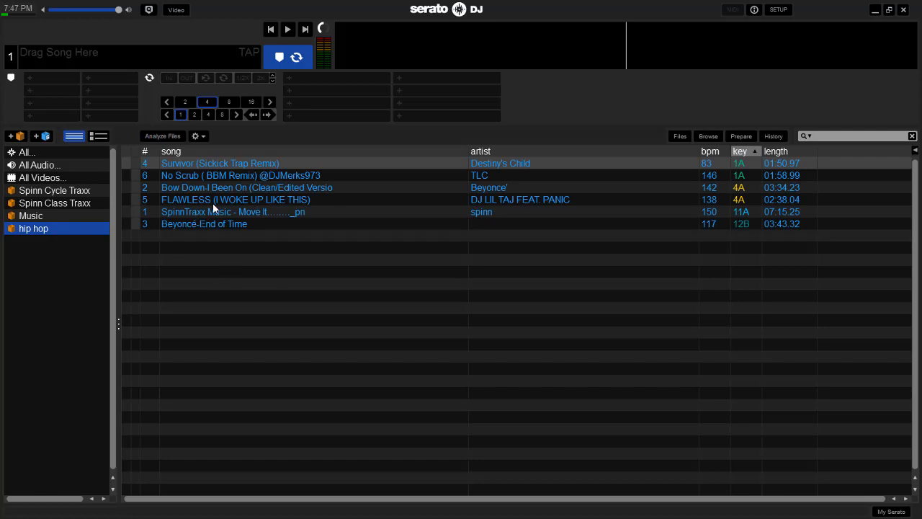
{"action": "left_click", "coordinate": [232, 211]}
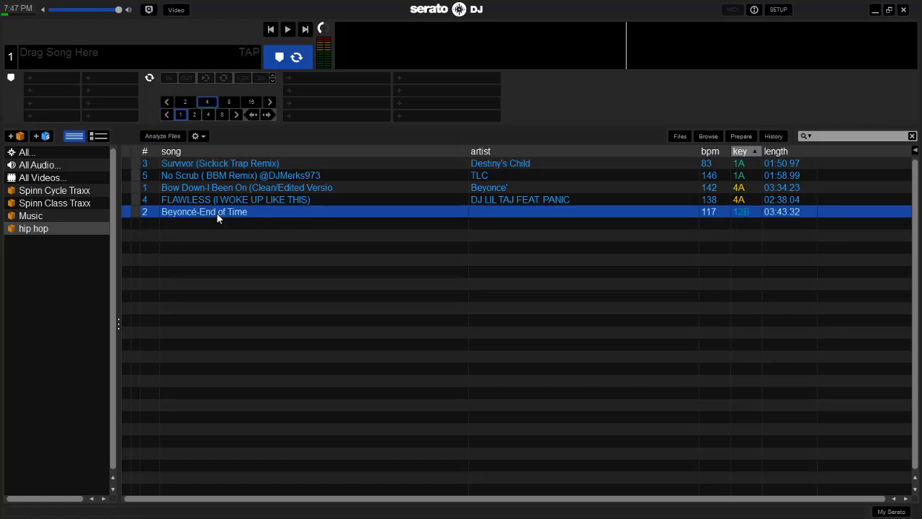
{"action": "mouse_move", "coordinate": [225, 199]}
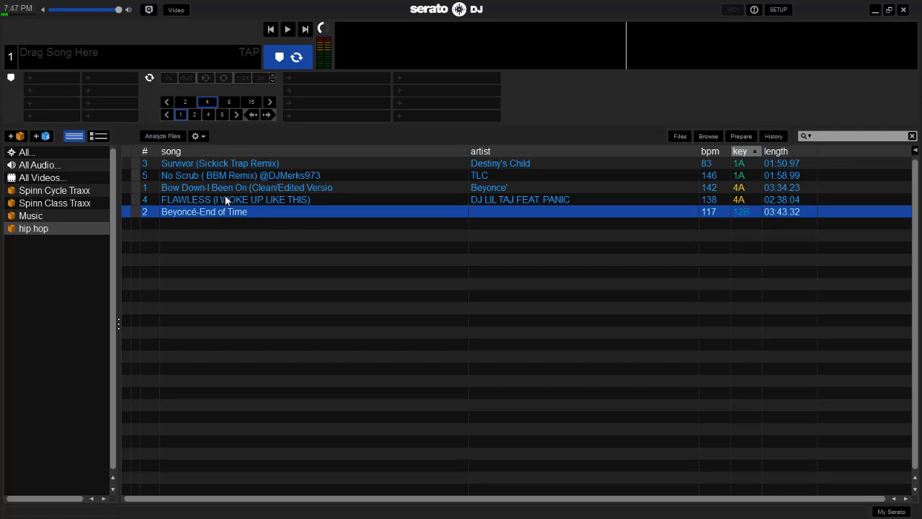
{"action": "mouse_move", "coordinate": [193, 164]}
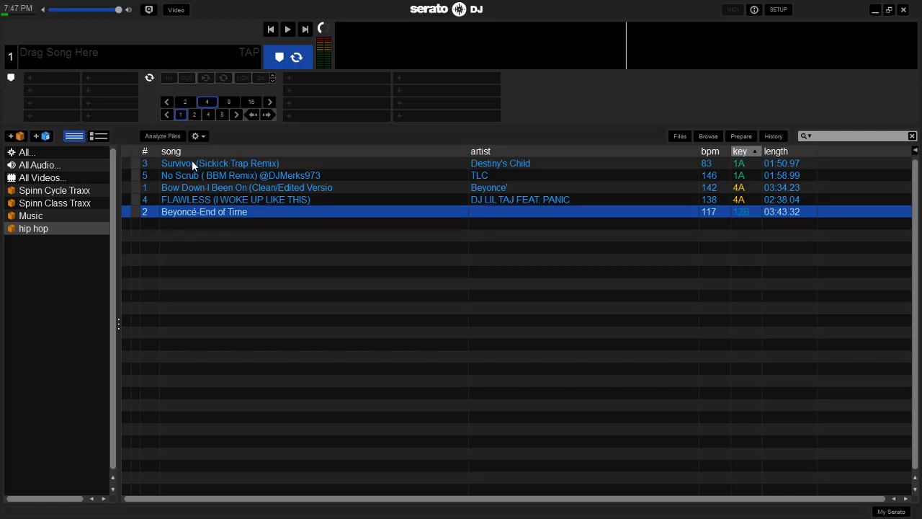
{"action": "mouse_move", "coordinate": [56, 206]}
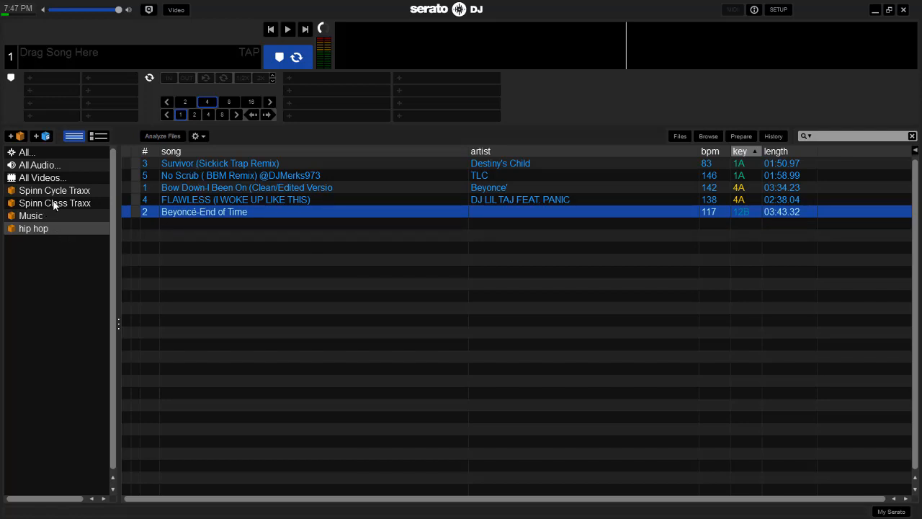
Select 16 songs in Spinn Class Traxx and decline the prompt to edit their tags.
{"action": "left_click", "coordinate": [54, 203]}
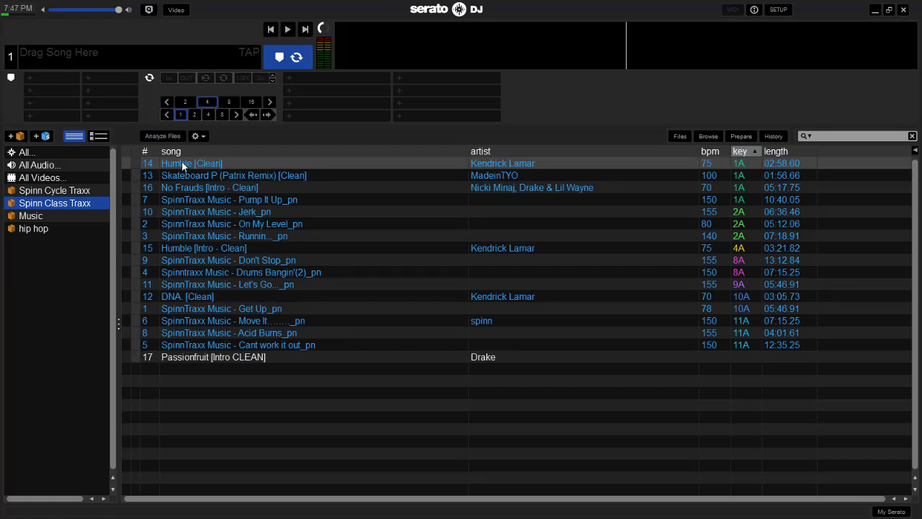
{"action": "left_click", "coordinate": [192, 163]}
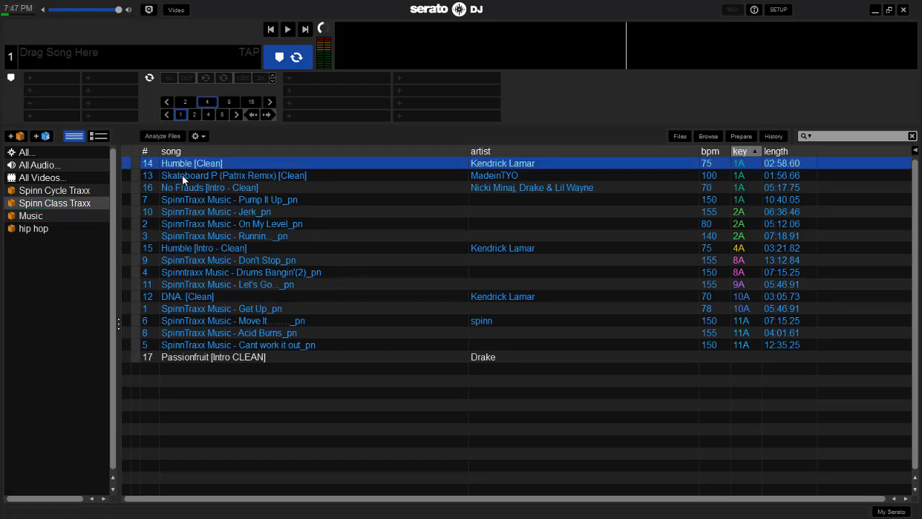
{"action": "left_click", "coordinate": [234, 175]}
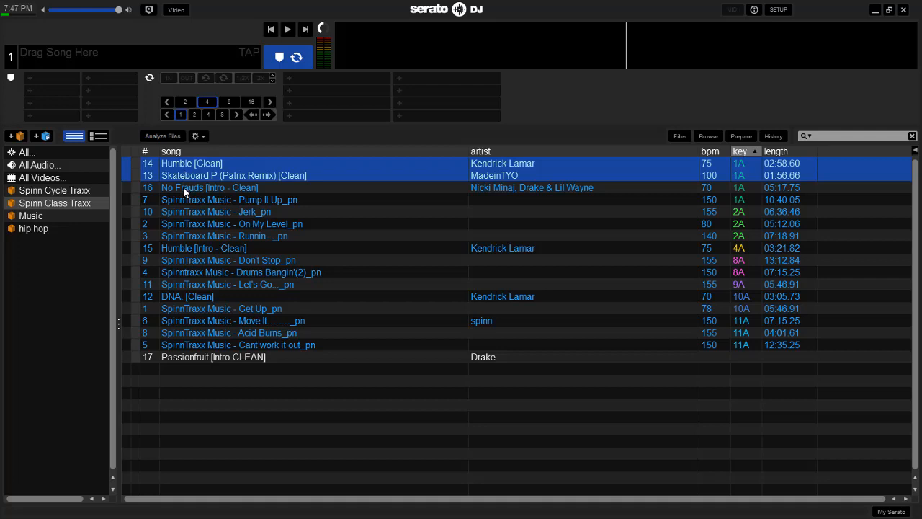
{"action": "left_click", "coordinate": [229, 199]}
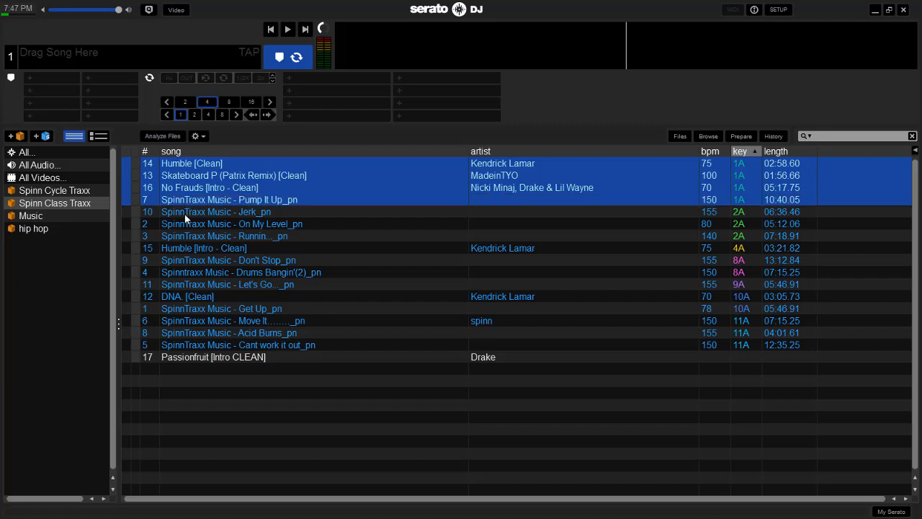
{"action": "left_click", "coordinate": [216, 211]}
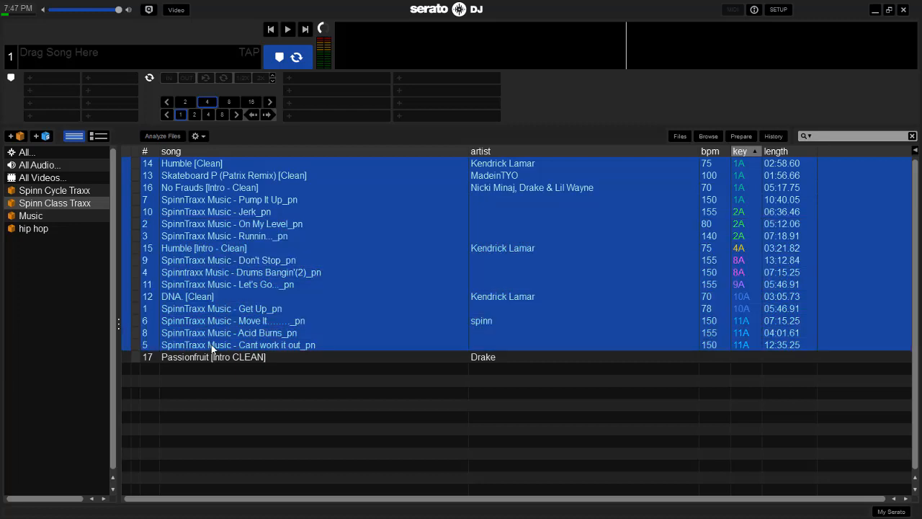
{"action": "double_click", "coordinate": [237, 344]}
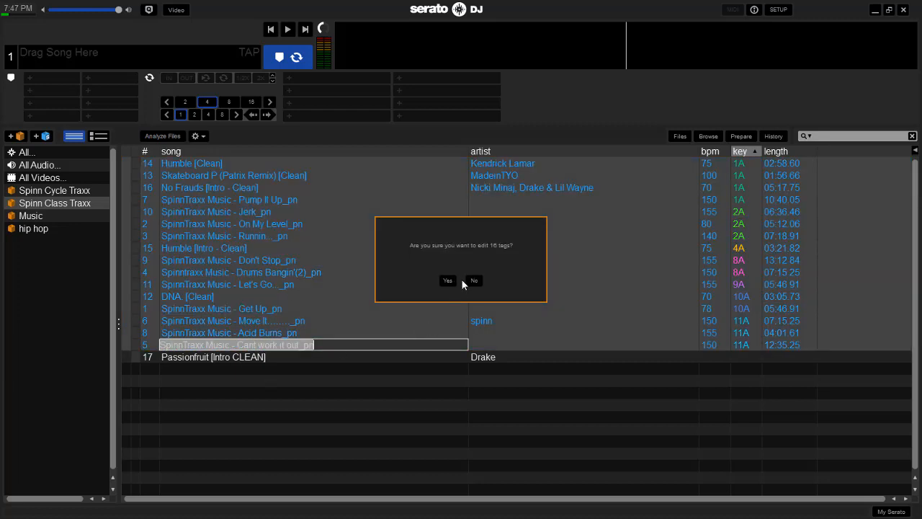
{"action": "left_click", "coordinate": [447, 280]}
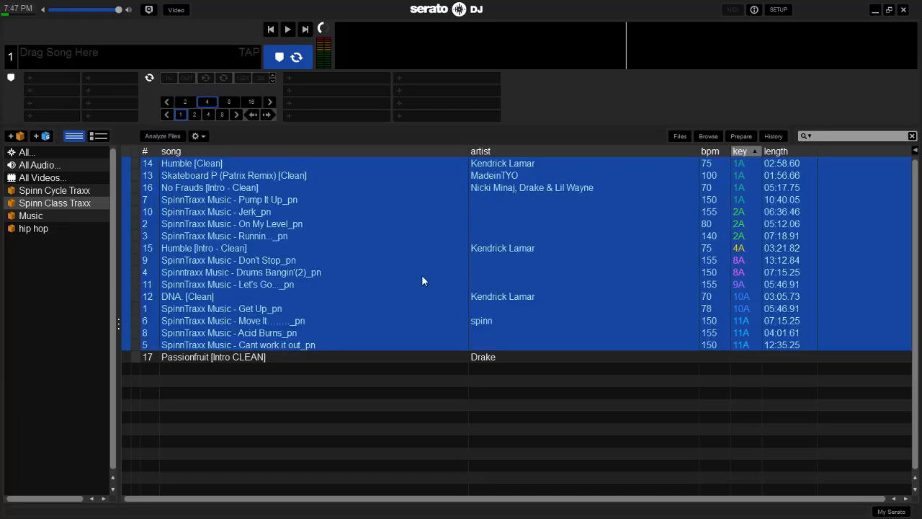
{"action": "mouse_move", "coordinate": [506, 294]}
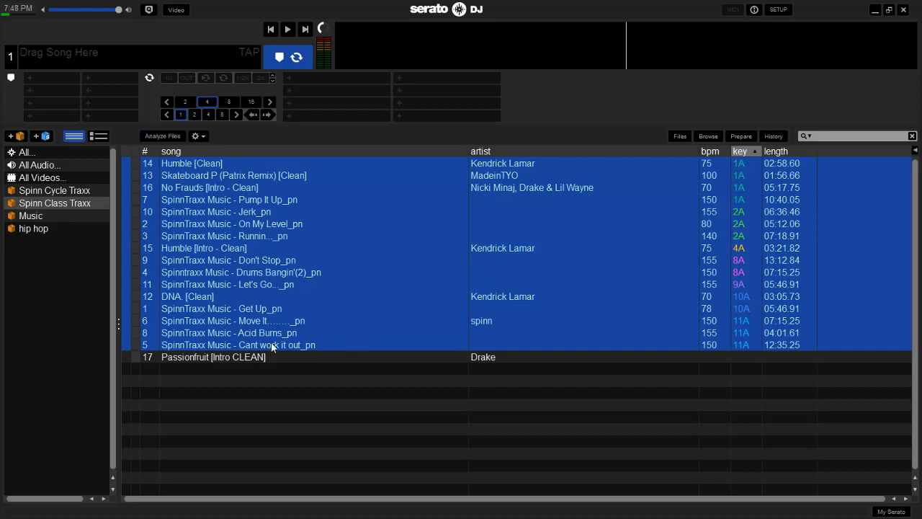
{"action": "mouse_move", "coordinate": [315, 413]}
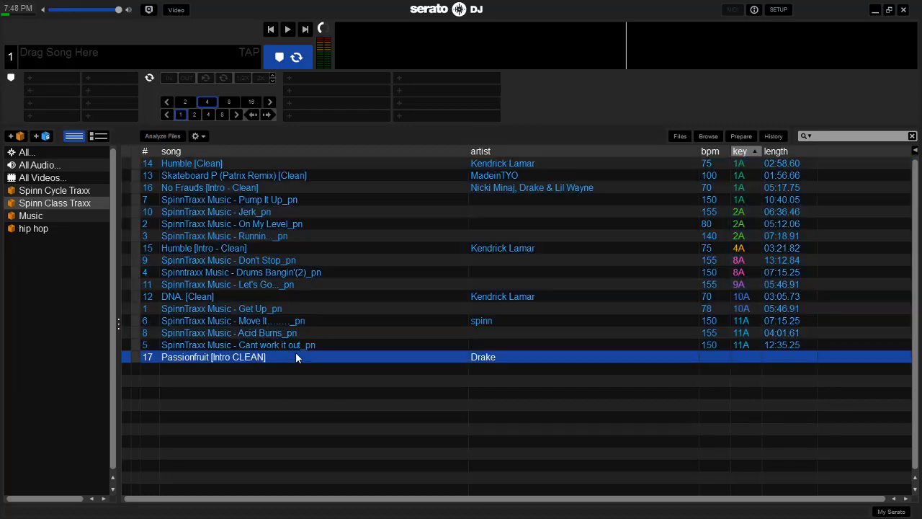
{"action": "mouse_move", "coordinate": [301, 224]}
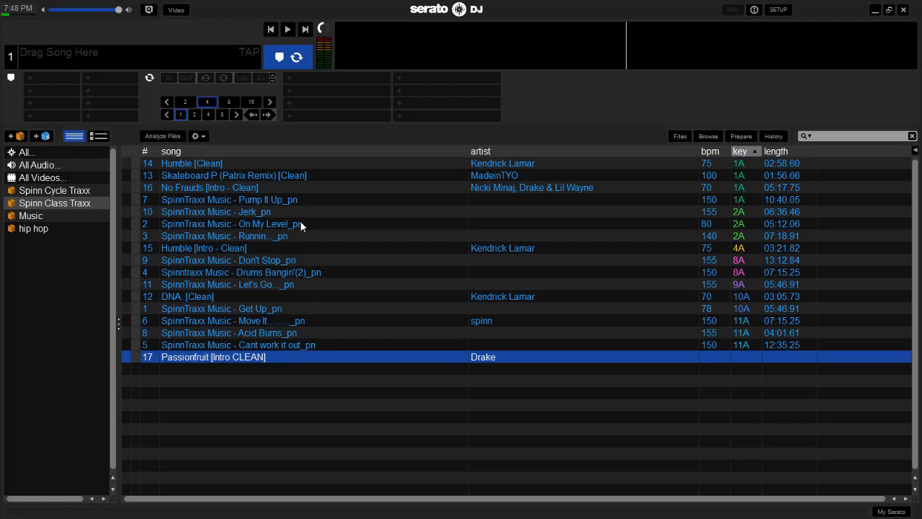
{"action": "mouse_move", "coordinate": [263, 245]}
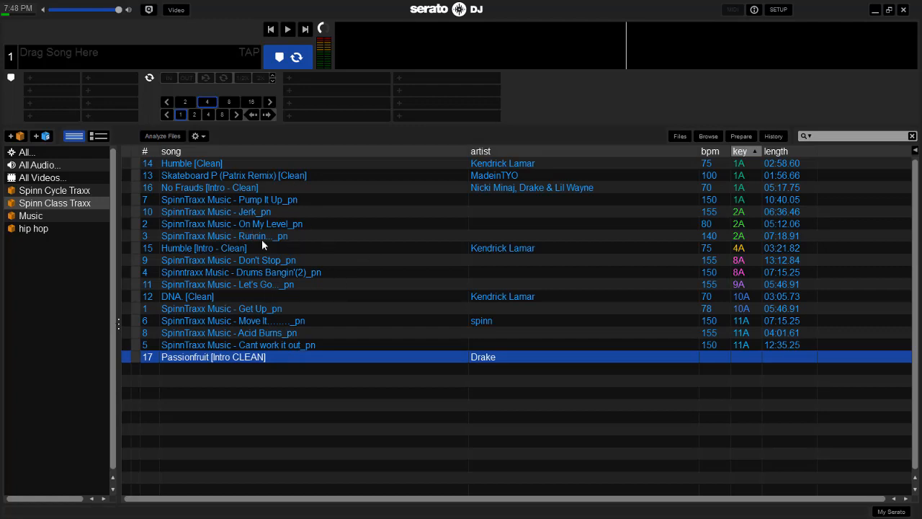
{"action": "mouse_move", "coordinate": [293, 276]}
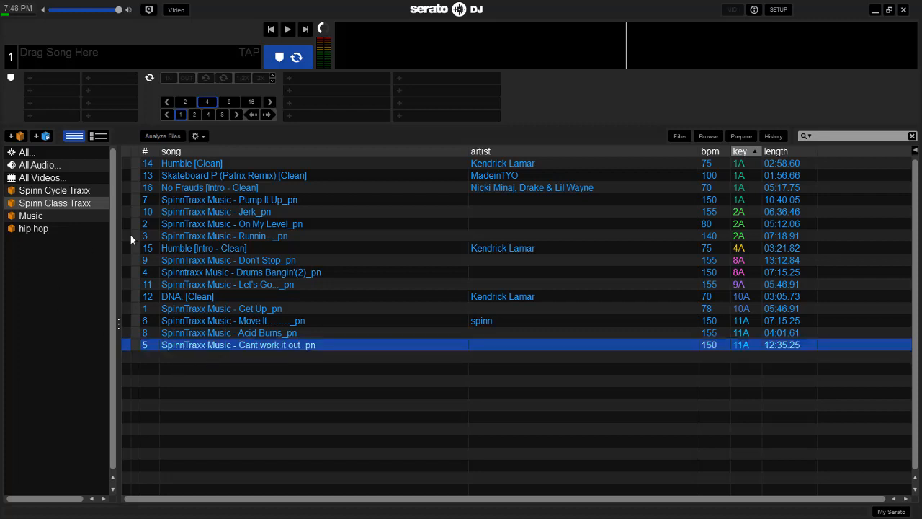
{"action": "mouse_move", "coordinate": [350, 347]}
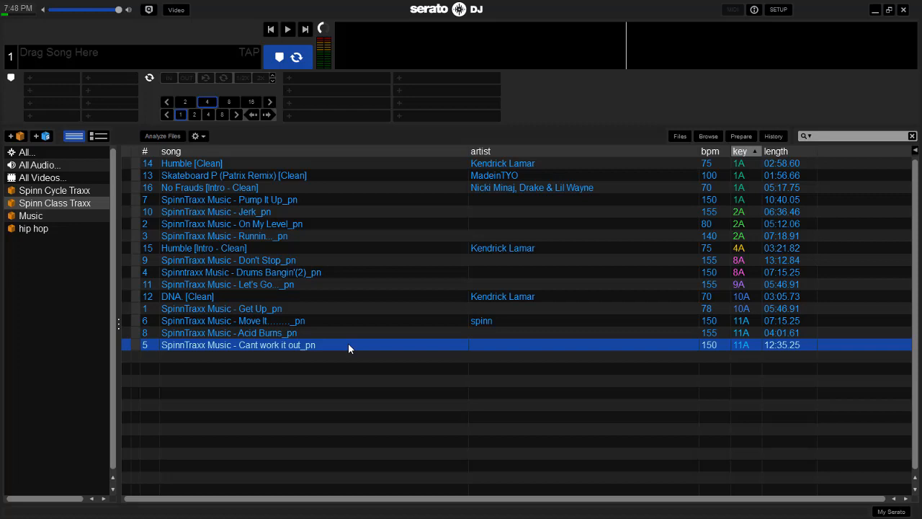
{"action": "mouse_move", "coordinate": [49, 158]}
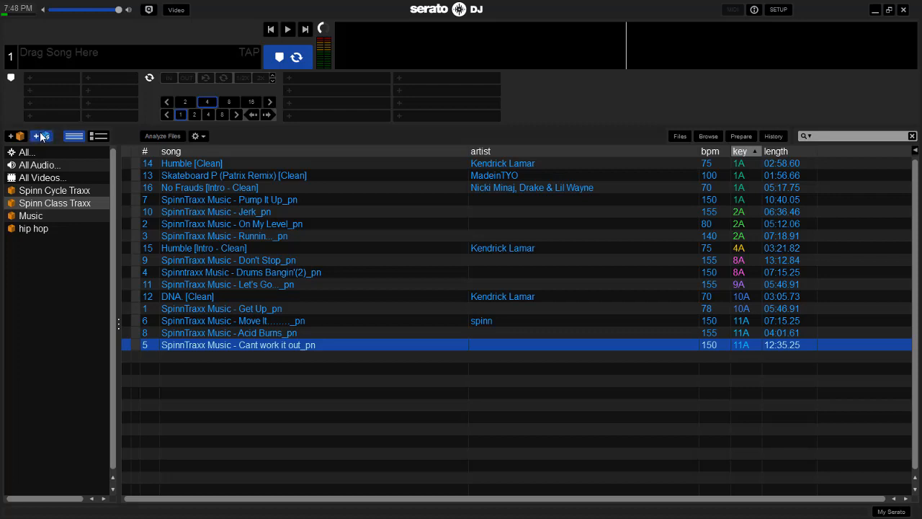
Start a new smart crate with one rule: added before 5/11/2017, keeping the date field.
{"action": "left_click", "coordinate": [41, 136]}
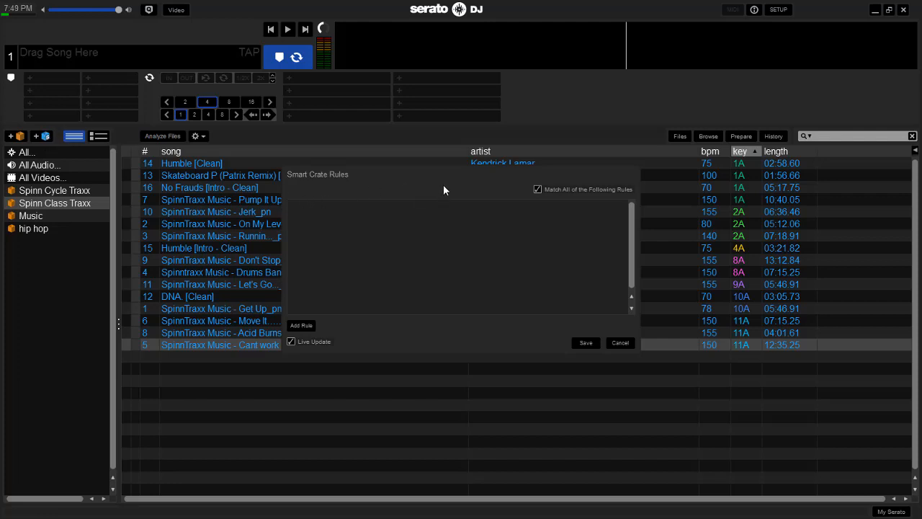
{"action": "mouse_move", "coordinate": [299, 176]}
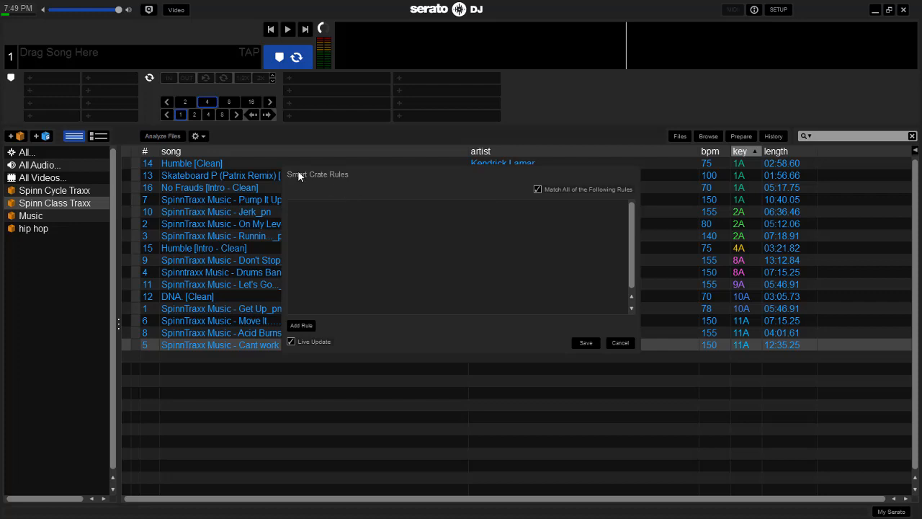
{"action": "mouse_move", "coordinate": [332, 332]}
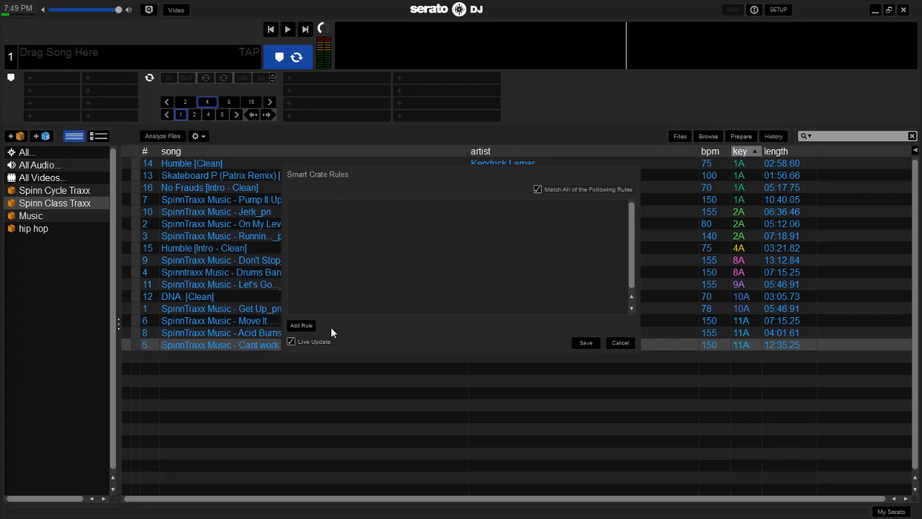
{"action": "mouse_move", "coordinate": [319, 336]}
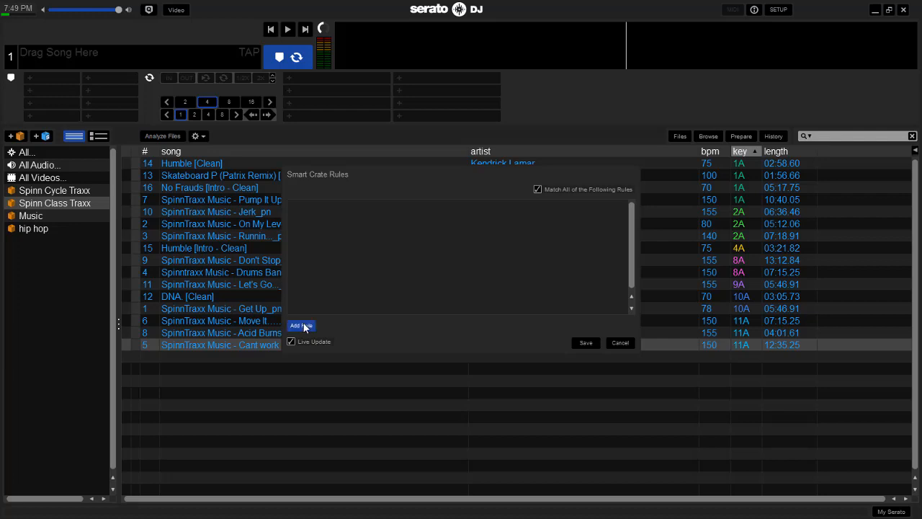
{"action": "left_click", "coordinate": [300, 324]}
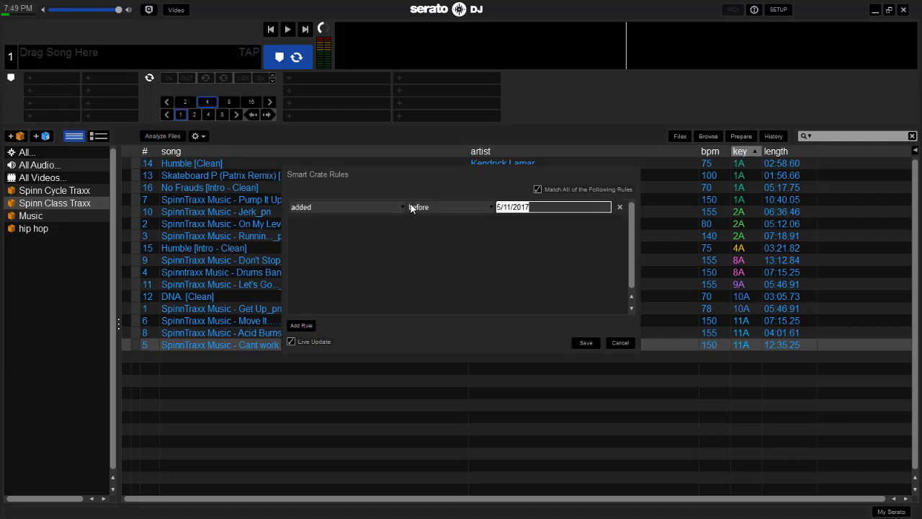
{"action": "mouse_move", "coordinate": [406, 209]}
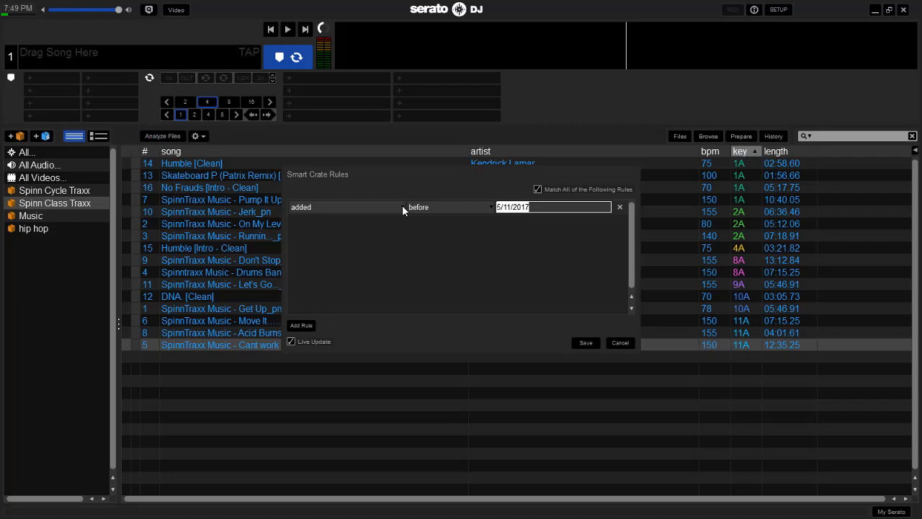
{"action": "mouse_move", "coordinate": [396, 218]}
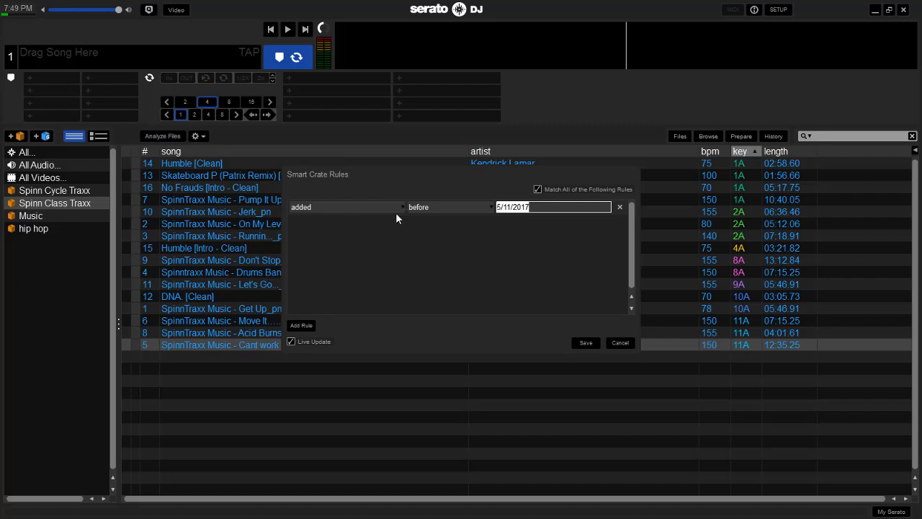
{"action": "left_click", "coordinate": [346, 207]}
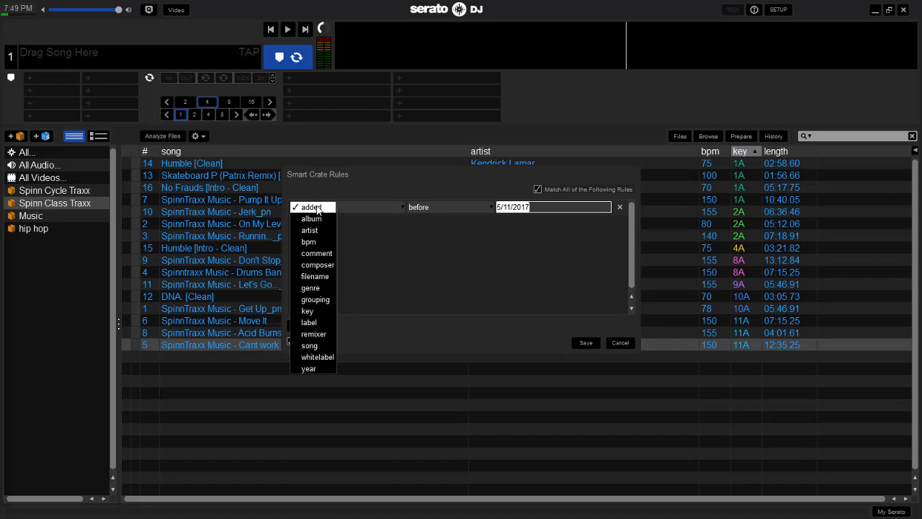
{"action": "mouse_move", "coordinate": [312, 218]}
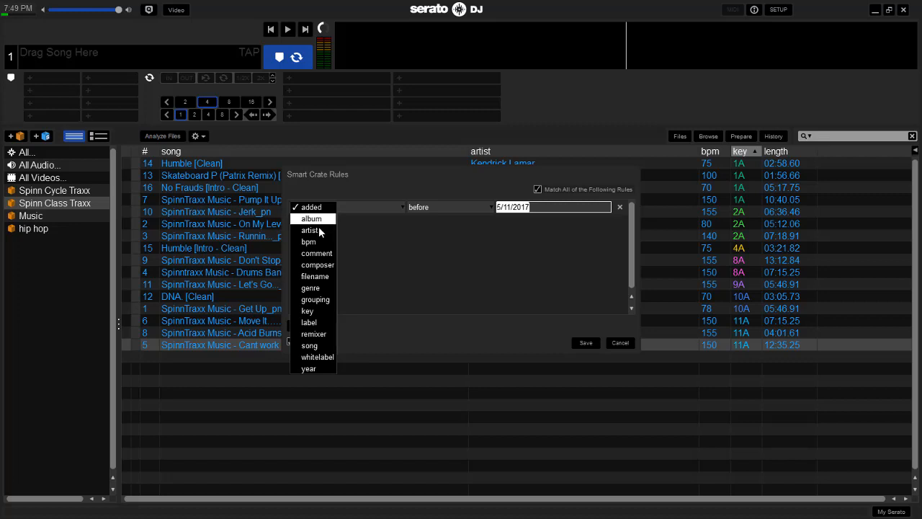
{"action": "mouse_move", "coordinate": [309, 241]}
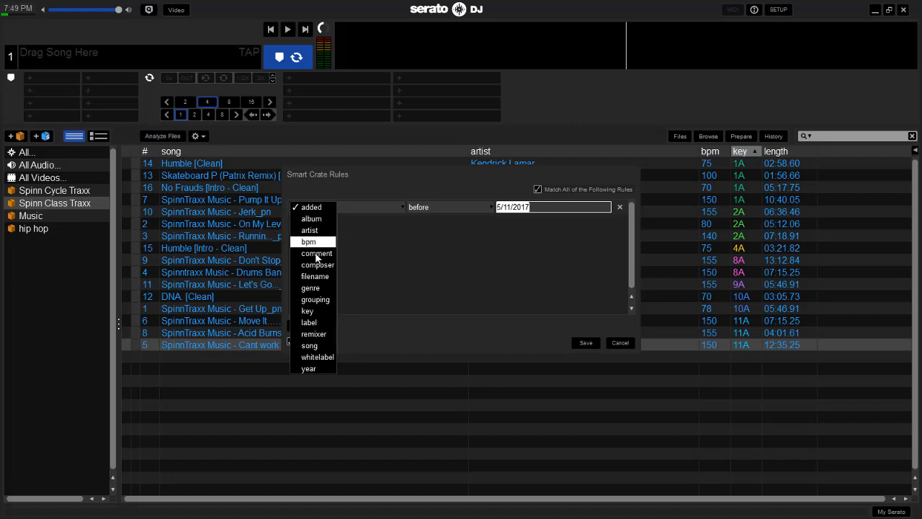
{"action": "mouse_move", "coordinate": [315, 276]}
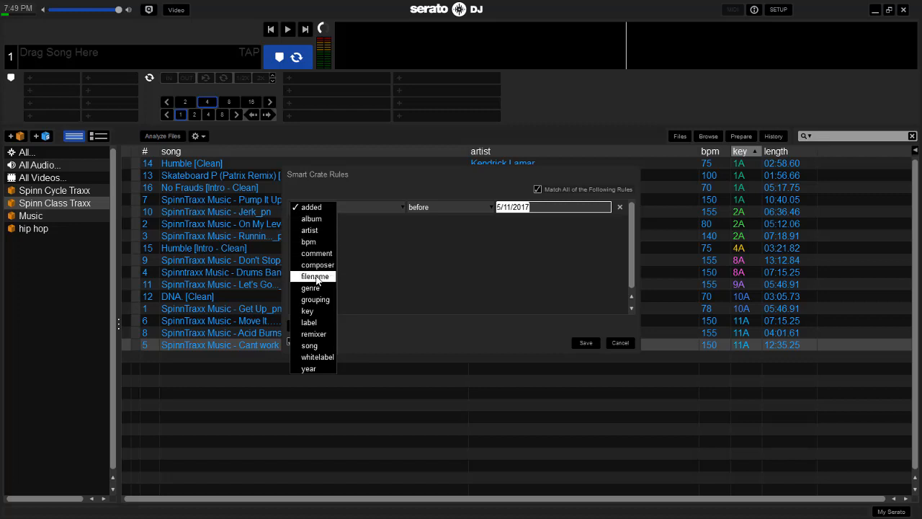
{"action": "mouse_move", "coordinate": [315, 315]}
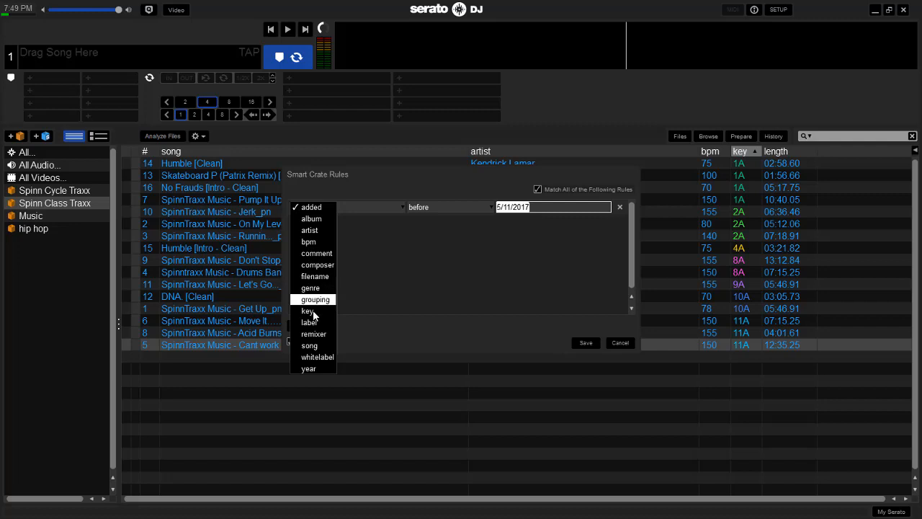
{"action": "mouse_move", "coordinate": [314, 334]}
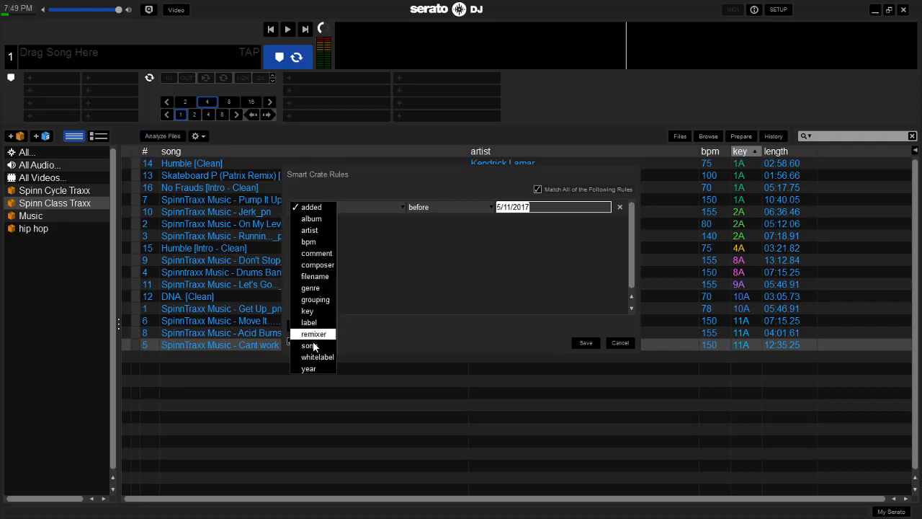
{"action": "mouse_move", "coordinate": [308, 368]}
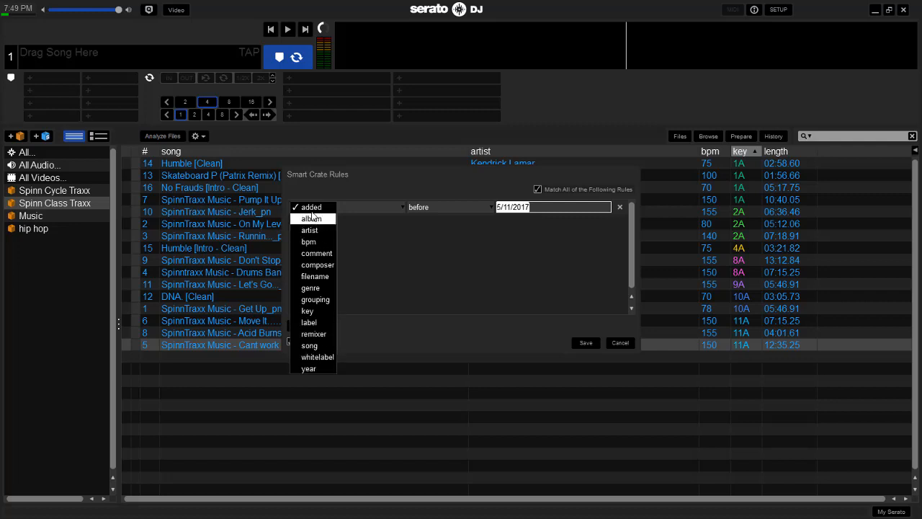
{"action": "mouse_move", "coordinate": [311, 207]}
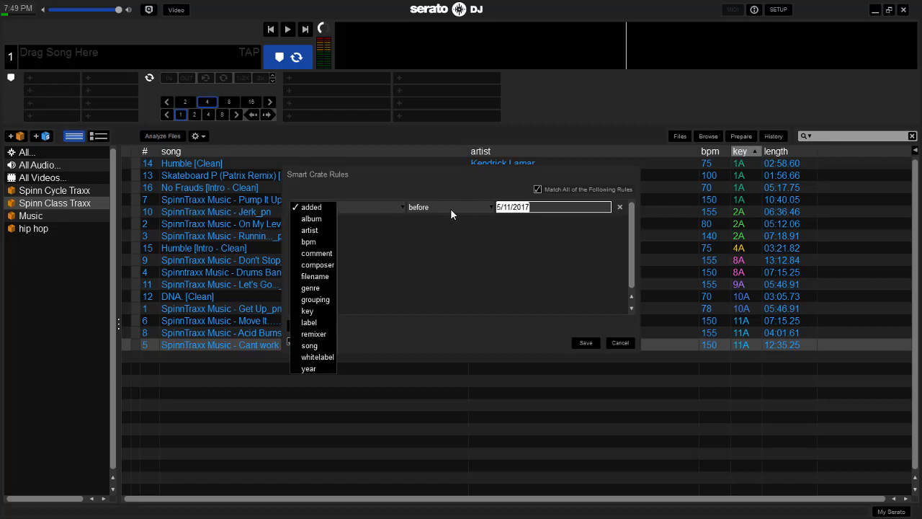
{"action": "mouse_move", "coordinate": [521, 210]}
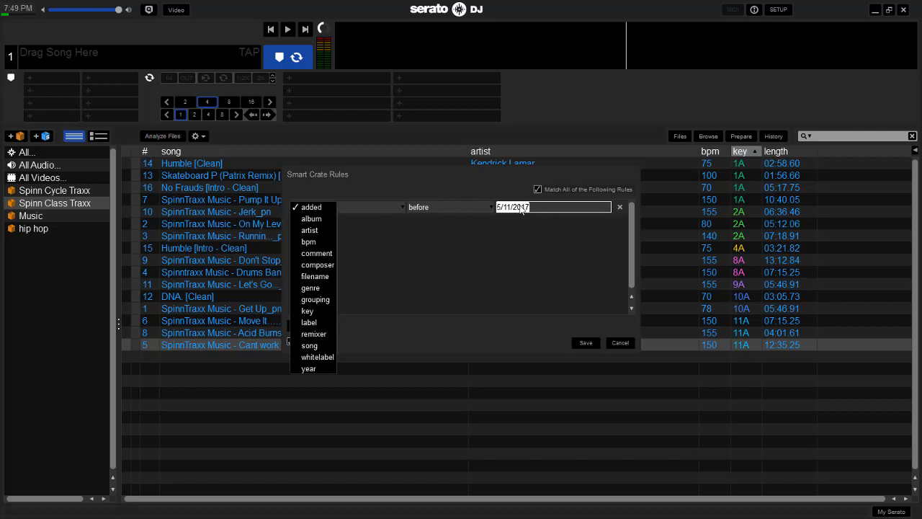
{"action": "mouse_move", "coordinate": [385, 218]}
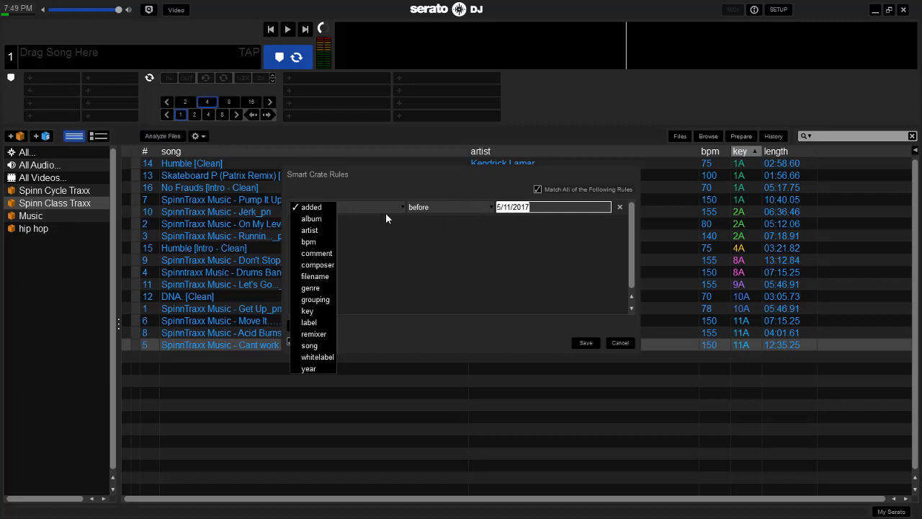
{"action": "mouse_move", "coordinate": [430, 214]}
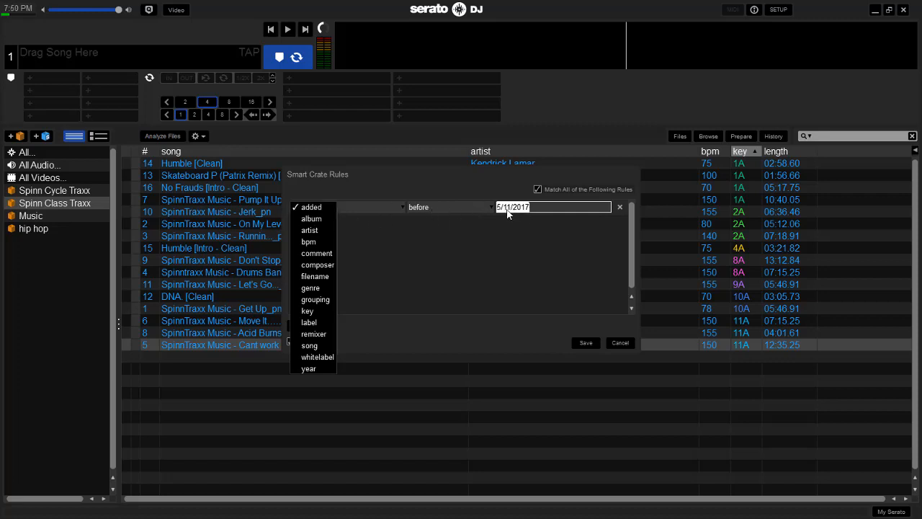
{"action": "mouse_move", "coordinate": [545, 213]}
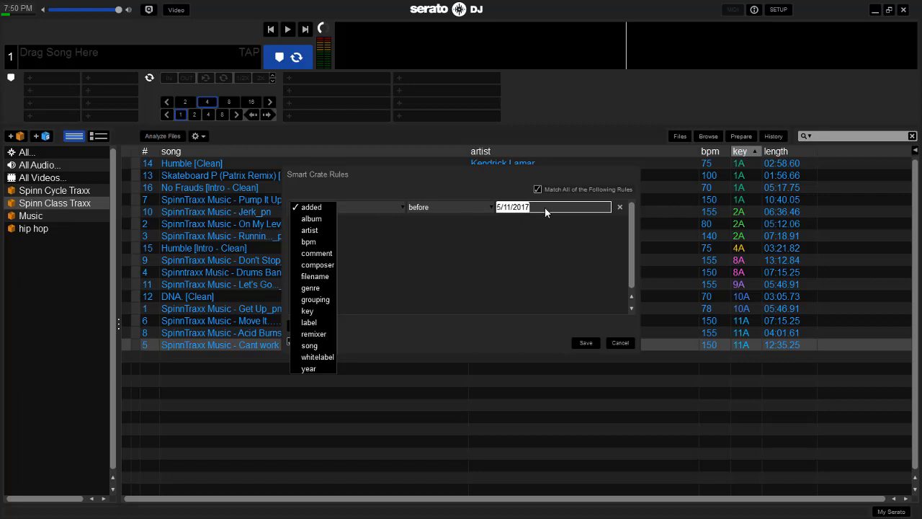
{"action": "mouse_move", "coordinate": [586, 345]}
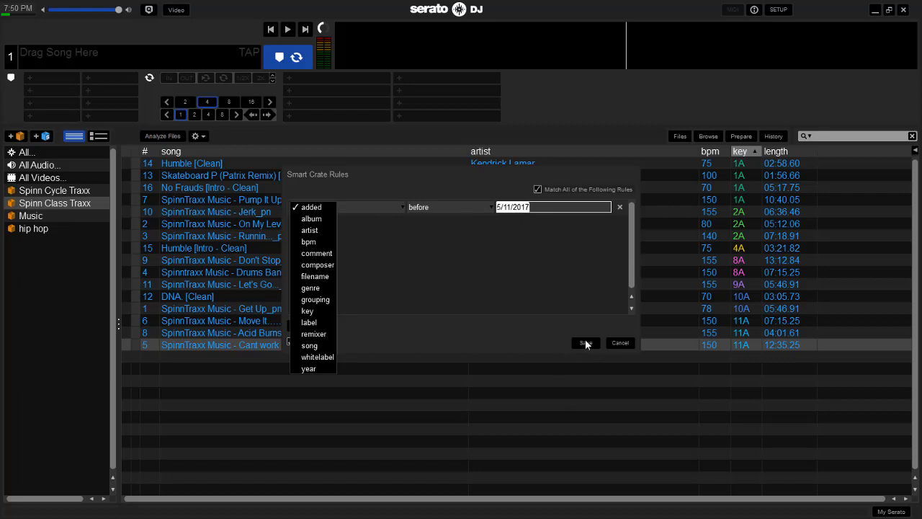
{"action": "left_click", "coordinate": [311, 206]}
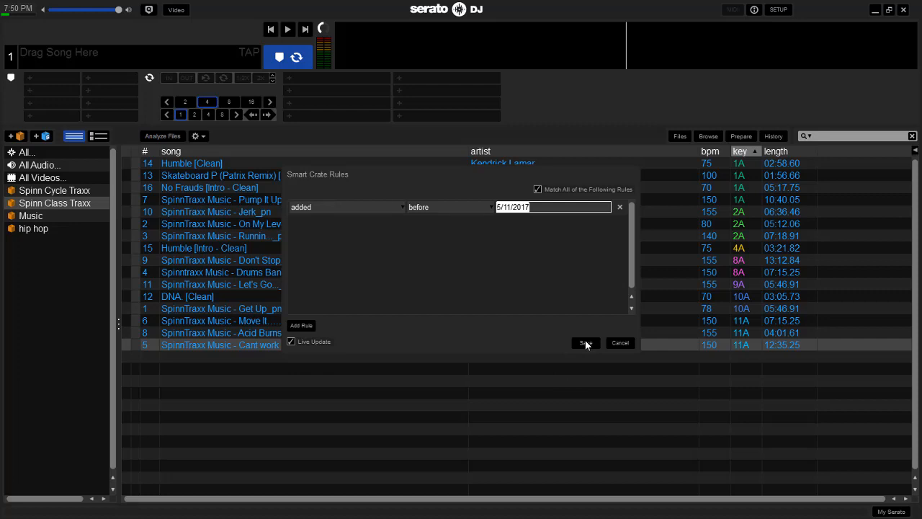
{"action": "left_click", "coordinate": [585, 342]}
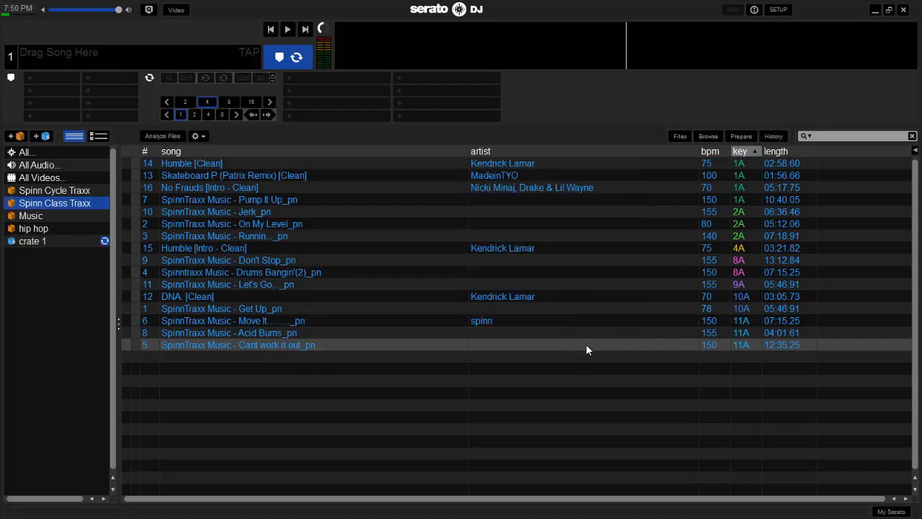
{"action": "mouse_move", "coordinate": [85, 238]}
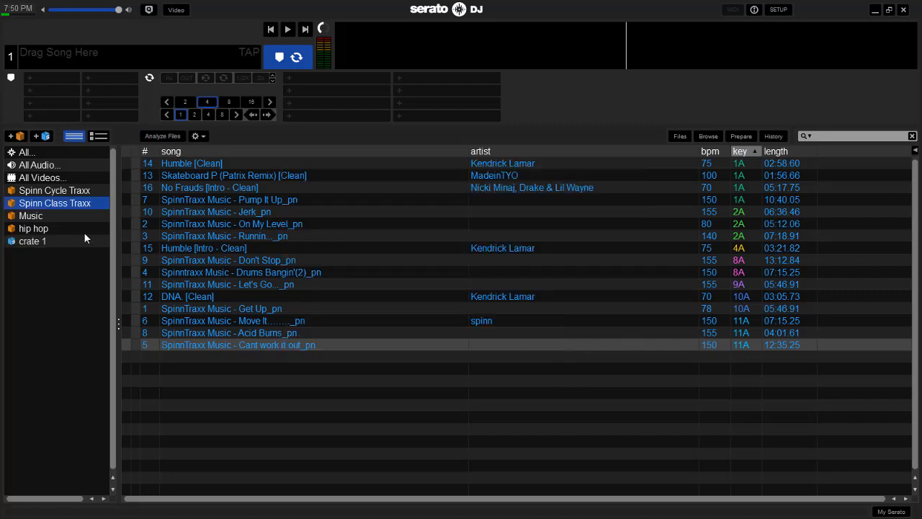
{"action": "mouse_move", "coordinate": [30, 252]}
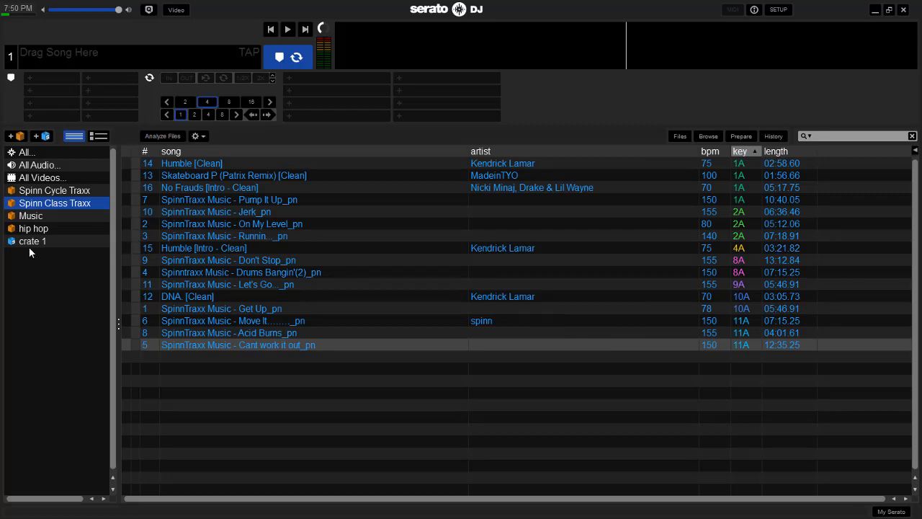
{"action": "left_click", "coordinate": [33, 241]}
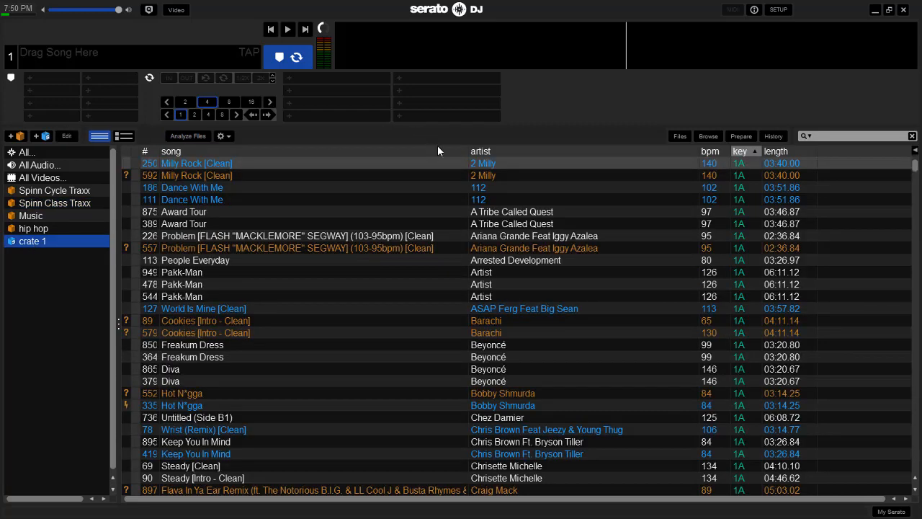
{"action": "mouse_move", "coordinate": [916, 165]}
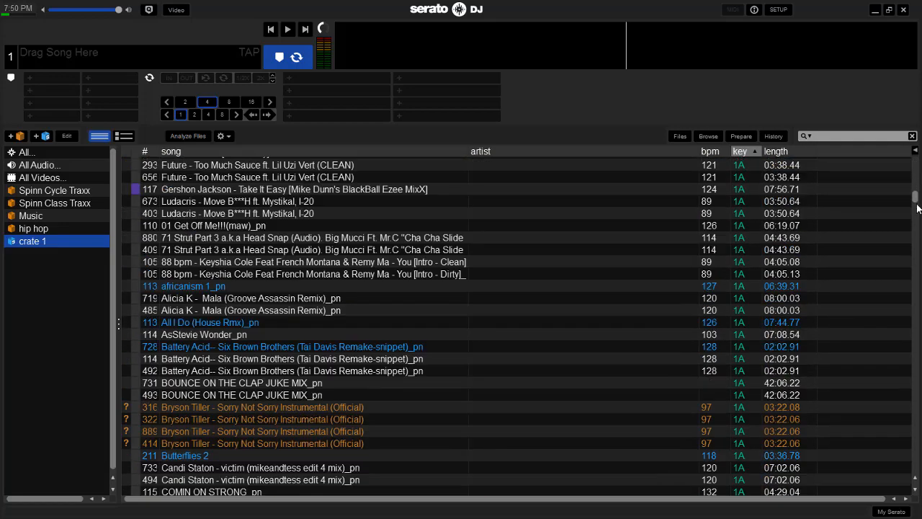
{"action": "left_click", "coordinate": [740, 150]}
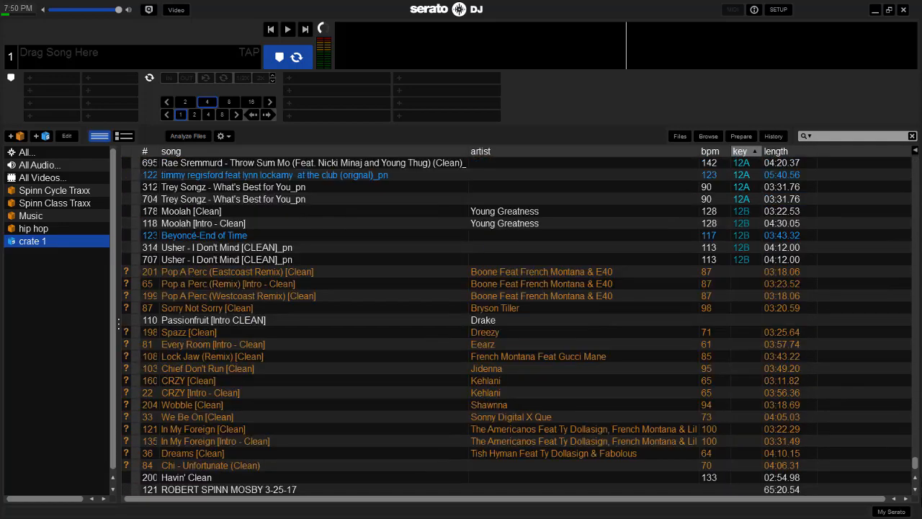
{"action": "left_click", "coordinate": [740, 151]}
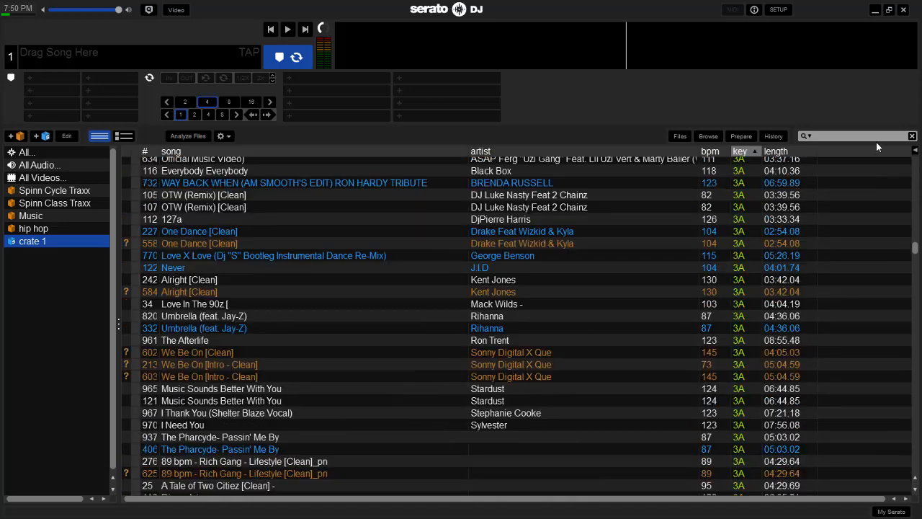
{"action": "left_click", "coordinate": [739, 151]}
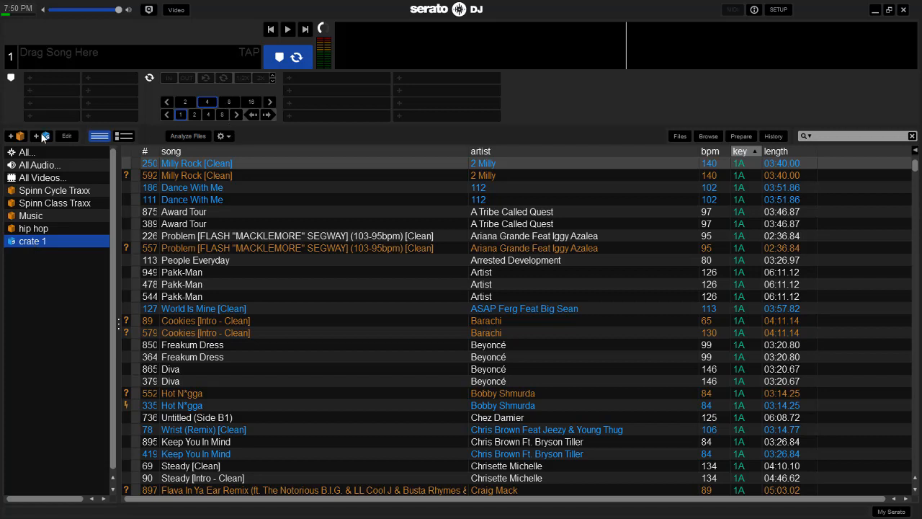
Save a new smart crate, crate 2, with the rule bpm greater than or equal to 95.
{"action": "left_click", "coordinate": [41, 136]}
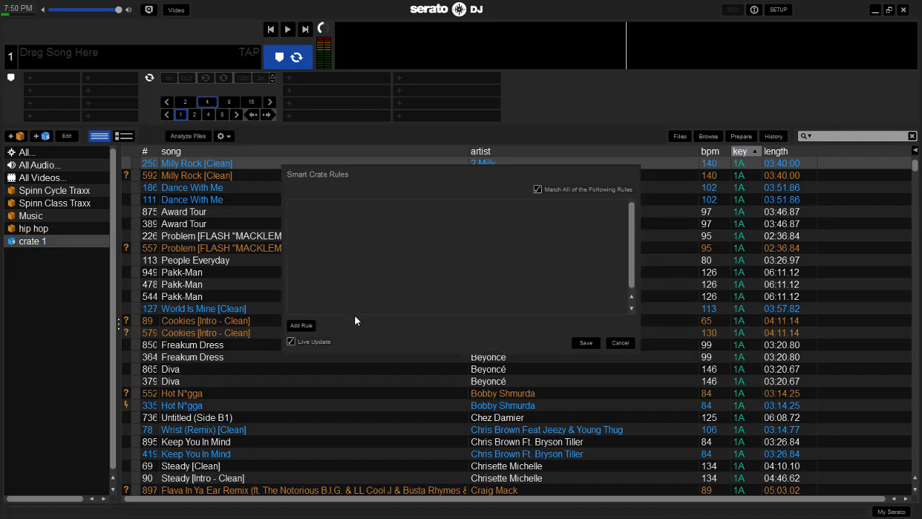
{"action": "left_click", "coordinate": [302, 325]}
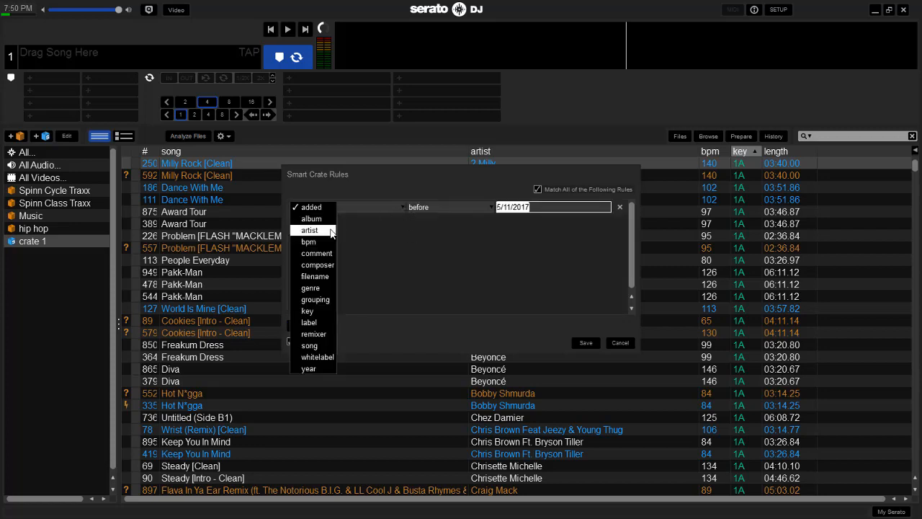
{"action": "mouse_move", "coordinate": [308, 241]}
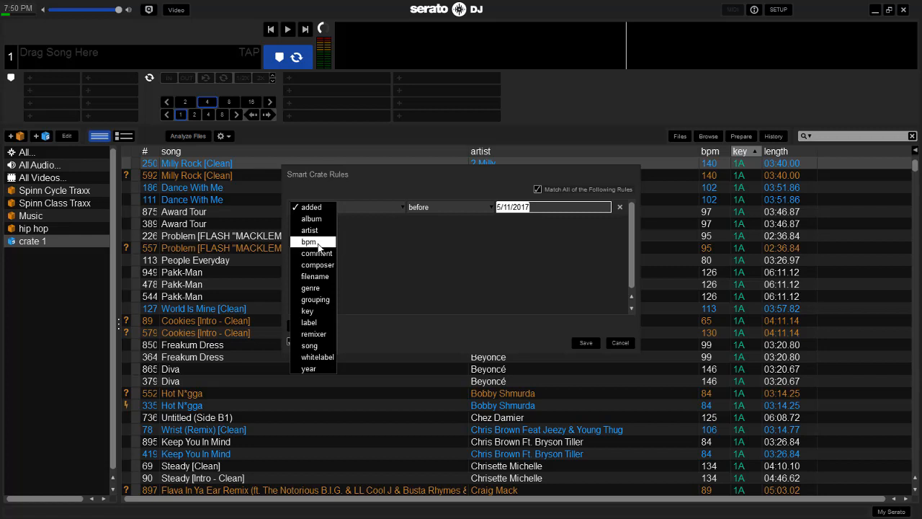
{"action": "left_click", "coordinate": [308, 242]}
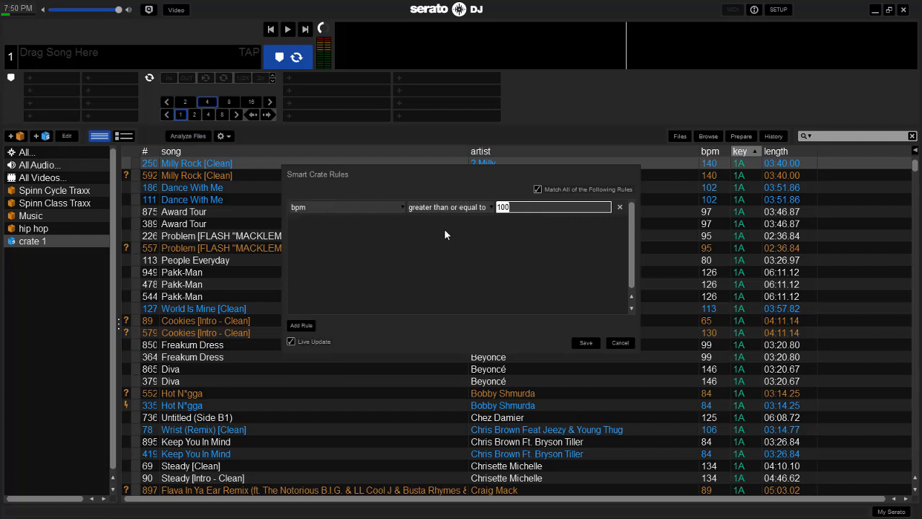
{"action": "mouse_move", "coordinate": [475, 211]}
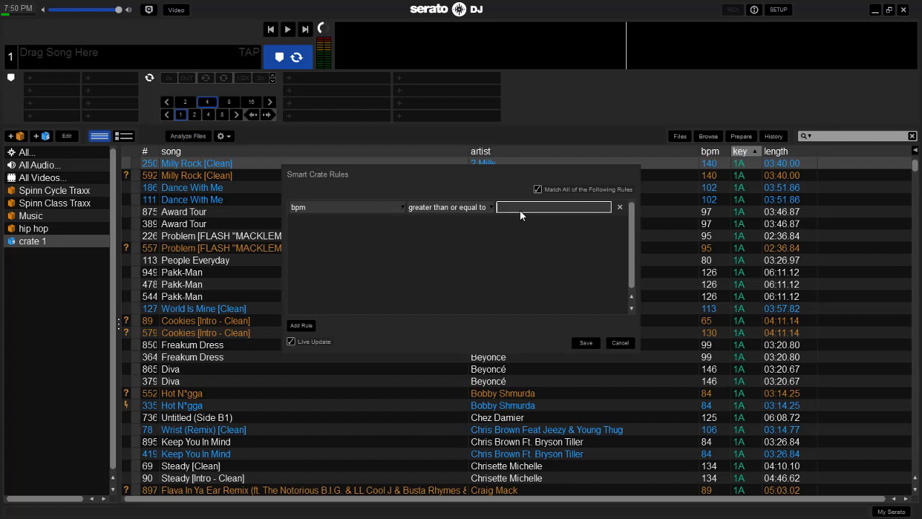
{"action": "type", "text": "9"}
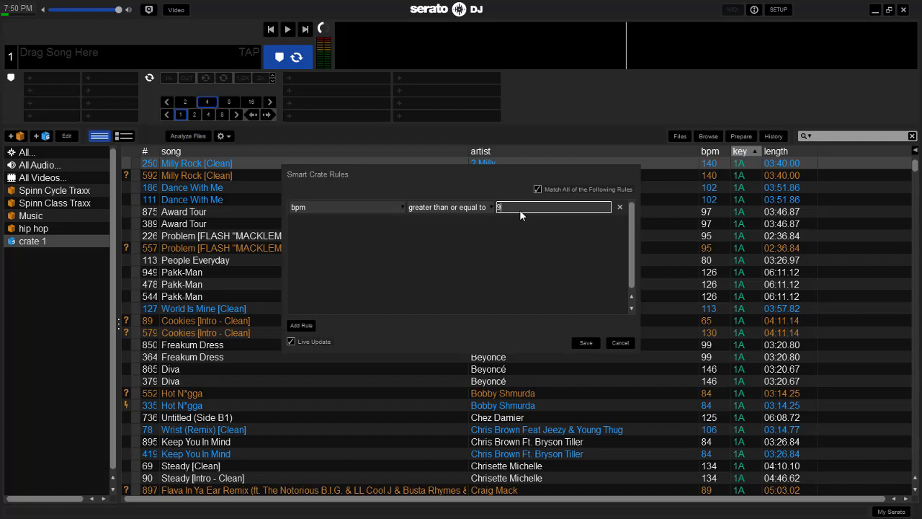
{"action": "type", "text": "5"}
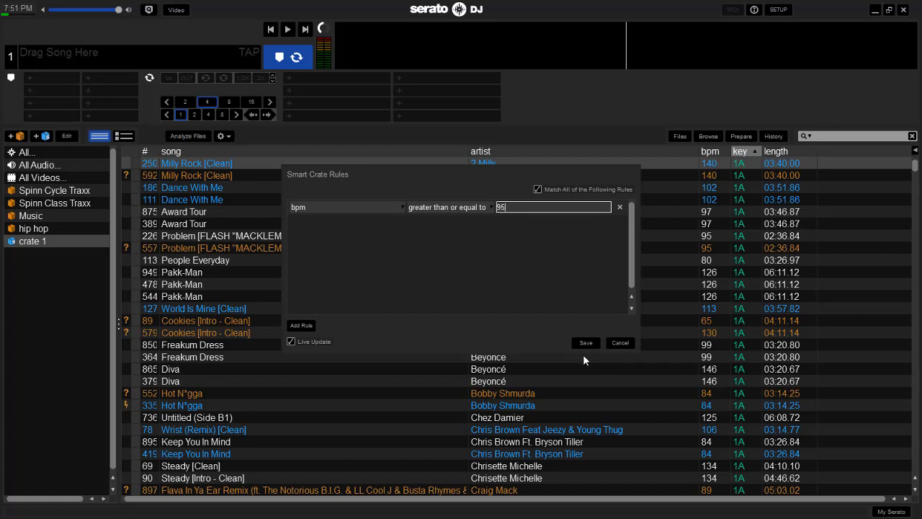
{"action": "left_click", "coordinate": [584, 342]}
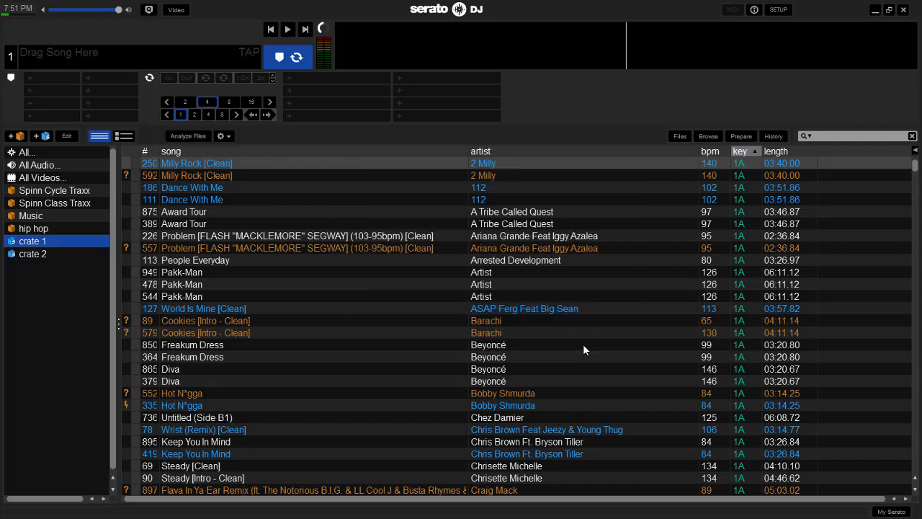
{"action": "mouse_move", "coordinate": [29, 253]}
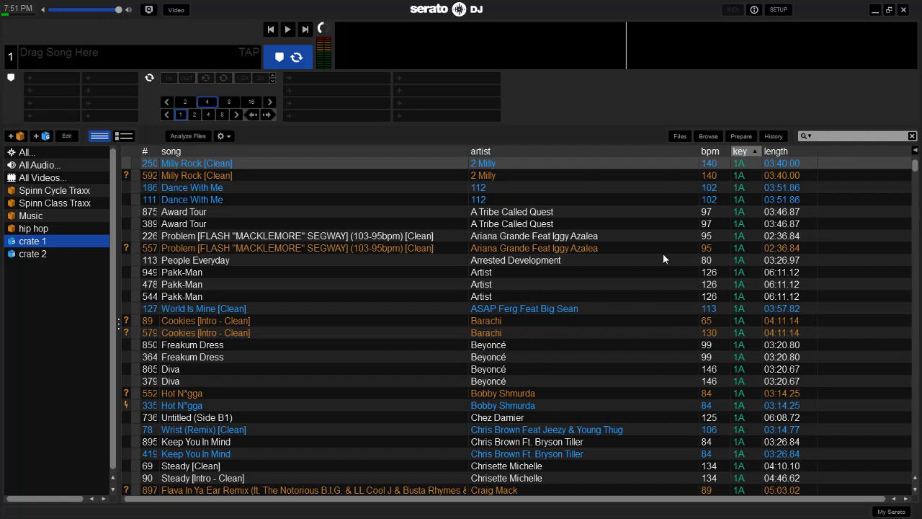
{"action": "mouse_move", "coordinate": [308, 221]}
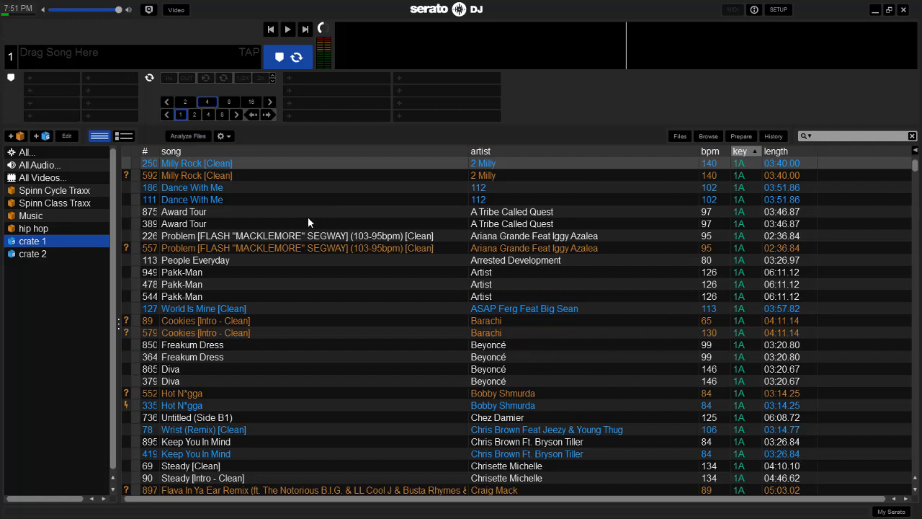
{"action": "mouse_move", "coordinate": [31, 257]}
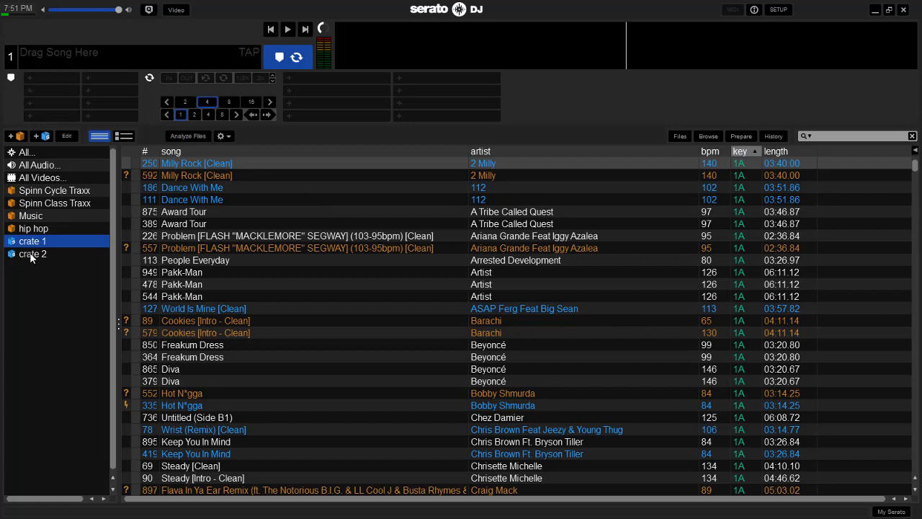
Show crate 2 sorted by bpm and check the range from 95 up through the 140s.
{"action": "left_click", "coordinate": [32, 254]}
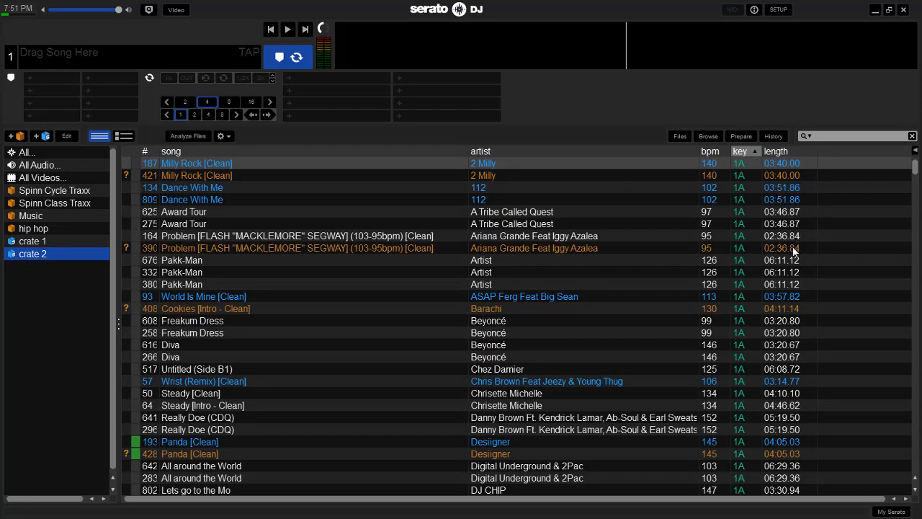
{"action": "mouse_move", "coordinate": [714, 159]}
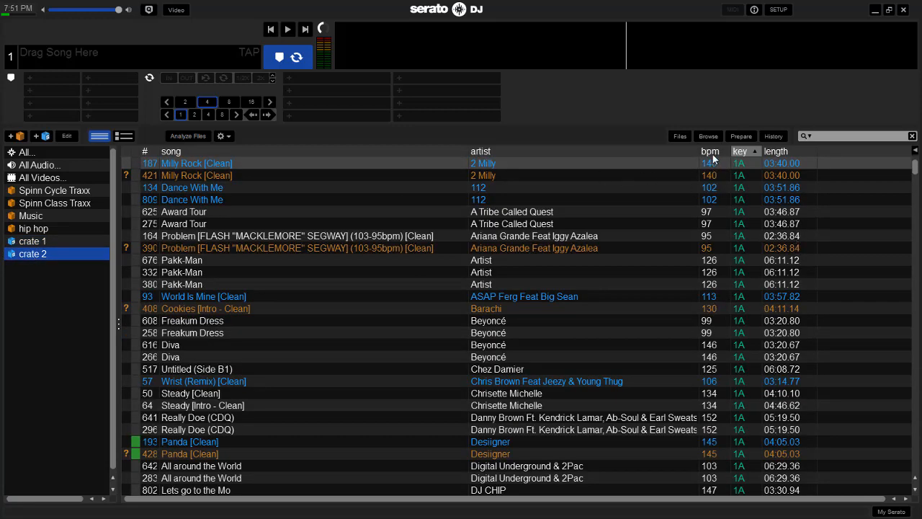
{"action": "left_click", "coordinate": [710, 150]}
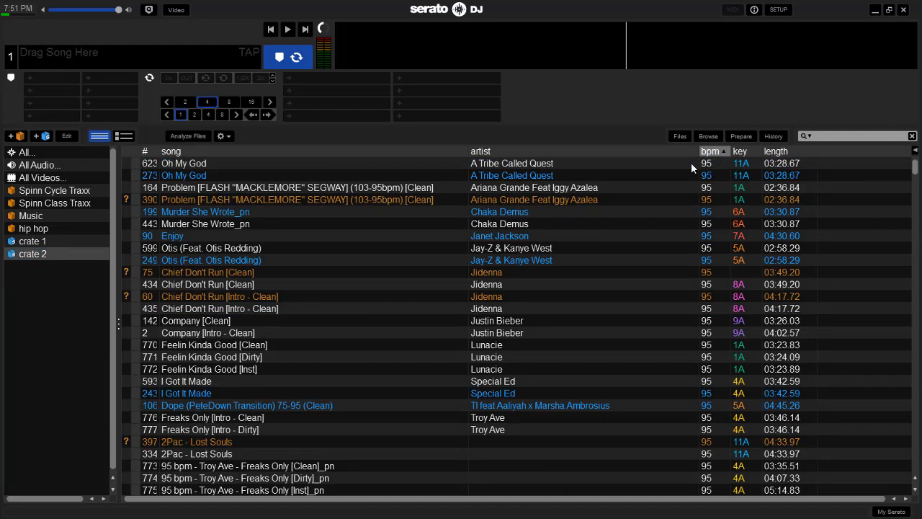
{"action": "mouse_move", "coordinate": [706, 167]}
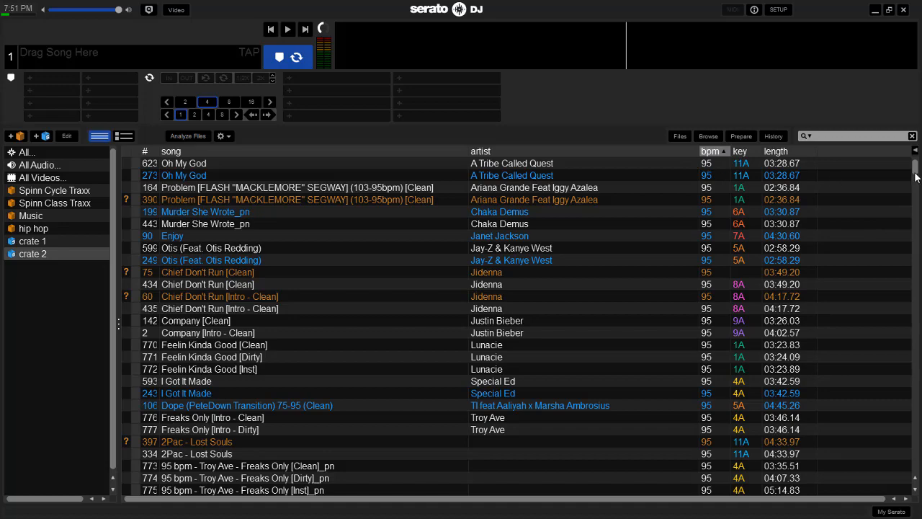
{"action": "scroll", "scroll_direction": "down", "scroll_amount": 3}
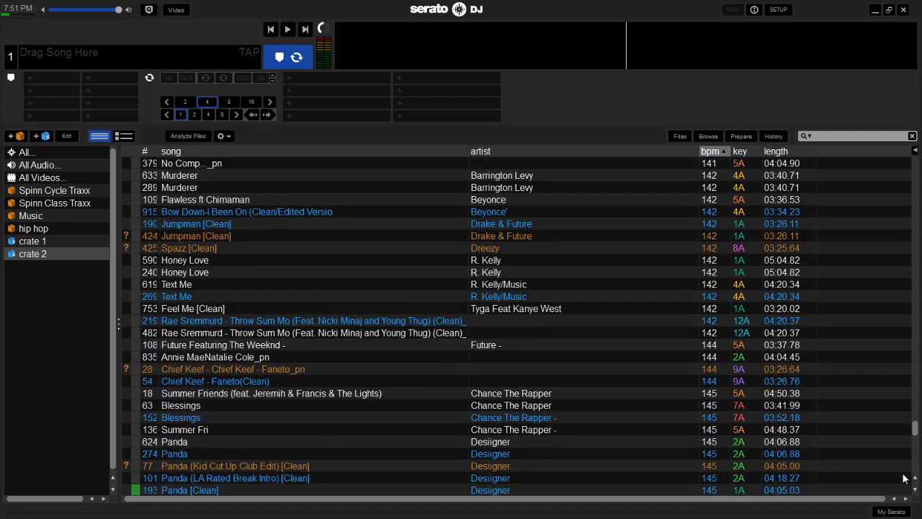
{"action": "scroll", "scroll_direction": "down", "scroll_amount": 3}
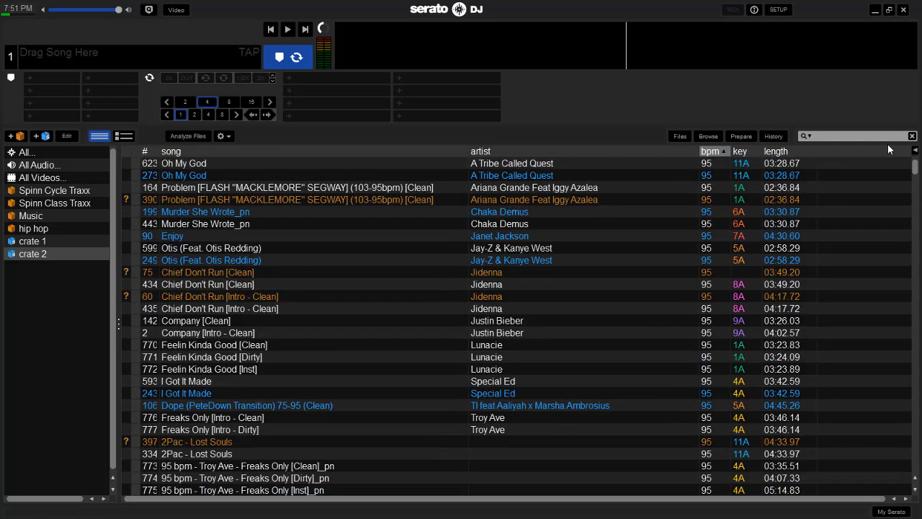
{"action": "mouse_move", "coordinate": [562, 276]}
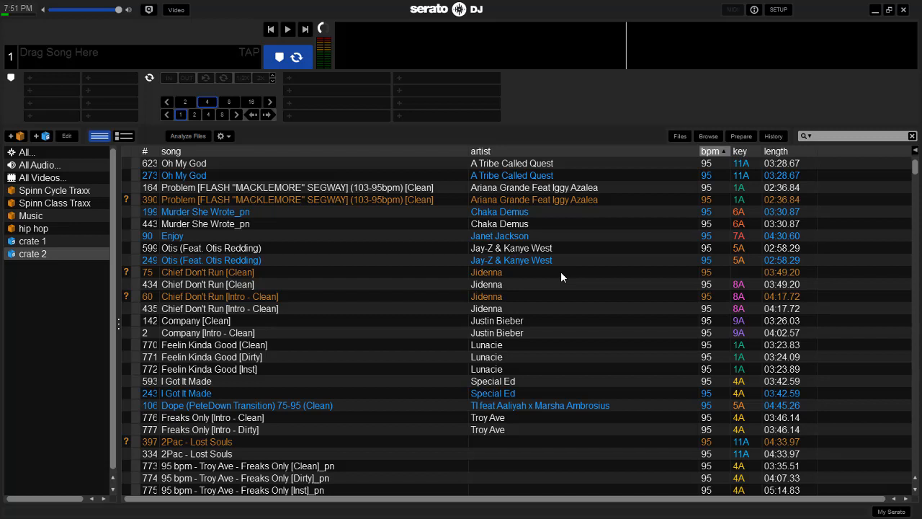
{"action": "mouse_move", "coordinate": [160, 150]}
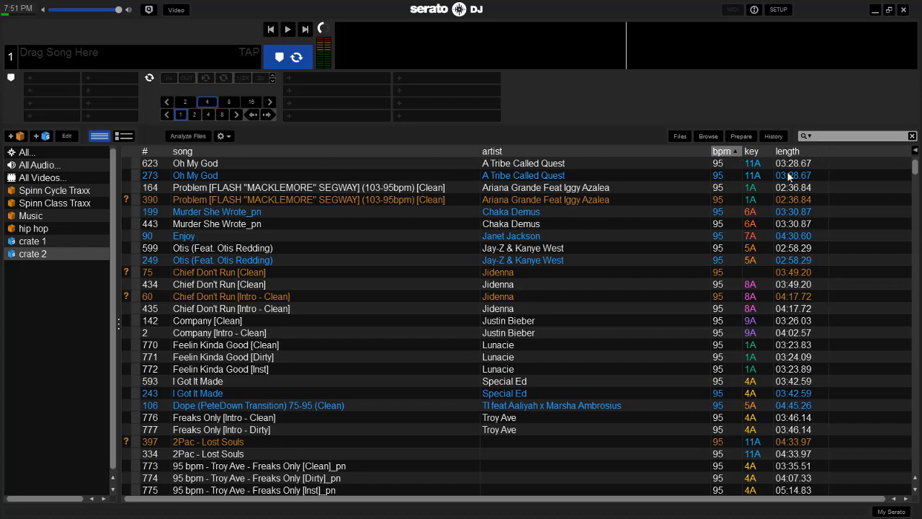
{"action": "mouse_move", "coordinate": [474, 270]}
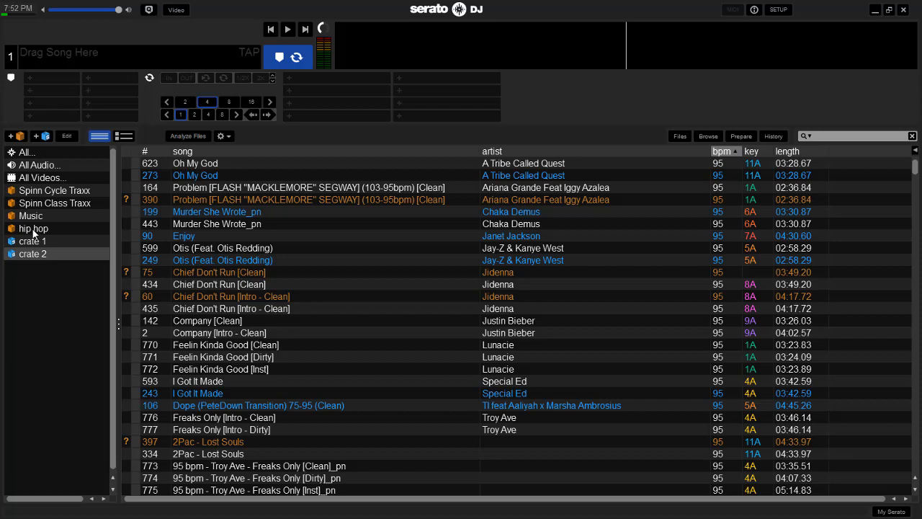
{"action": "mouse_move", "coordinate": [313, 287]}
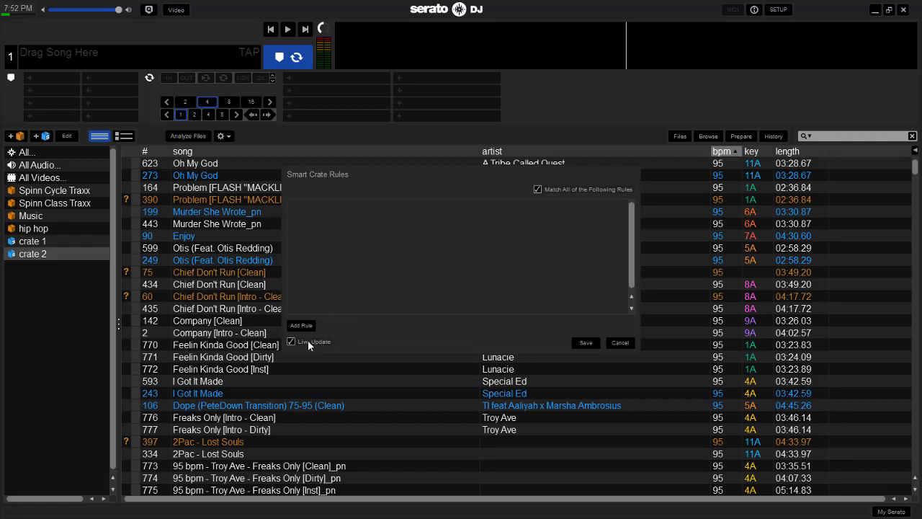
{"action": "mouse_move", "coordinate": [572, 189]}
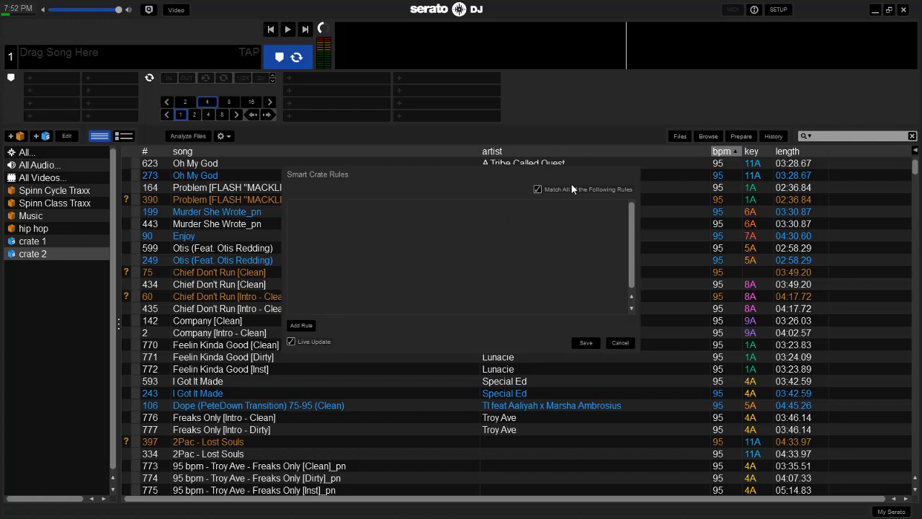
{"action": "mouse_move", "coordinate": [625, 199]}
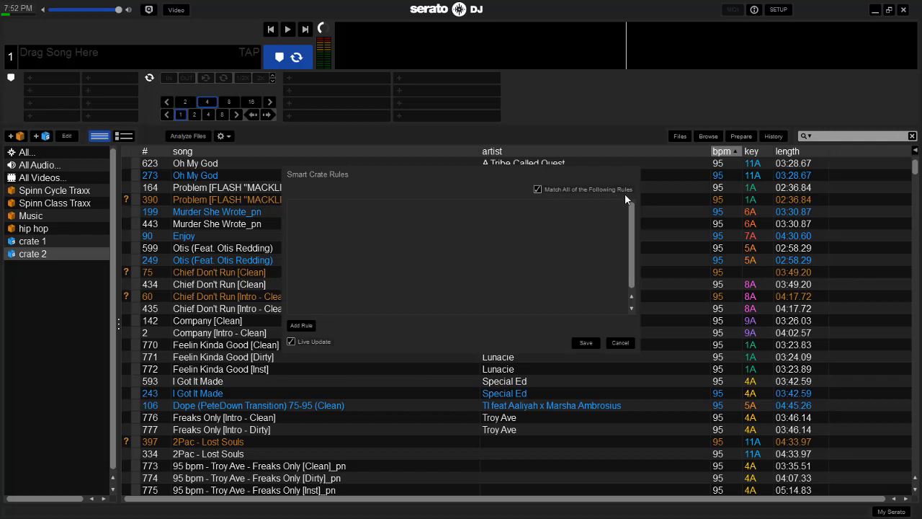
Add a rule to the new smart crate: artist contains 'drake'.
{"action": "left_click", "coordinate": [537, 189]}
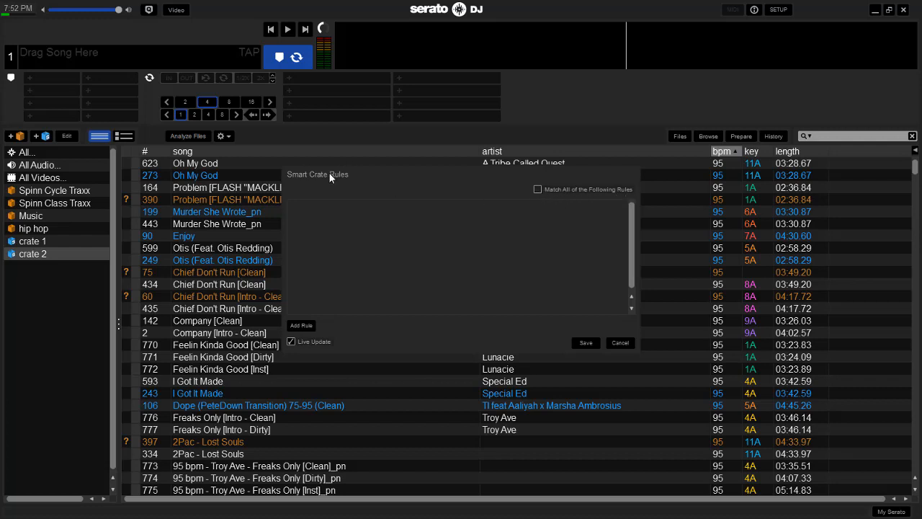
{"action": "left_click", "coordinate": [300, 325]}
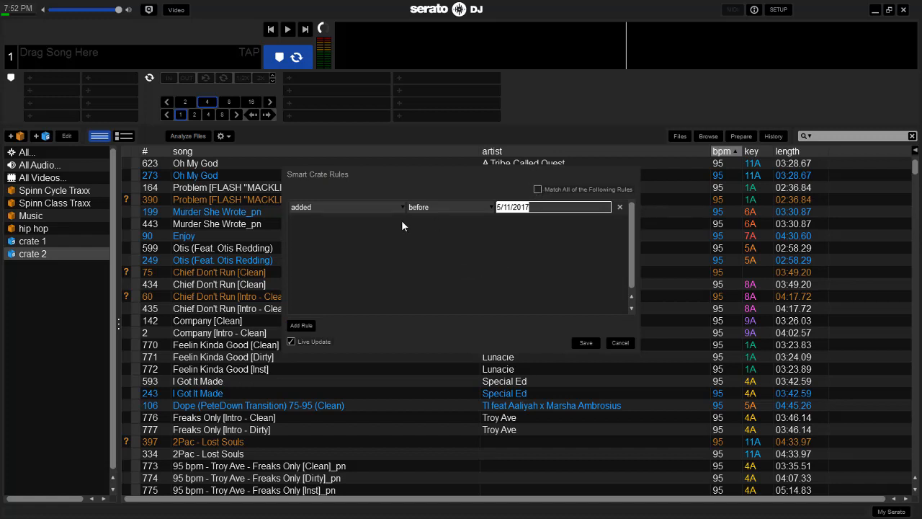
{"action": "left_click", "coordinate": [344, 207]}
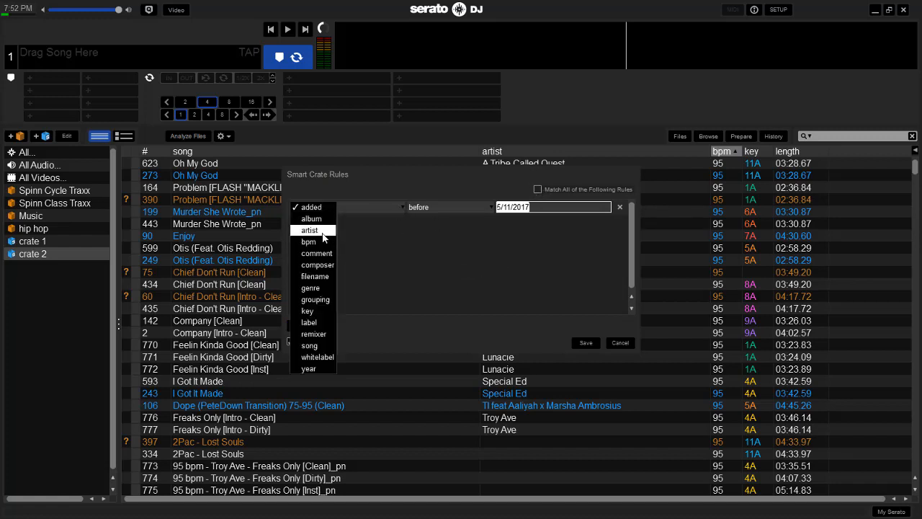
{"action": "left_click", "coordinate": [309, 230]}
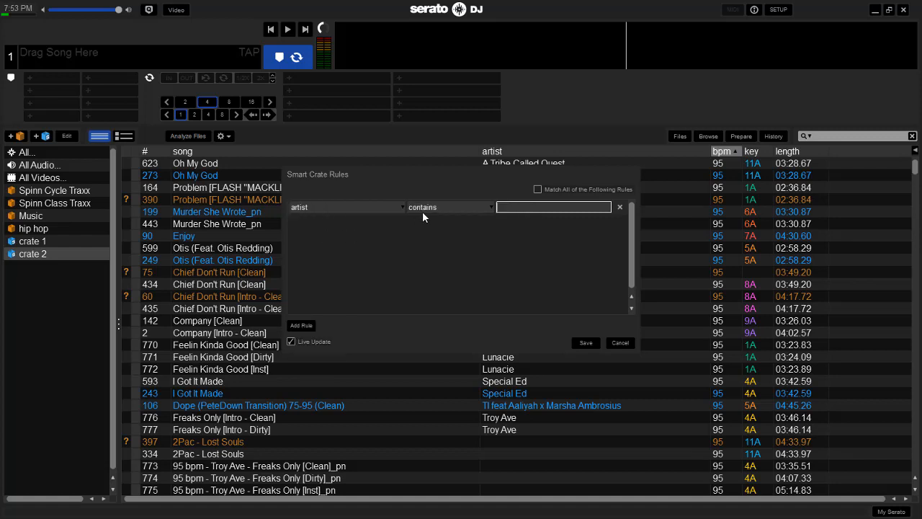
{"action": "left_click", "coordinate": [447, 206]}
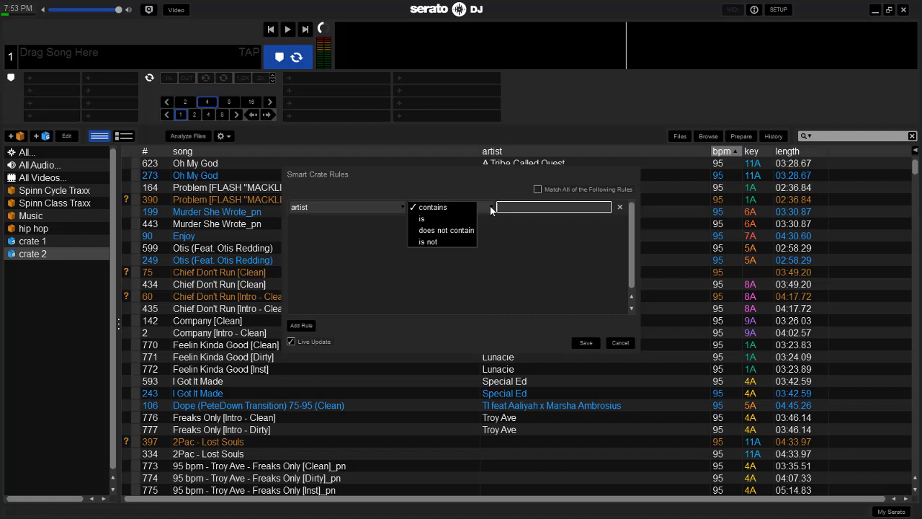
{"action": "left_click", "coordinate": [431, 207]}
{"action": "type", "text": "d"}
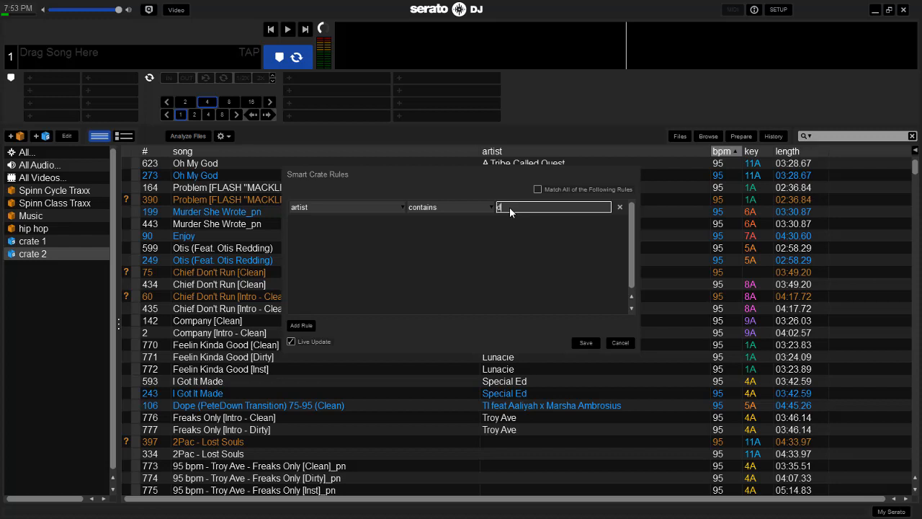
{"action": "type", "text": "rake"}
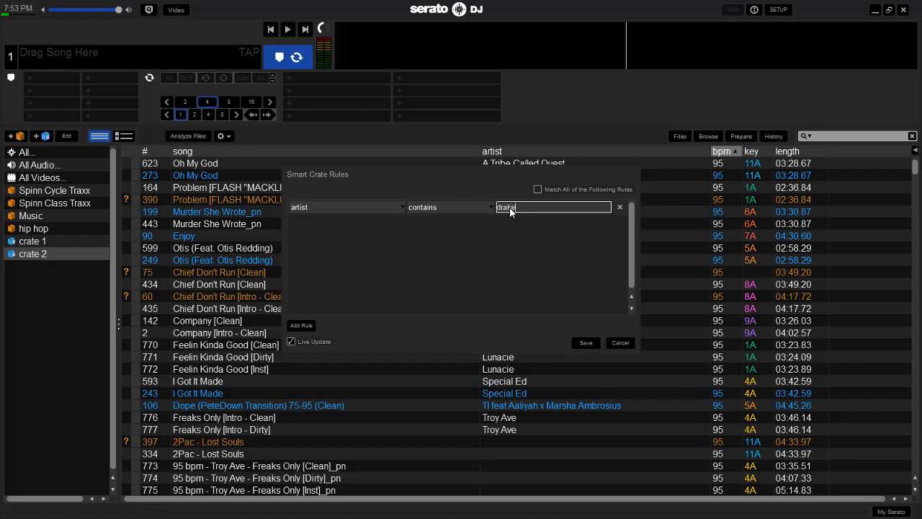
{"action": "mouse_move", "coordinate": [586, 342]}
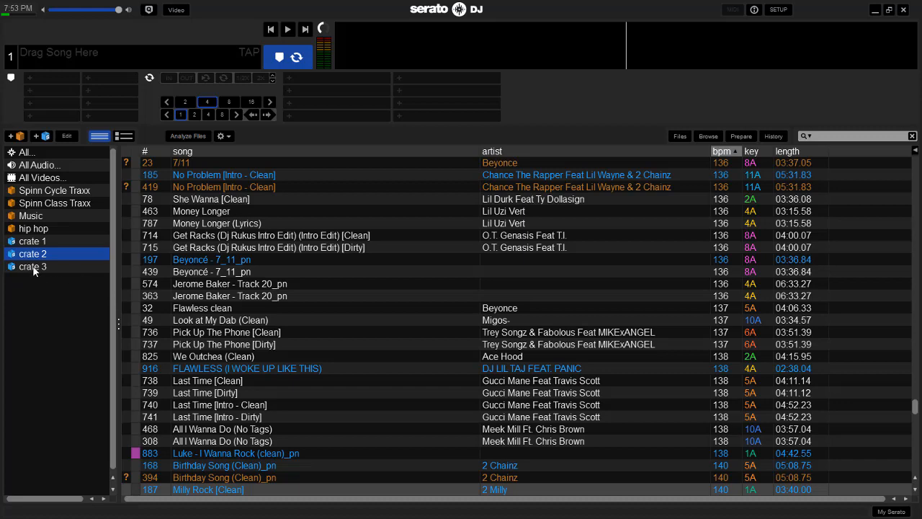
Show crate 3, listing only the Drake tracks.
{"action": "left_click", "coordinate": [33, 266]}
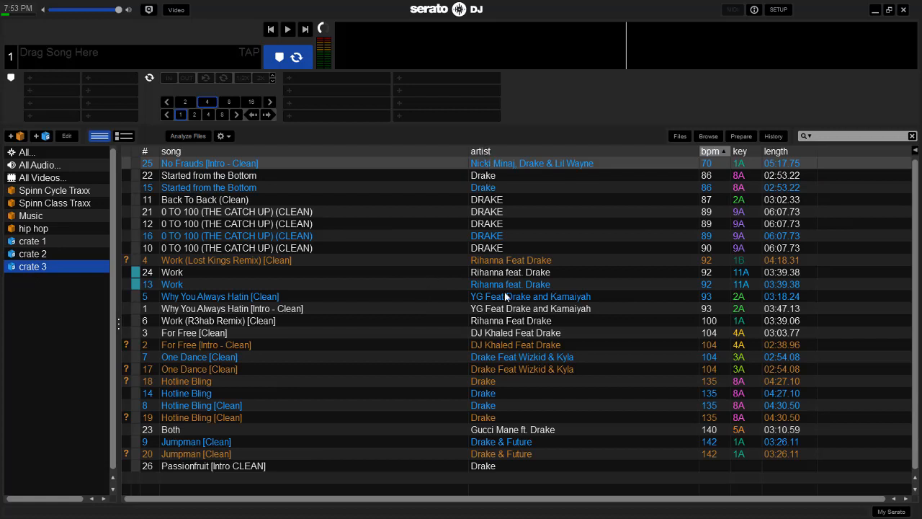
{"action": "mouse_move", "coordinate": [539, 388]}
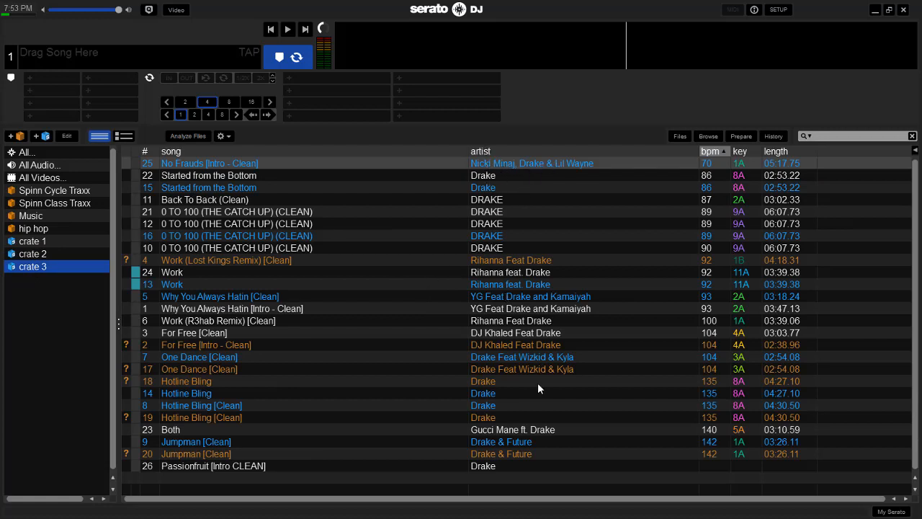
{"action": "mouse_move", "coordinate": [497, 487]}
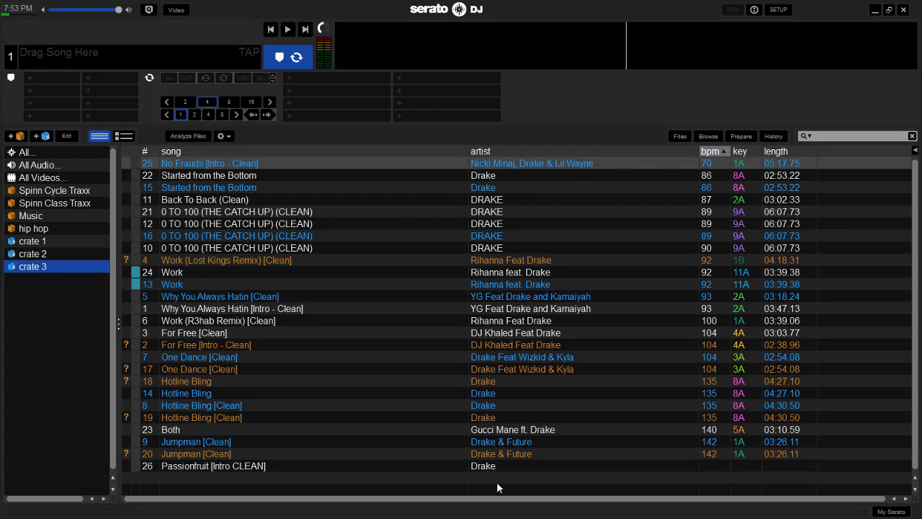
{"action": "mouse_move", "coordinate": [665, 387]}
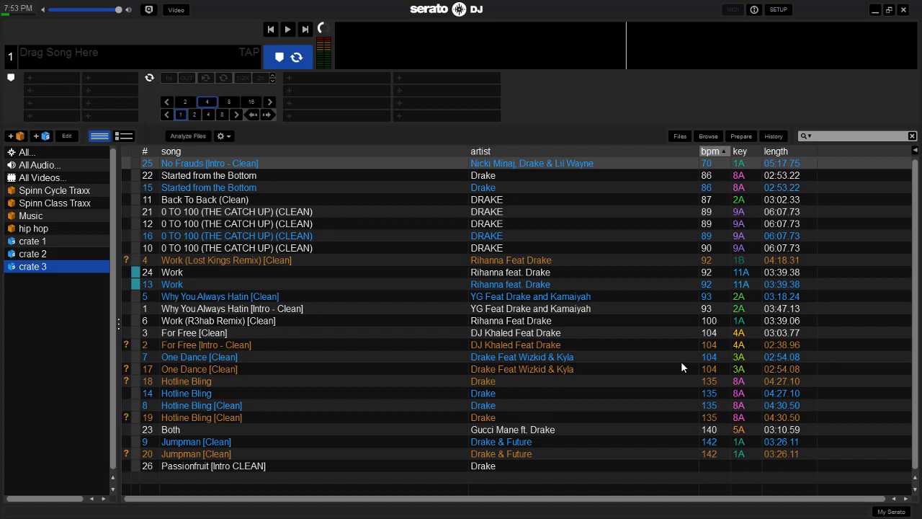
{"action": "mouse_move", "coordinate": [26, 272]}
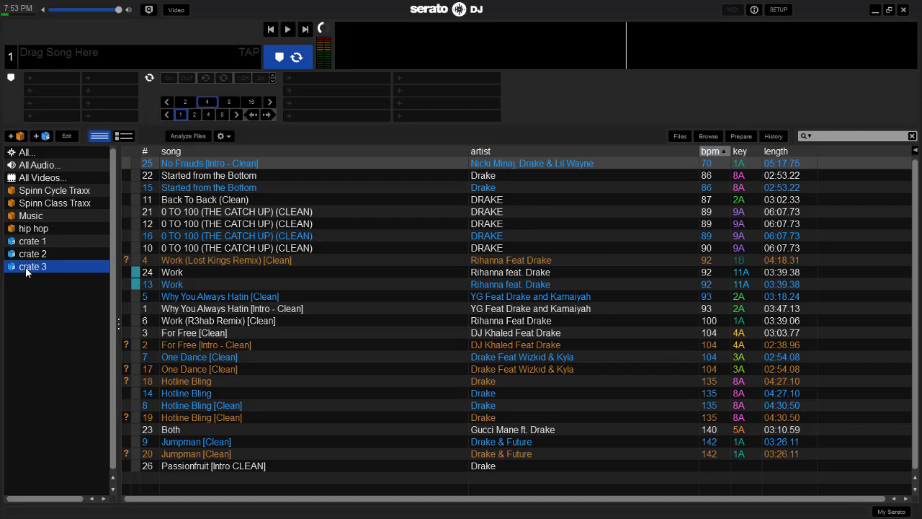
Delete smart crates 1, 2 and 3, leaving the hip hop crate with its five tracks.
{"action": "left_click", "coordinate": [32, 240]}
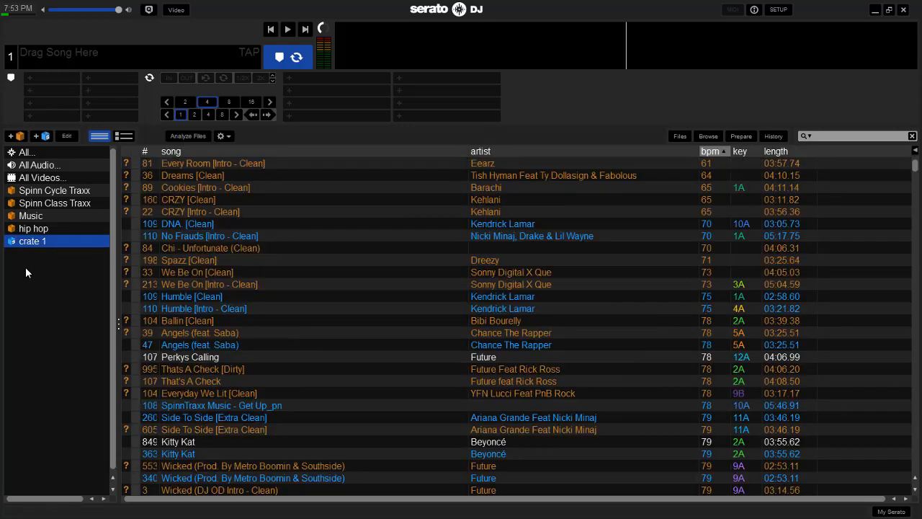
{"action": "left_click", "coordinate": [33, 229]}
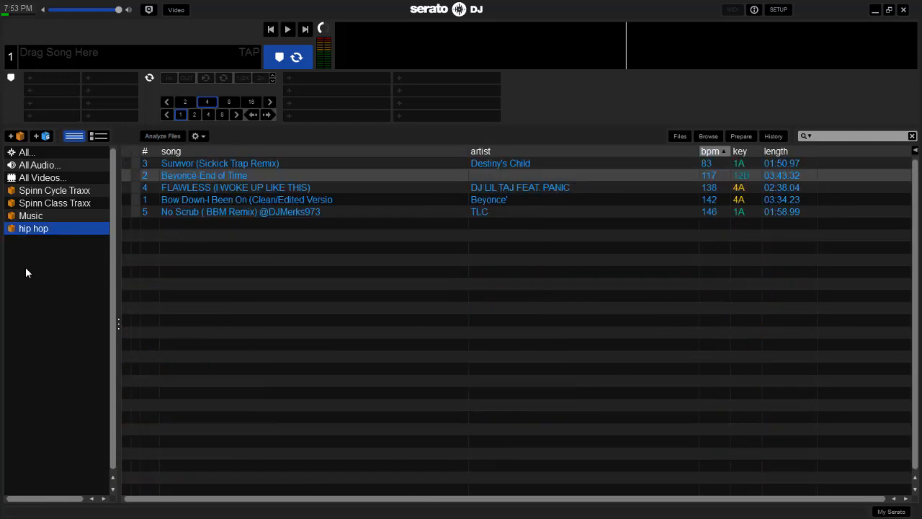
{"action": "mouse_move", "coordinate": [270, 242]}
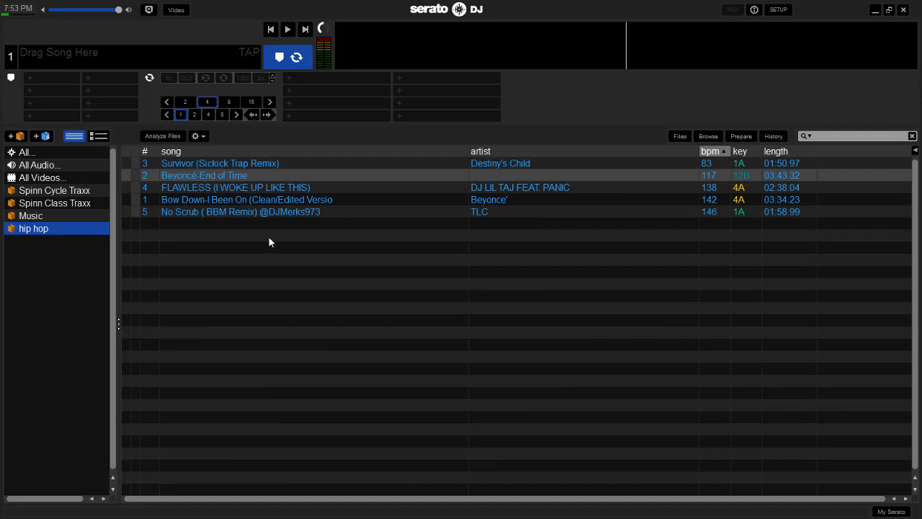
{"action": "mouse_move", "coordinate": [566, 99]}
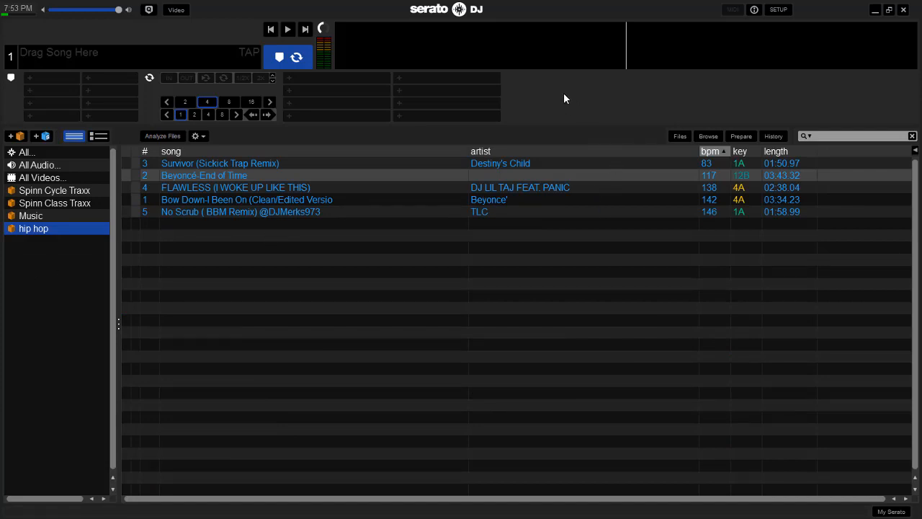
{"action": "mouse_move", "coordinate": [558, 106]}
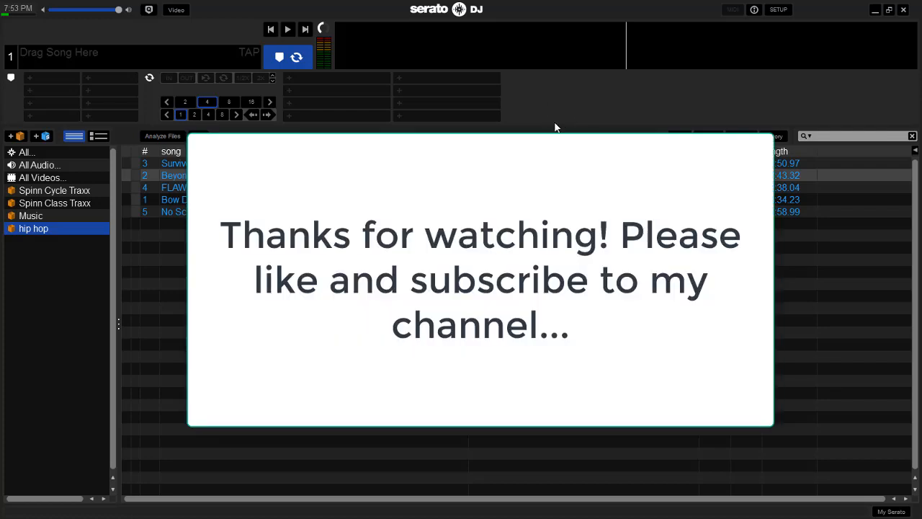
{"action": "mouse_move", "coordinate": [551, 123]}
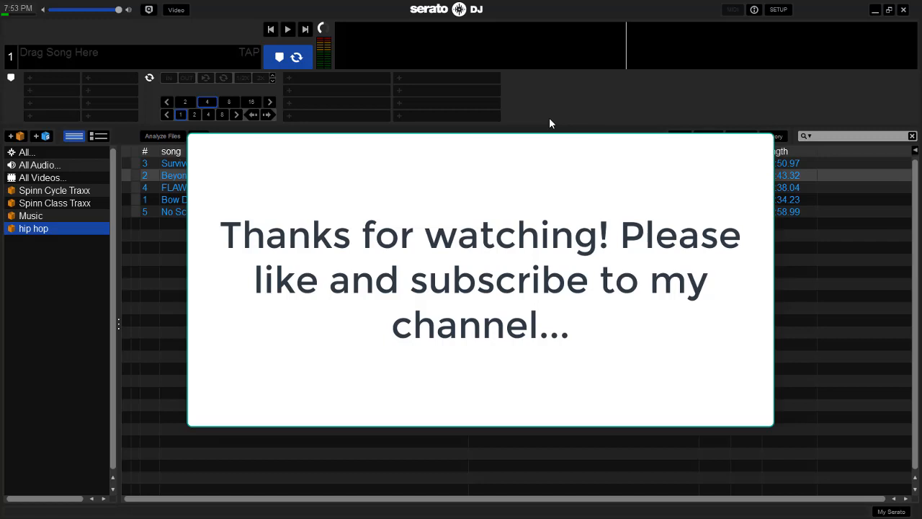
{"action": "mouse_move", "coordinate": [570, 109]}
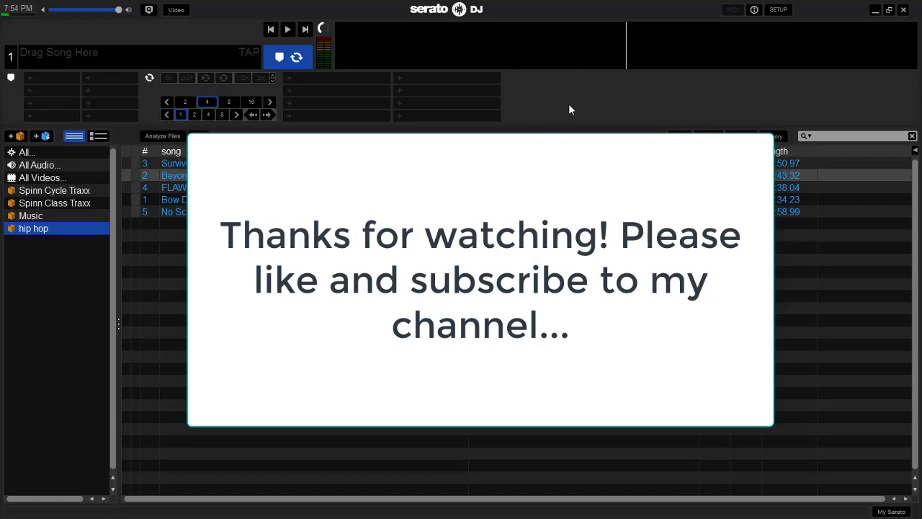
{"action": "mouse_move", "coordinate": [583, 106]}
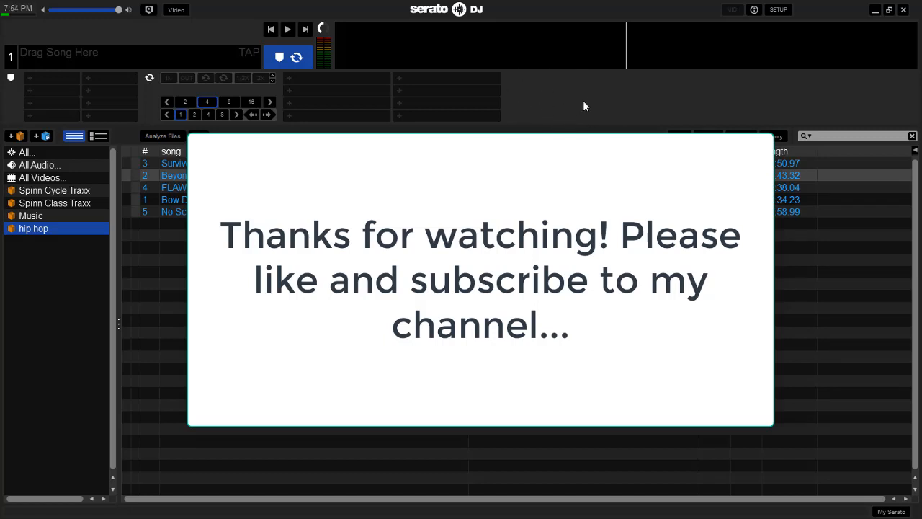
{"action": "mouse_move", "coordinate": [536, 109]}
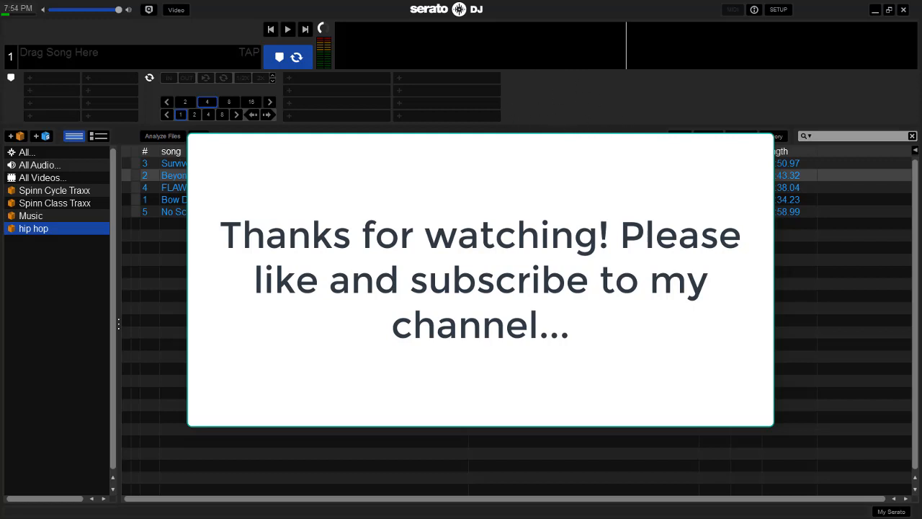
{"action": "mouse_move", "coordinate": [584, 104]}
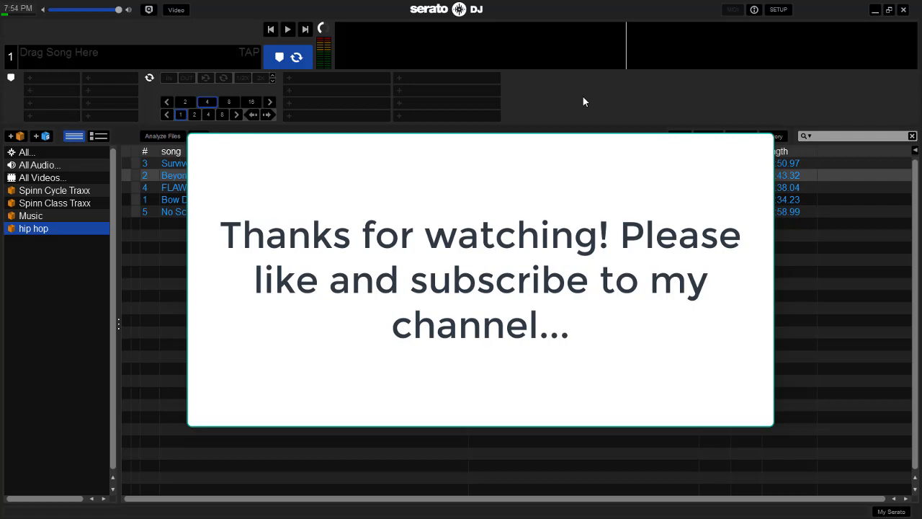
{"action": "mouse_move", "coordinate": [534, 91]}
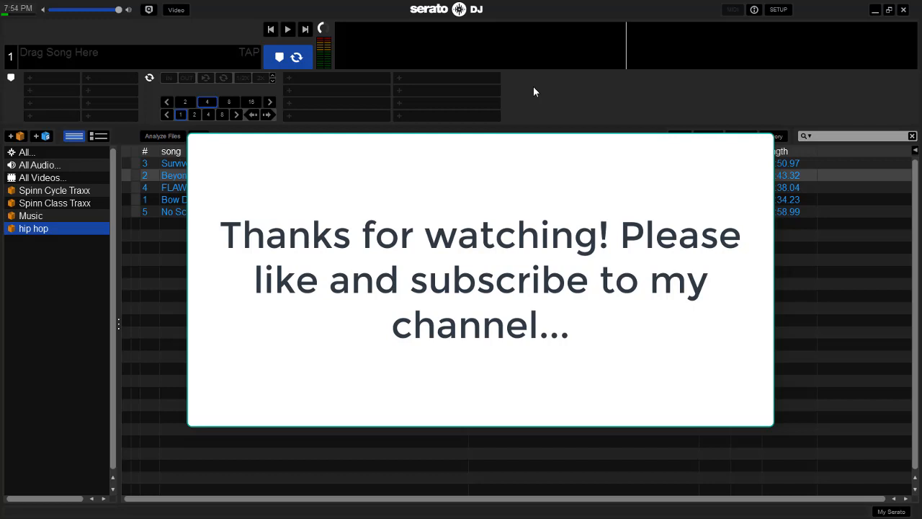
{"action": "mouse_move", "coordinate": [655, 103]}
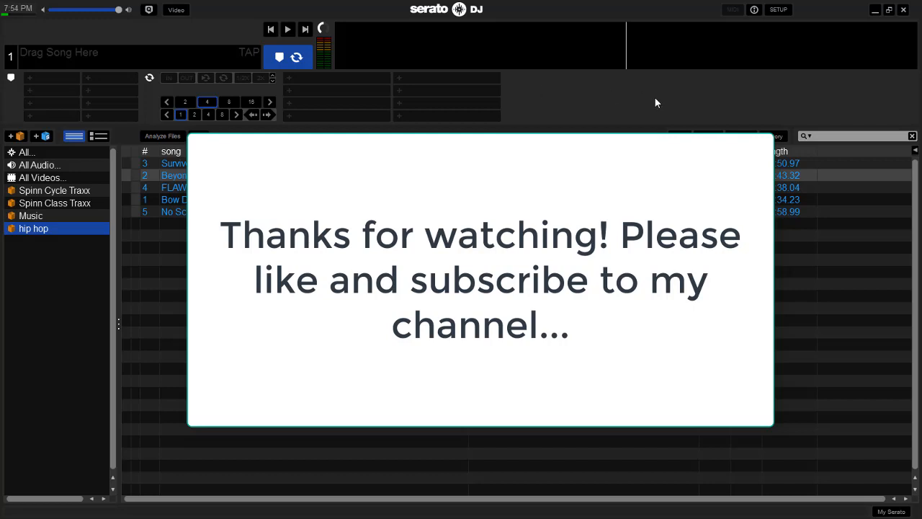
{"action": "mouse_move", "coordinate": [610, 101]}
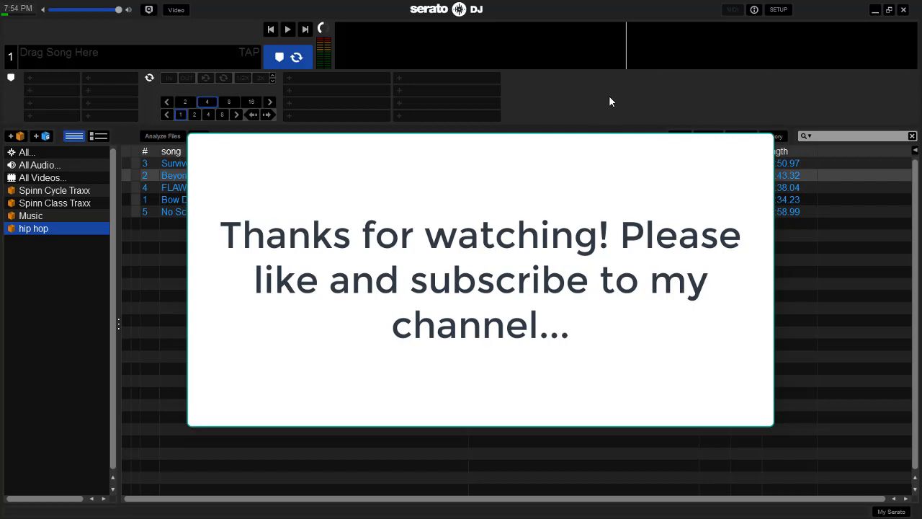
{"action": "mouse_move", "coordinate": [903, 13]}
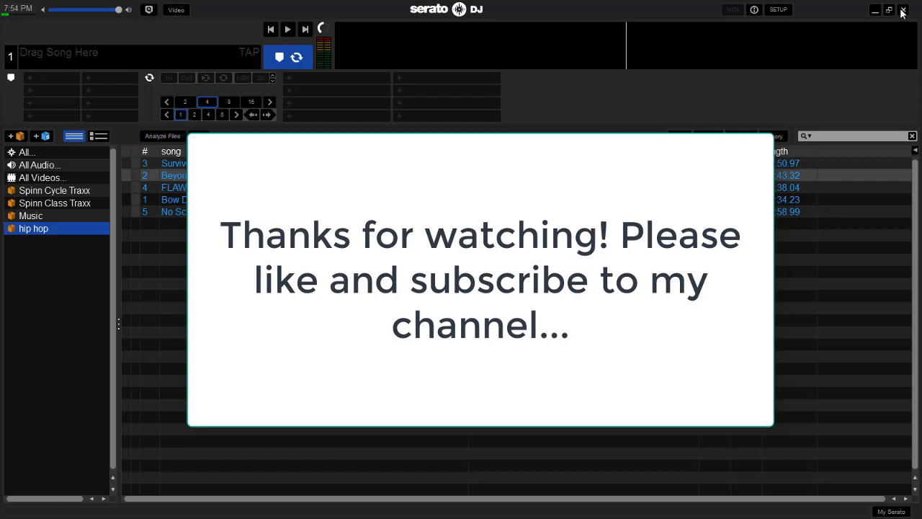